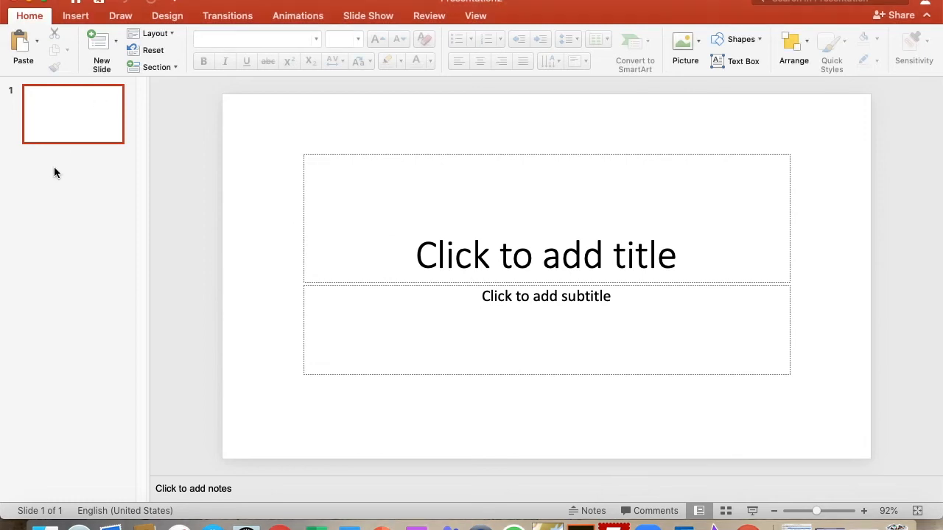
mouse_move(389, 48)
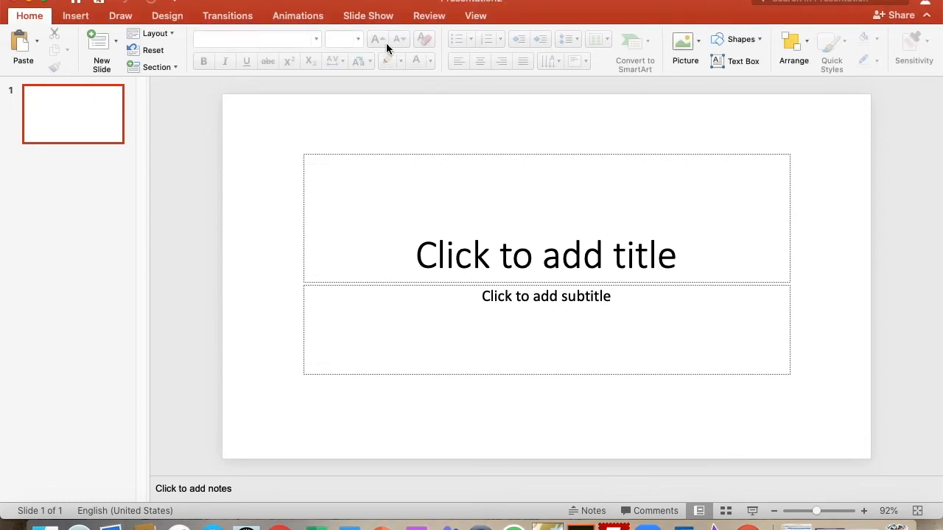
mouse_move(377, 39)
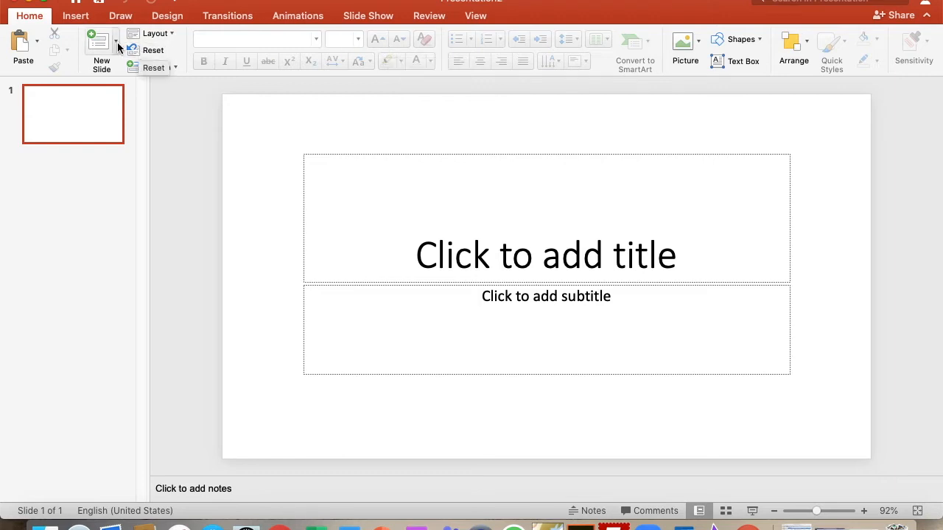
- Enter 'Sustainable Consumers' in the first slide's empty title placeholder
click(116, 39)
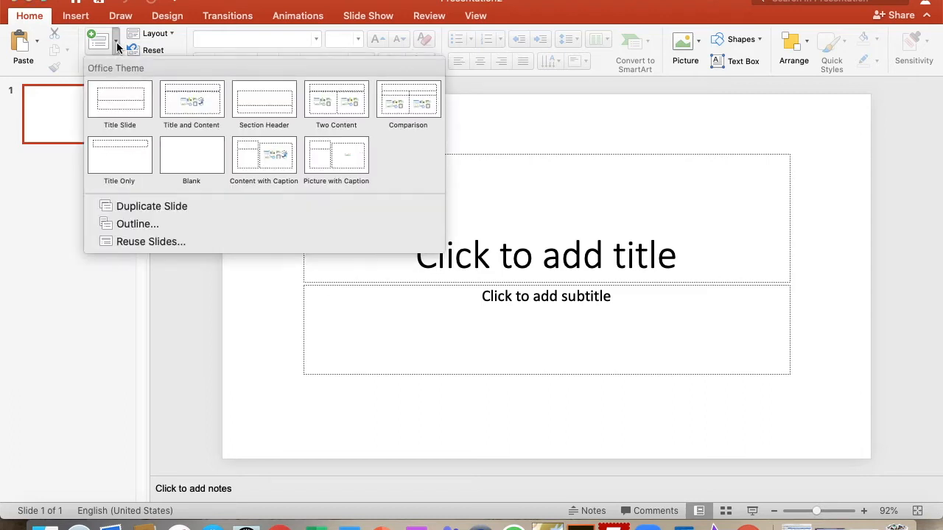
mouse_move(119, 101)
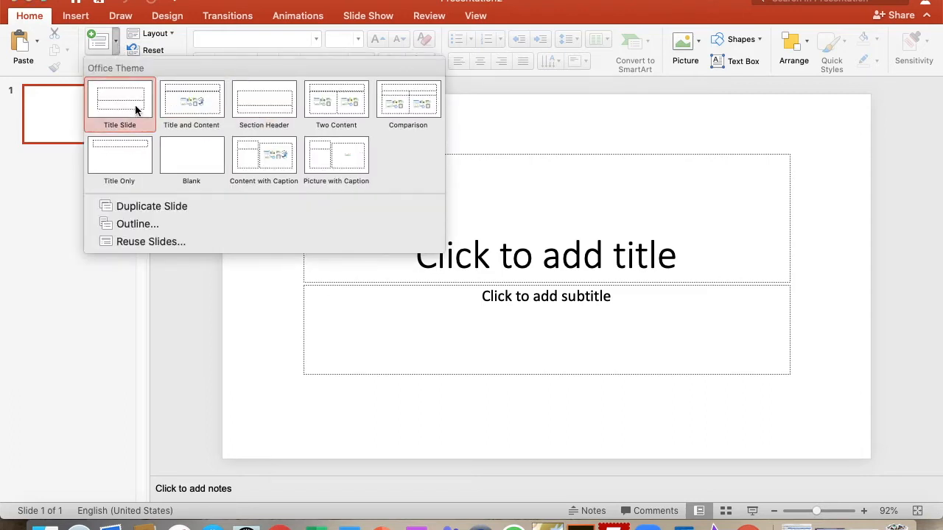
mouse_move(119, 114)
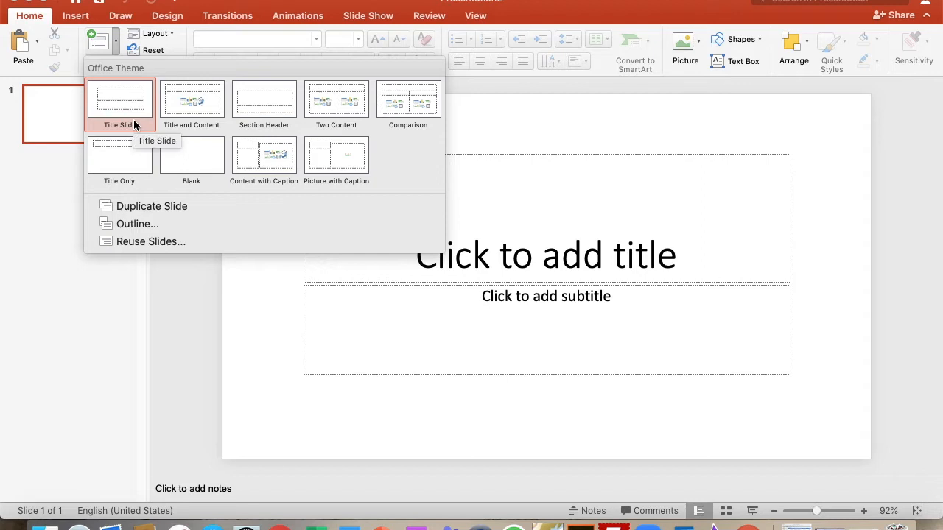
mouse_move(78, 289)
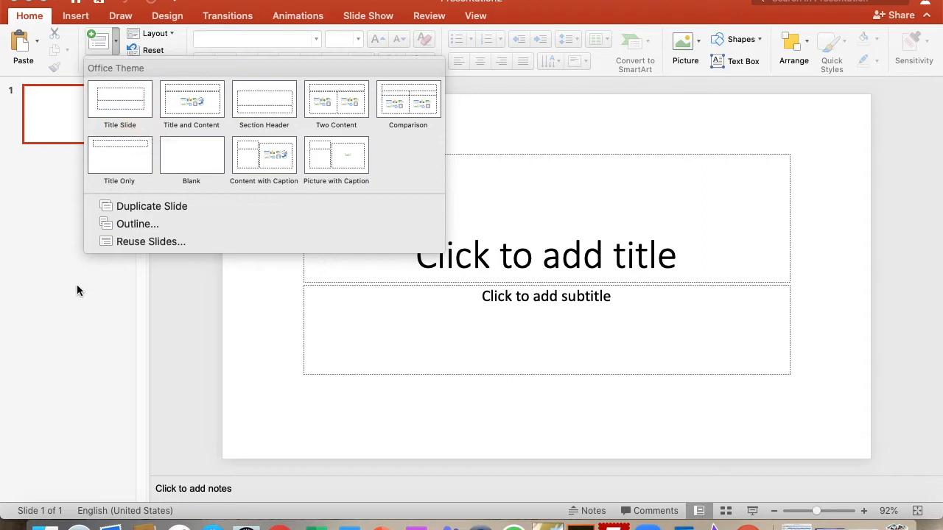
mouse_move(626, 244)
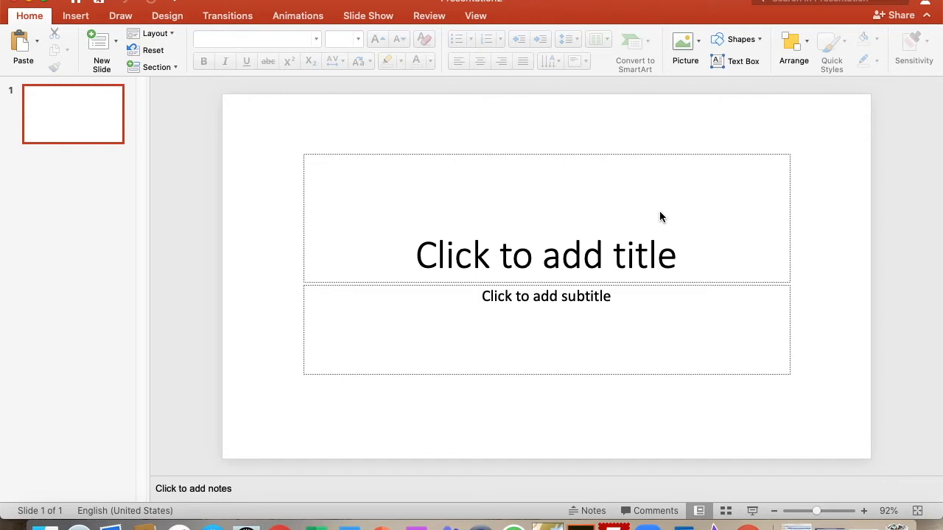
click(545, 217)
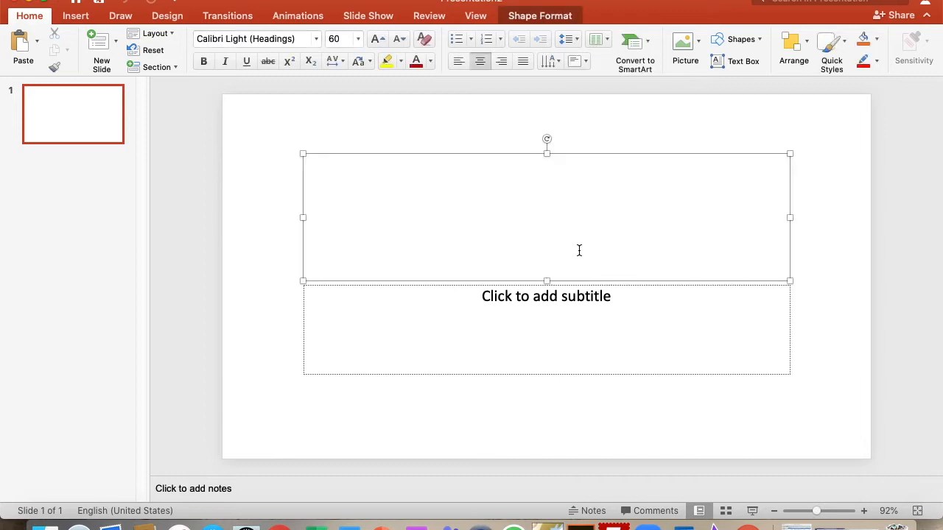
text(Sustain)
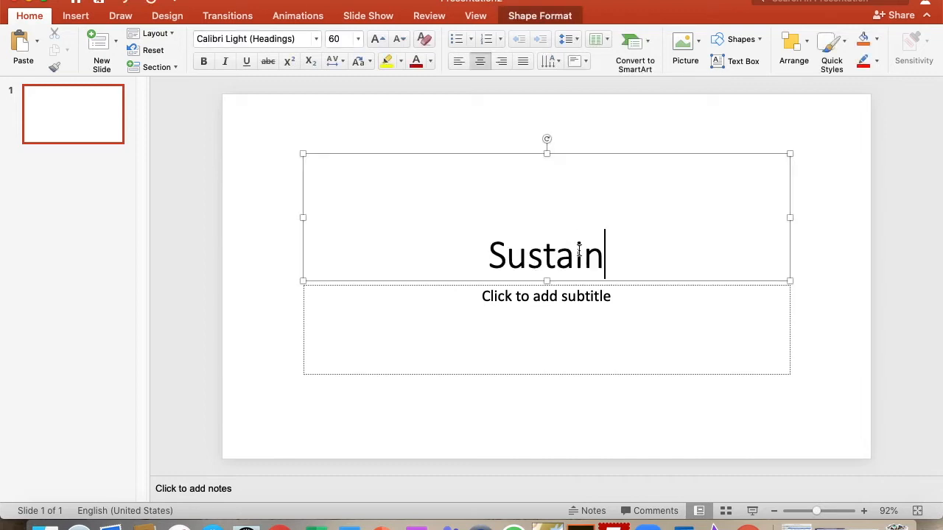
text(able)
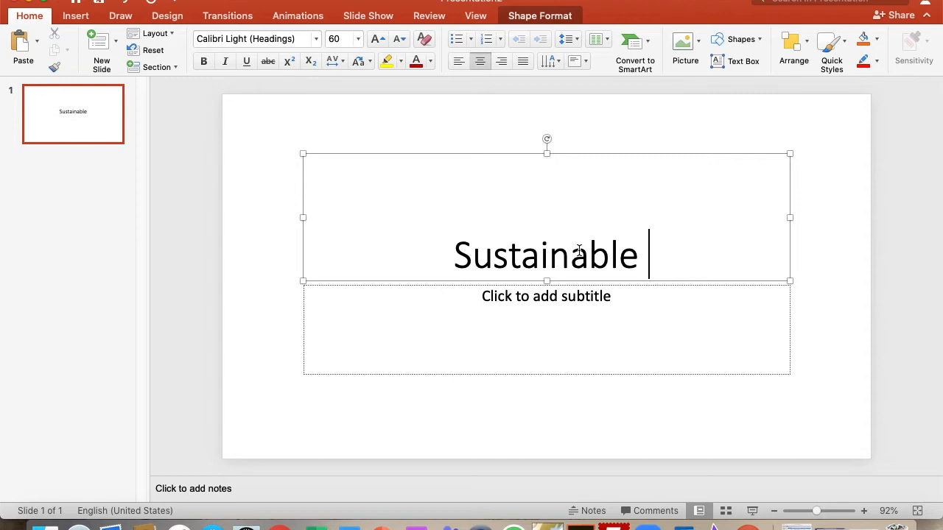
text(Con)
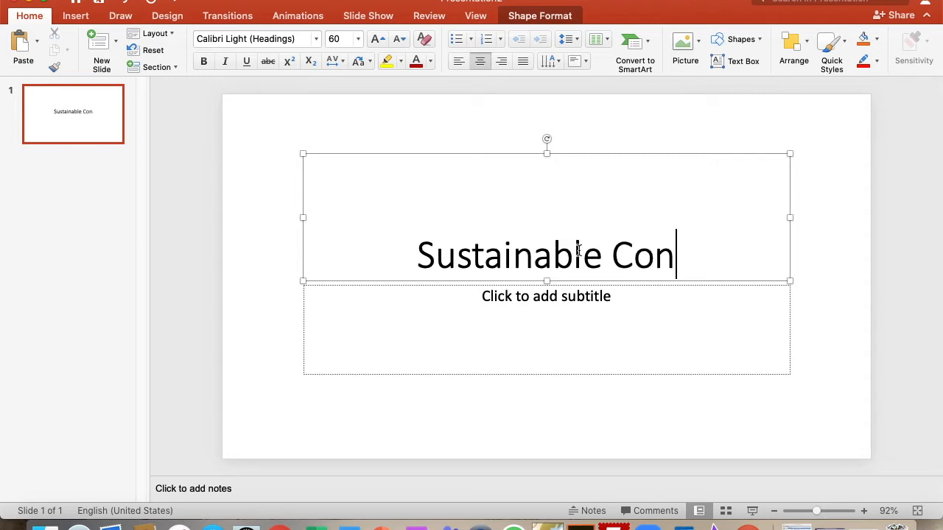
text(sumers)
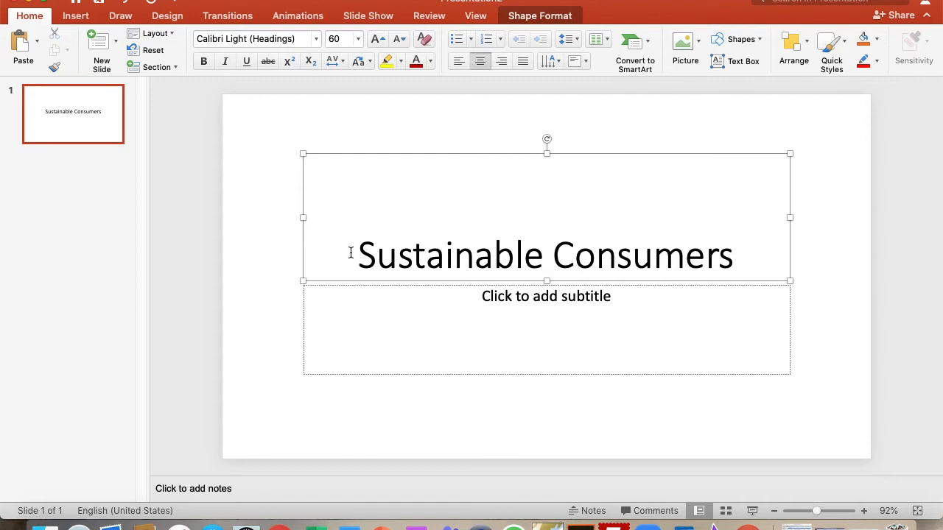
- Make the title orange at 45 pt and resize its box up toward the slide top
triple_click(545, 256)
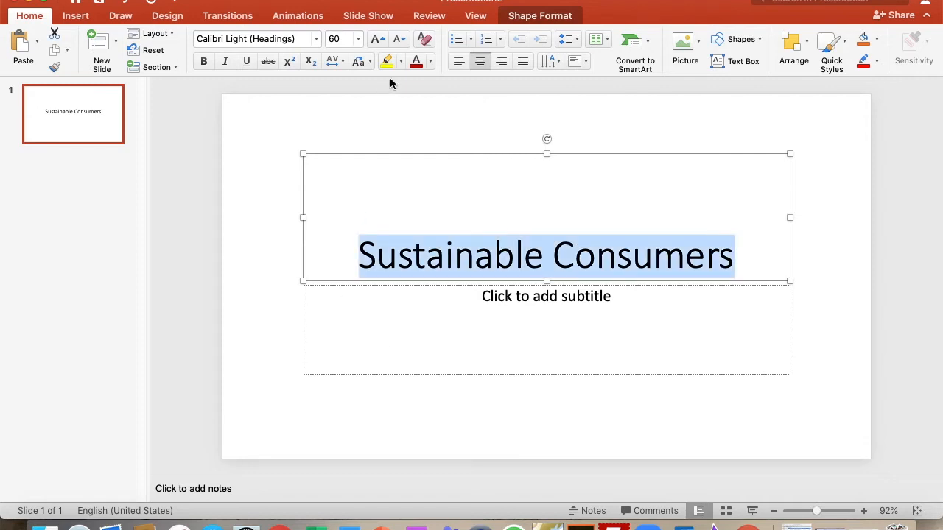
mouse_move(430, 61)
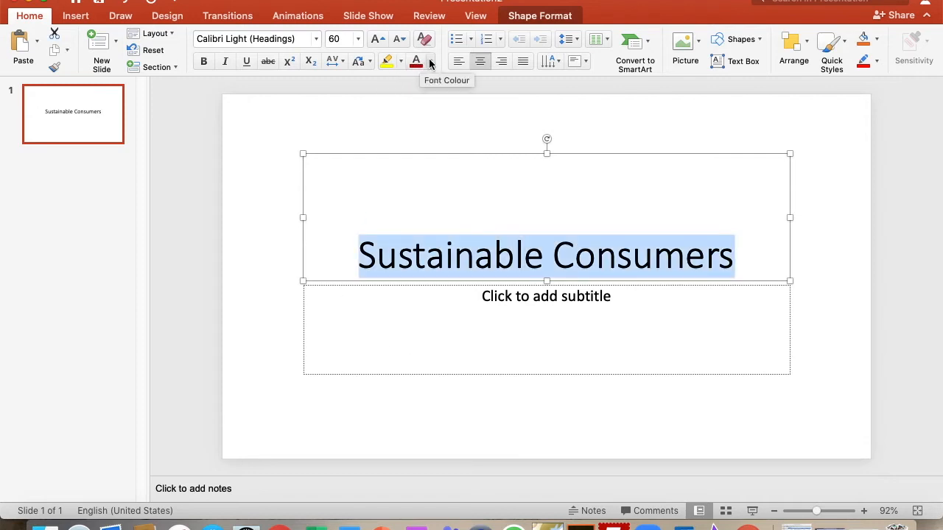
click(431, 62)
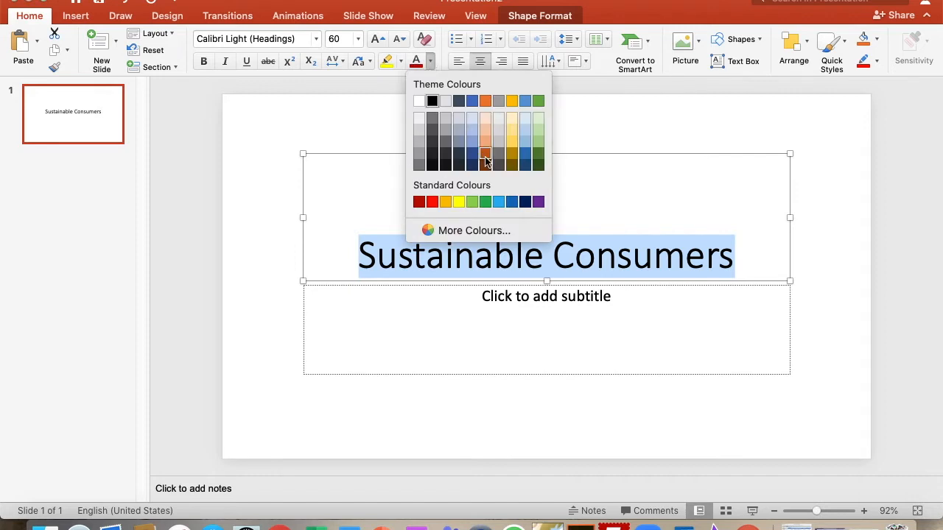
click(485, 155)
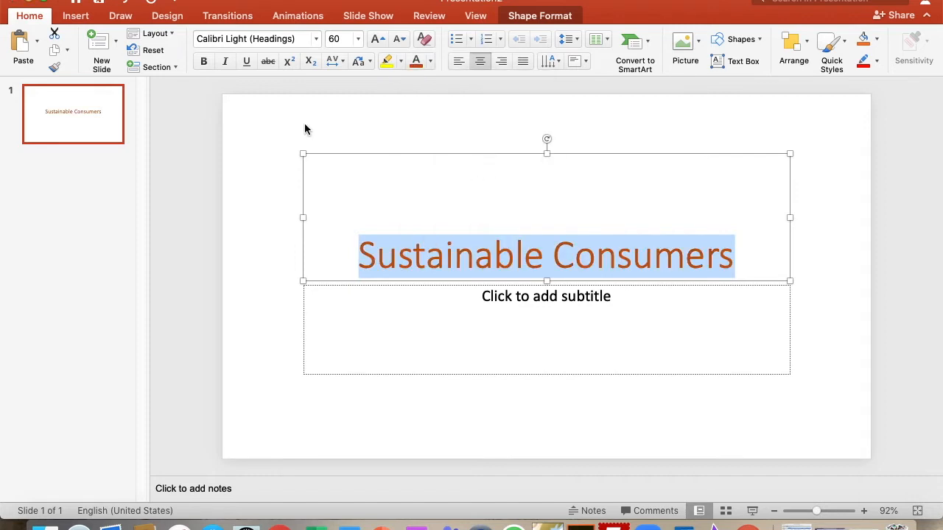
click(339, 38)
text(45)
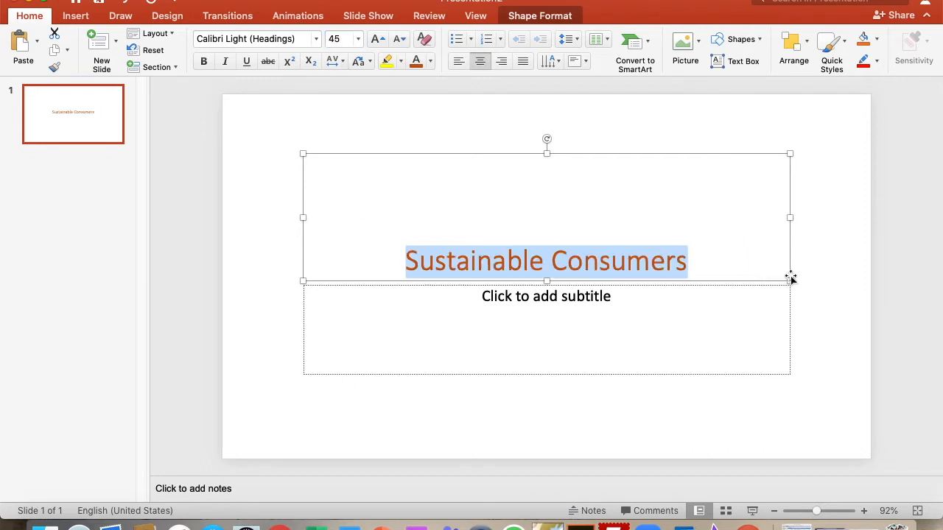
drag(790, 280, 759, 207)
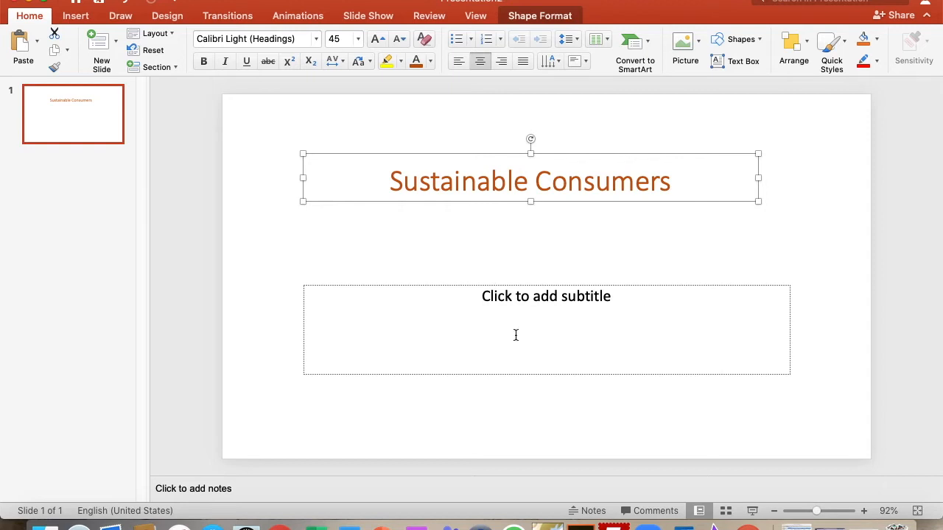
- Write the subtitle 'We need to think about those who make the goods we buy.'
text(We ne)
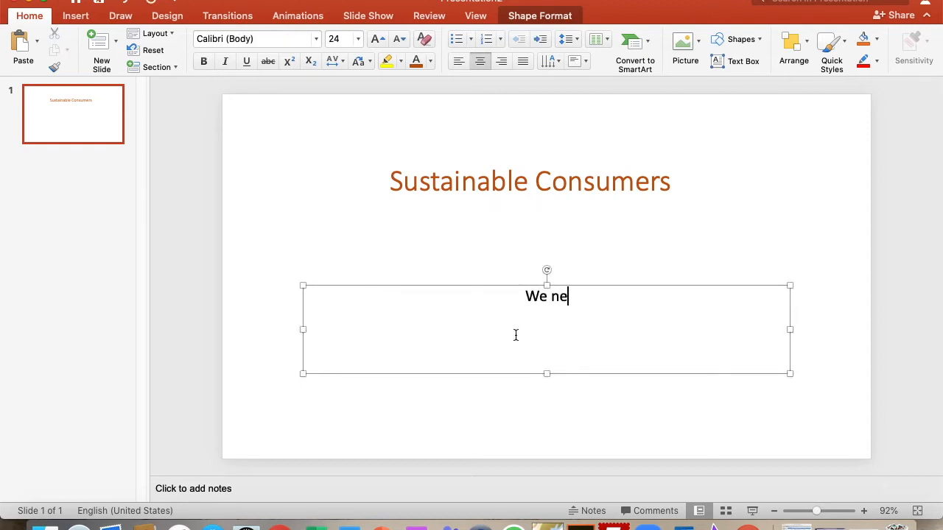
text(ed t)
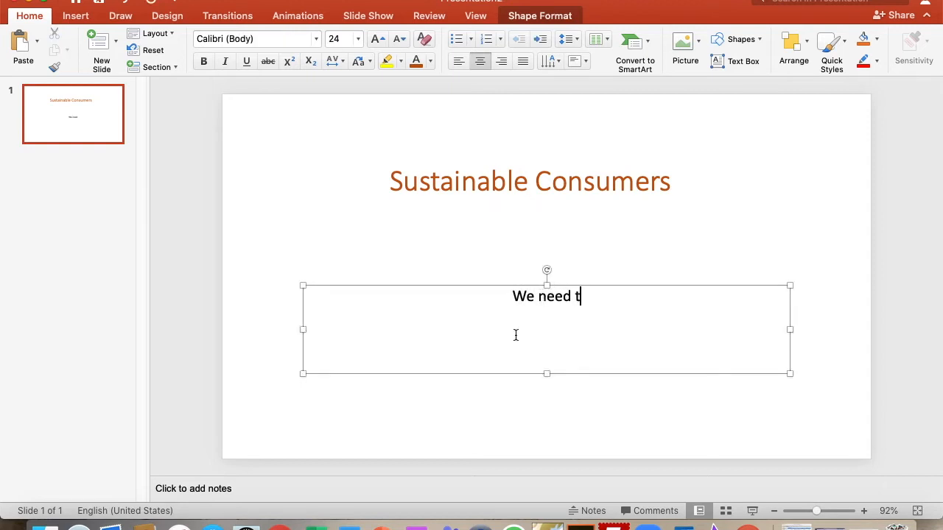
text(o think a)
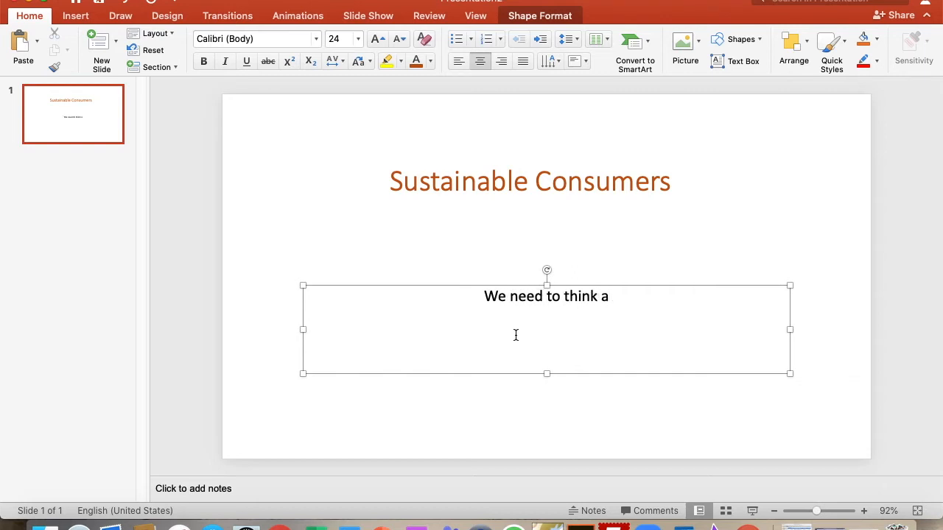
text(bout)
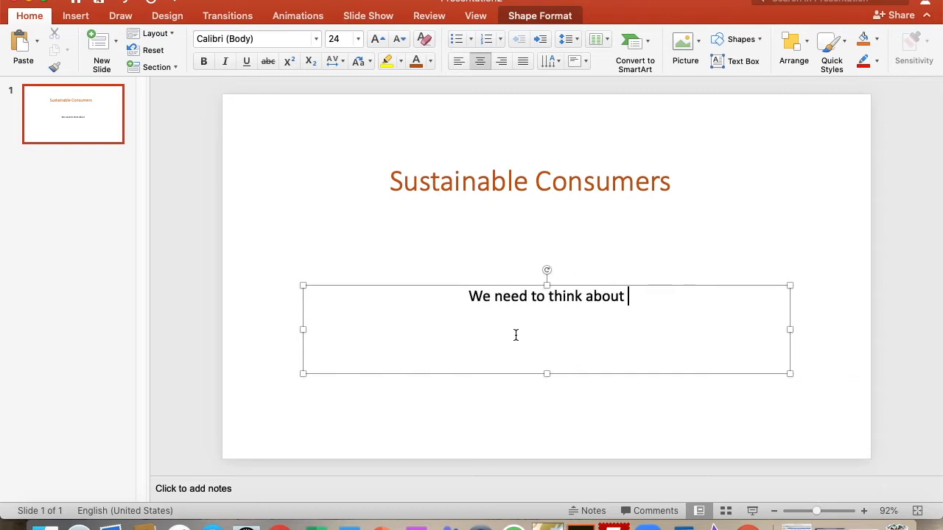
text(thos wh)
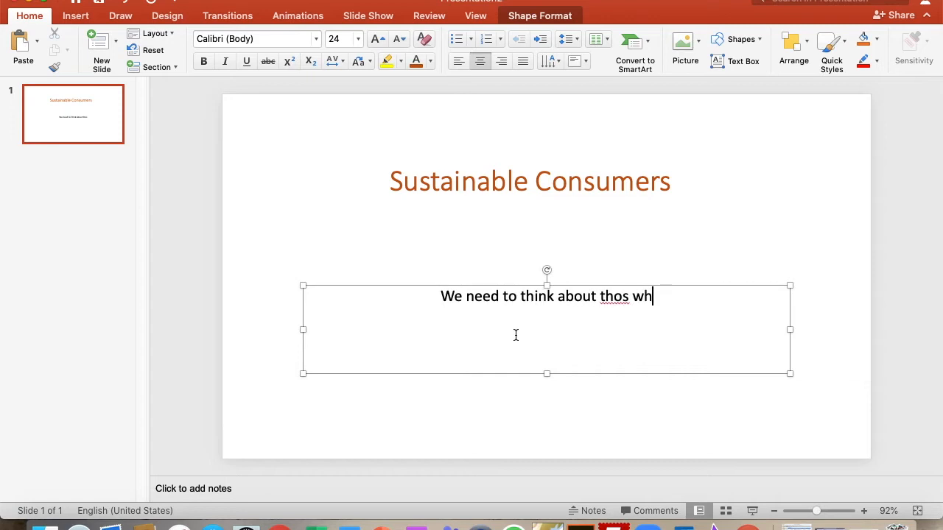
text(o make the)
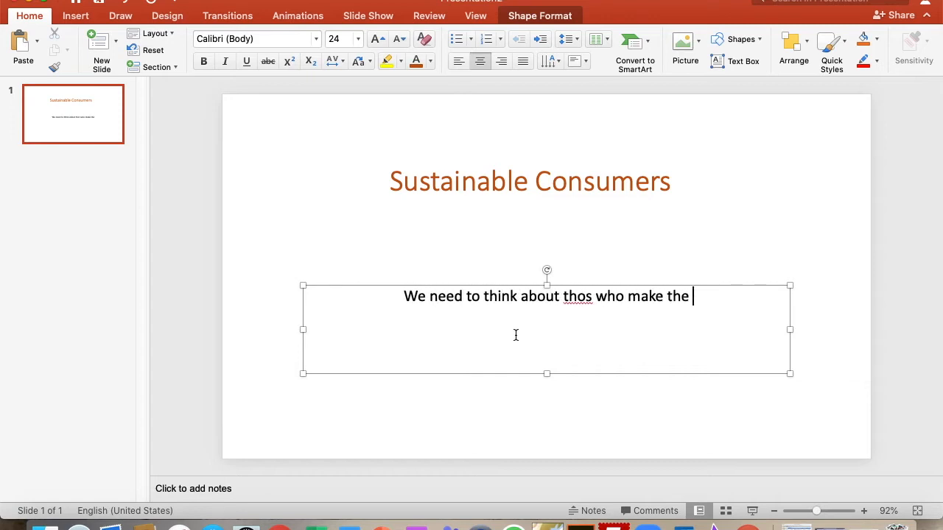
text(g)
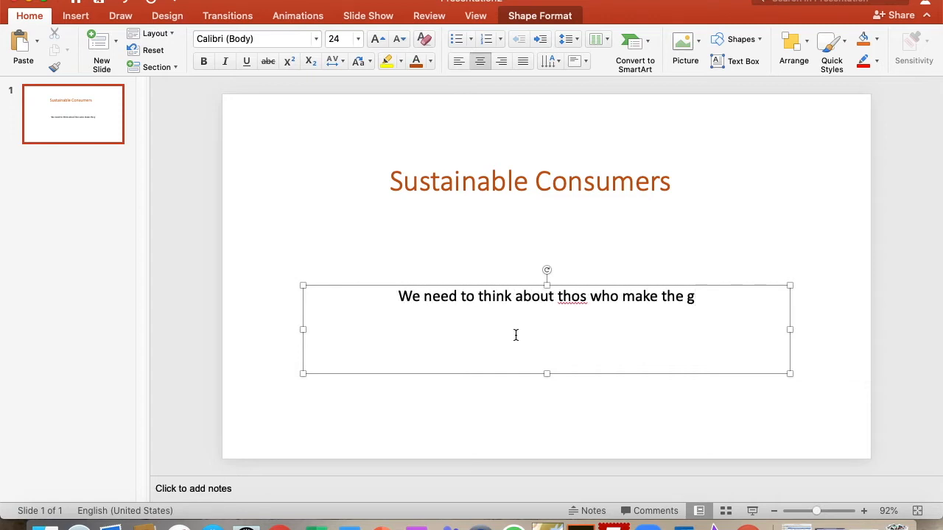
text(oo)
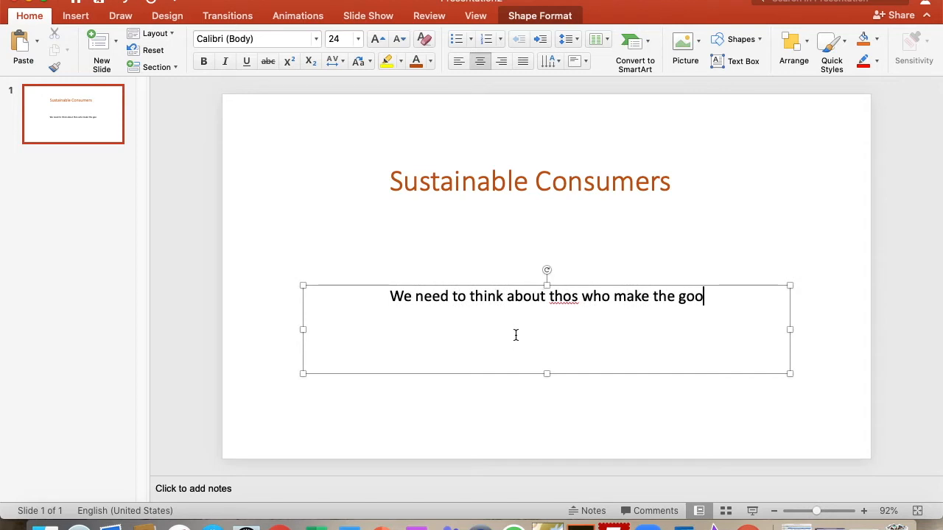
text(ds we buy)
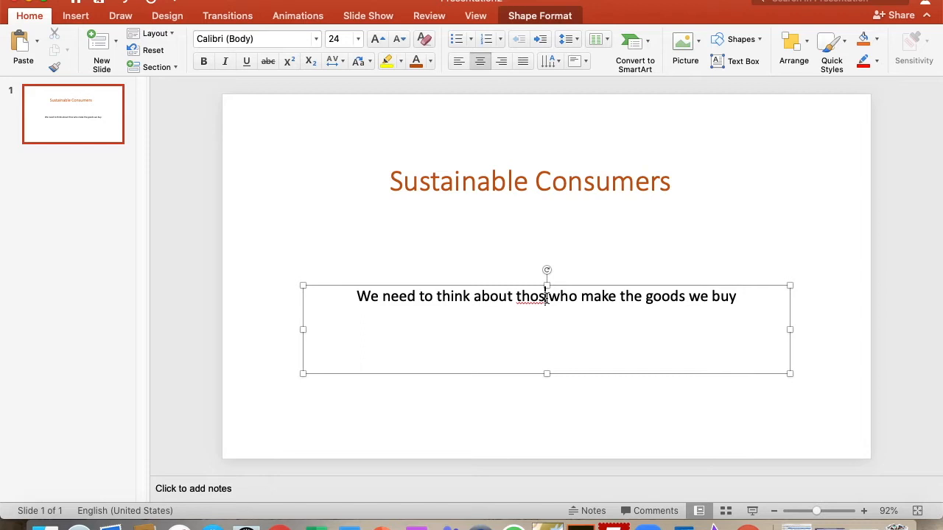
text(e)
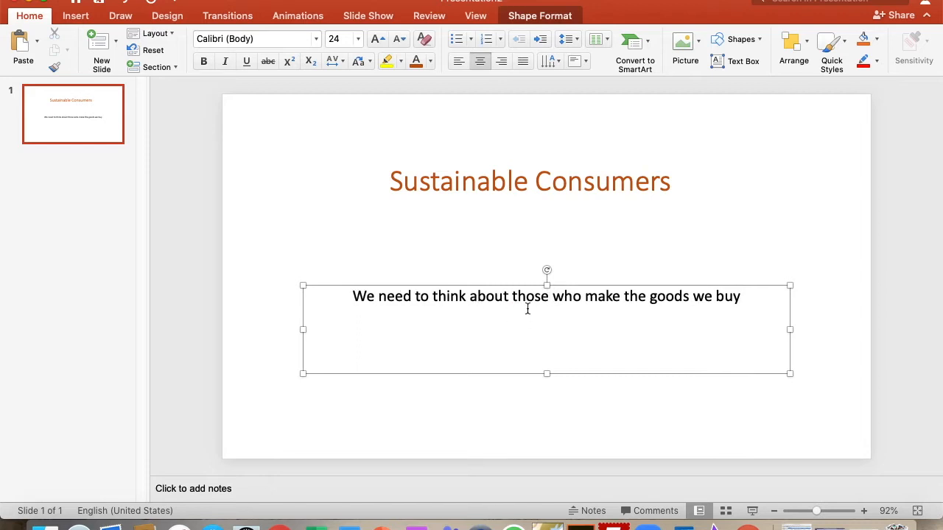
mouse_move(685, 326)
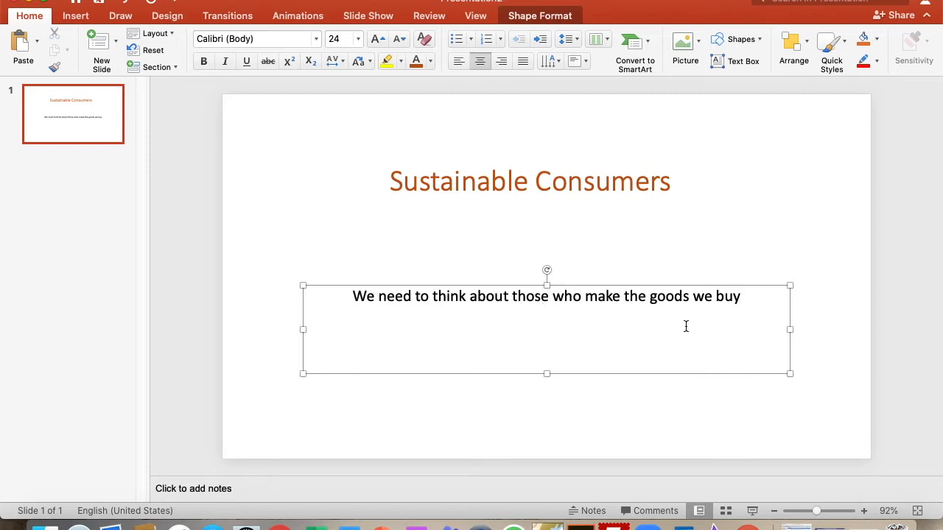
click(549, 296)
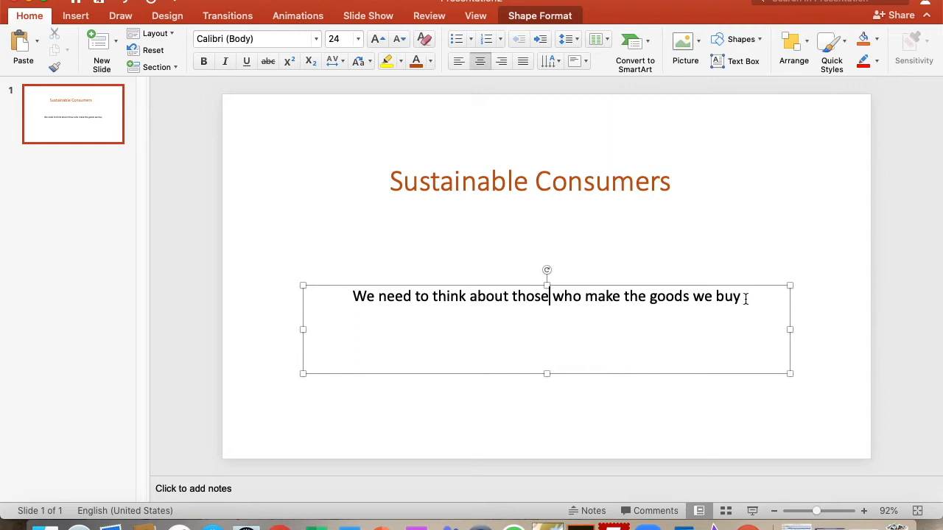
text(.)
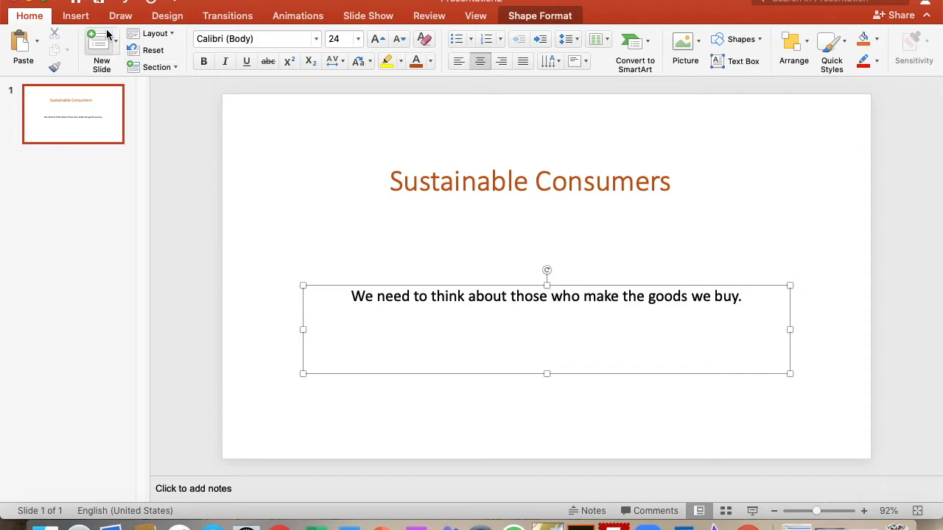
mouse_move(102, 42)
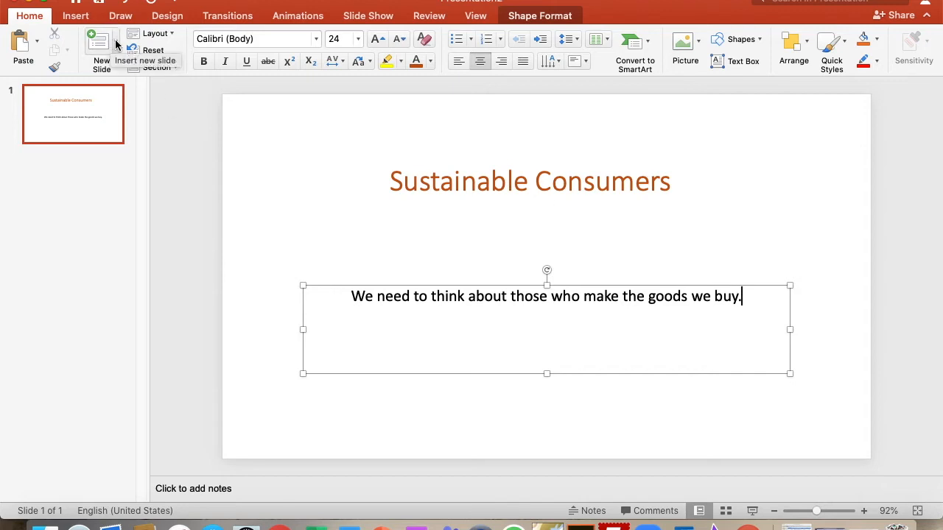
- Add a Content with Caption slide and paste copies of it as the following slides
click(116, 42)
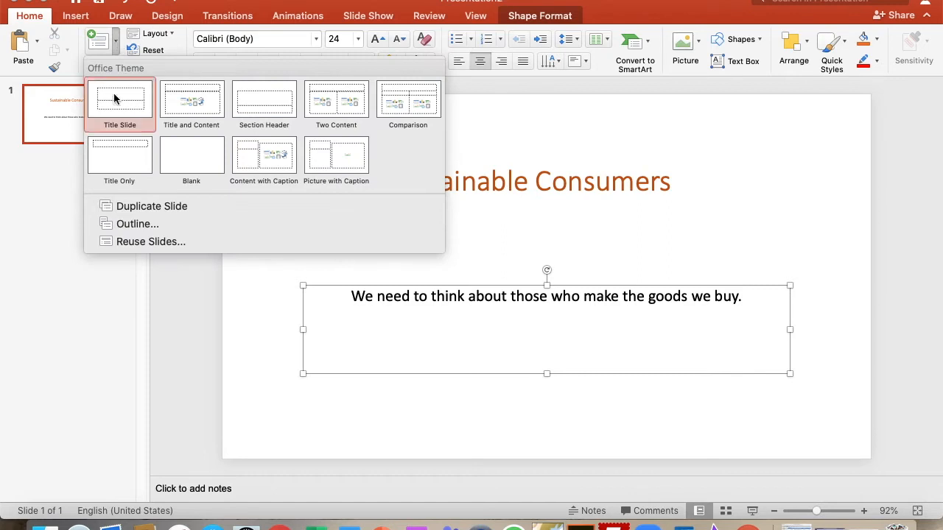
mouse_move(264, 155)
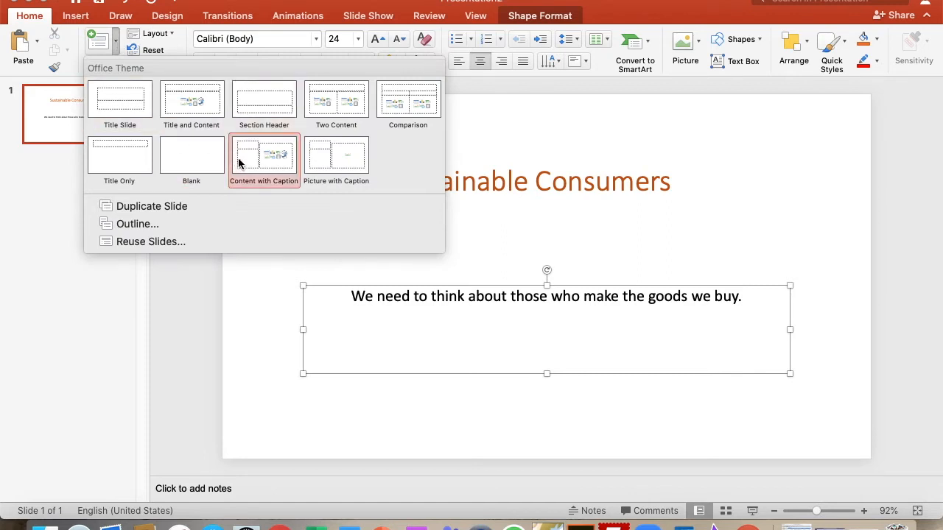
mouse_move(264, 154)
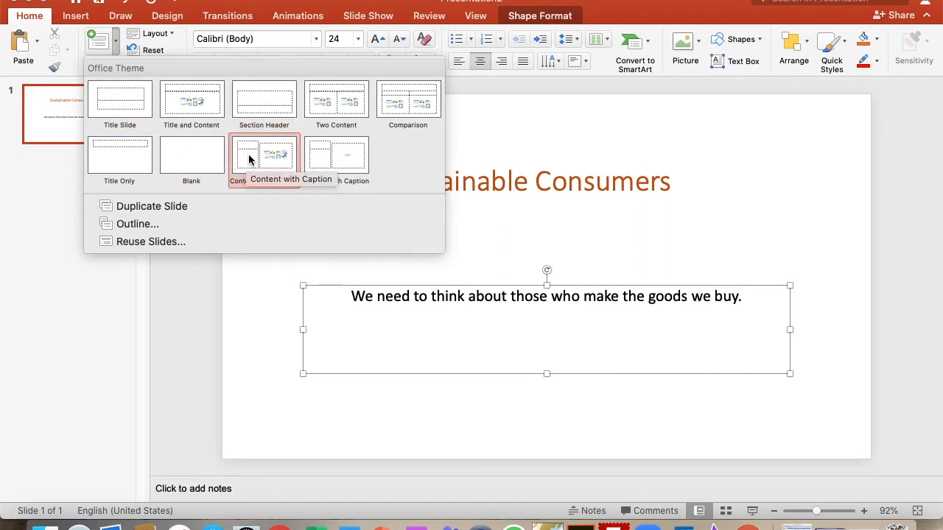
mouse_move(283, 170)
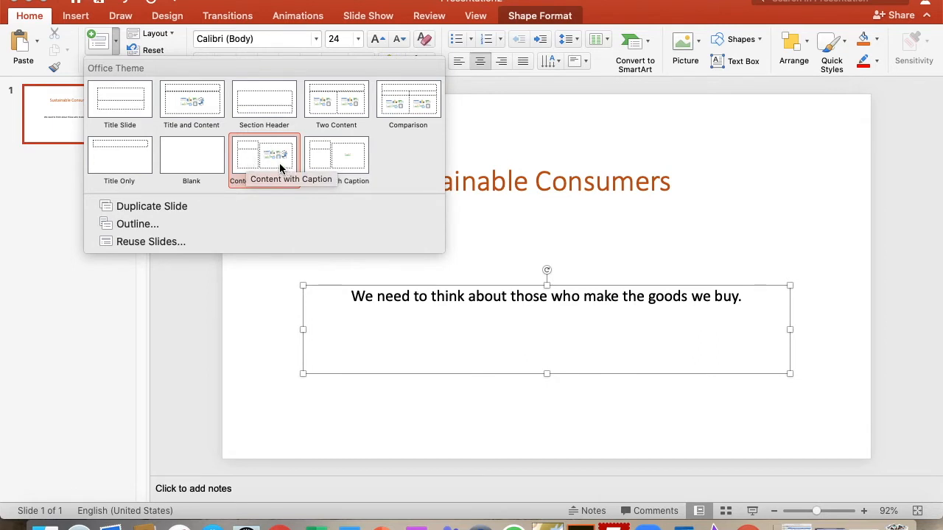
click(263, 154)
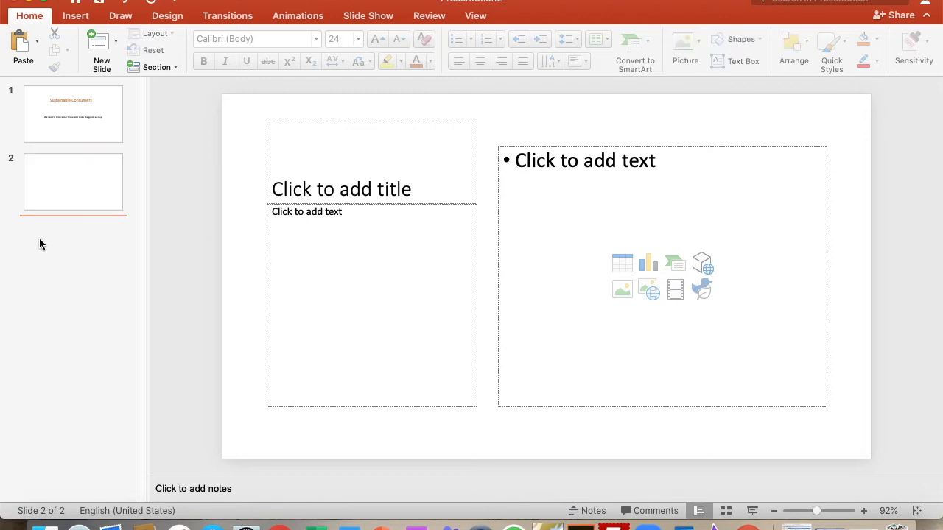
mouse_move(54, 176)
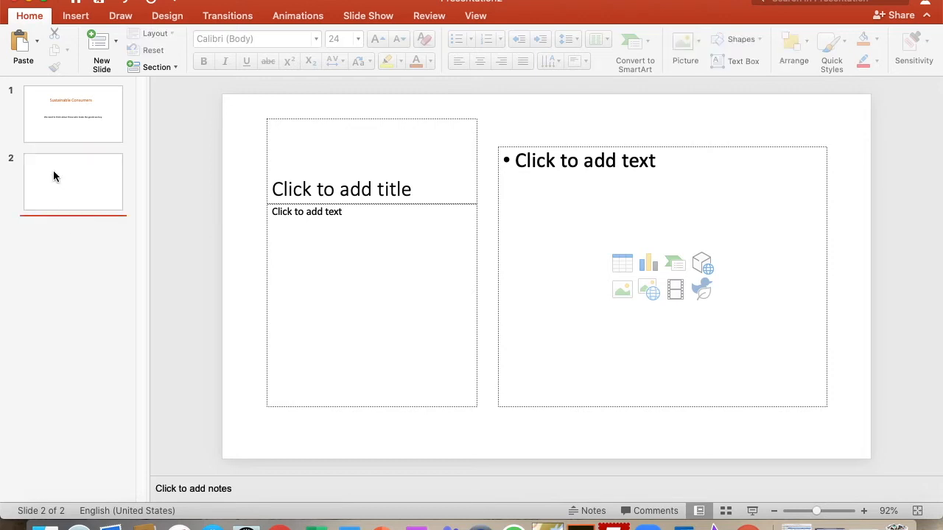
click(73, 182)
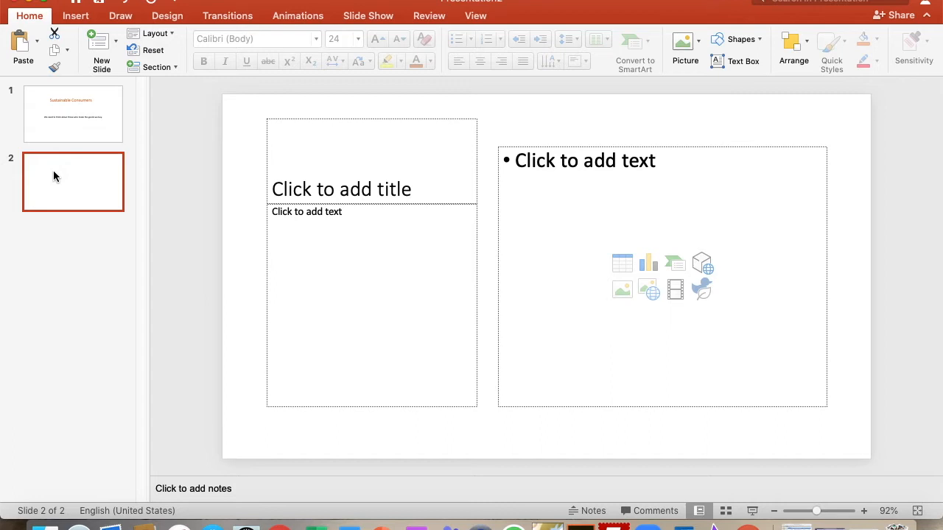
right_click(73, 182)
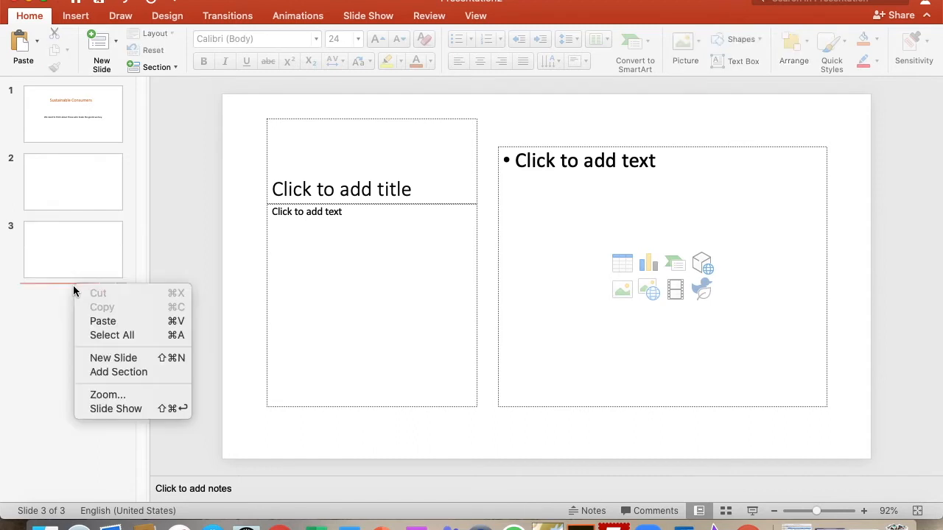
click(113, 358)
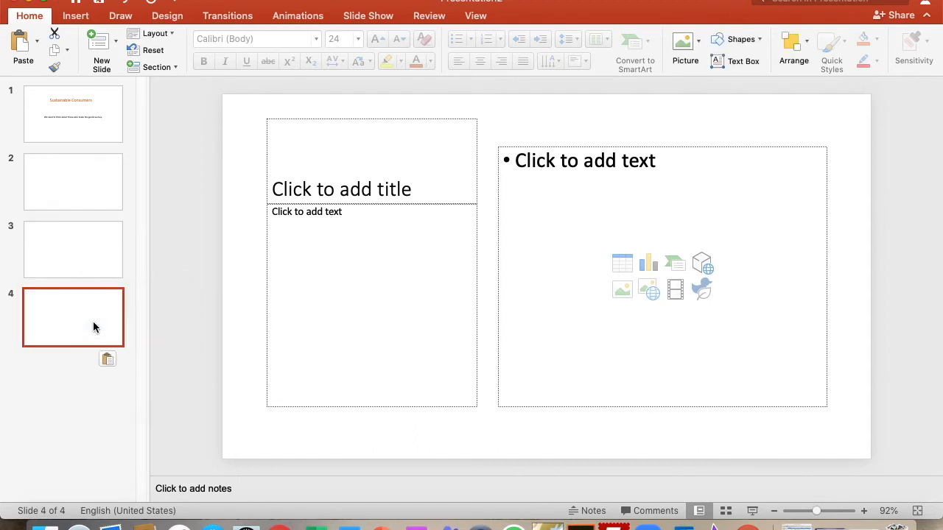
right_click(94, 327)
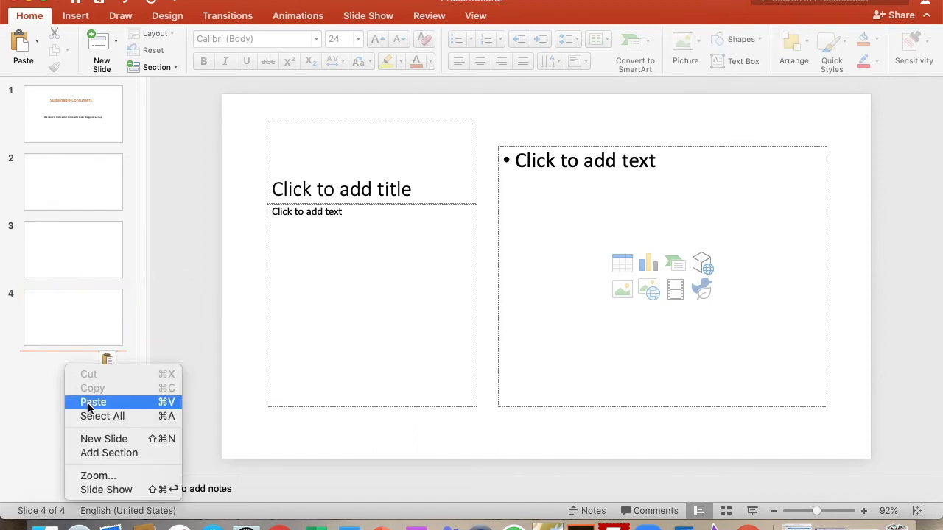
click(93, 402)
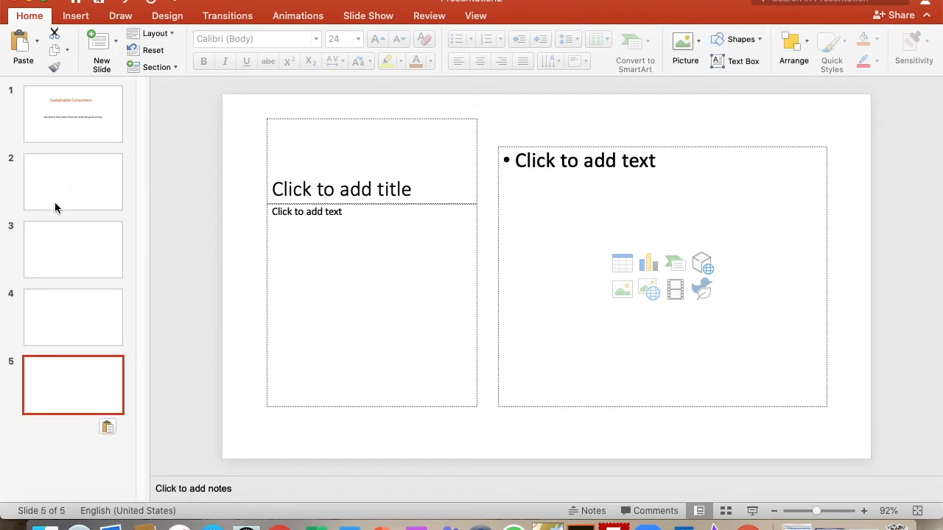
mouse_move(85, 184)
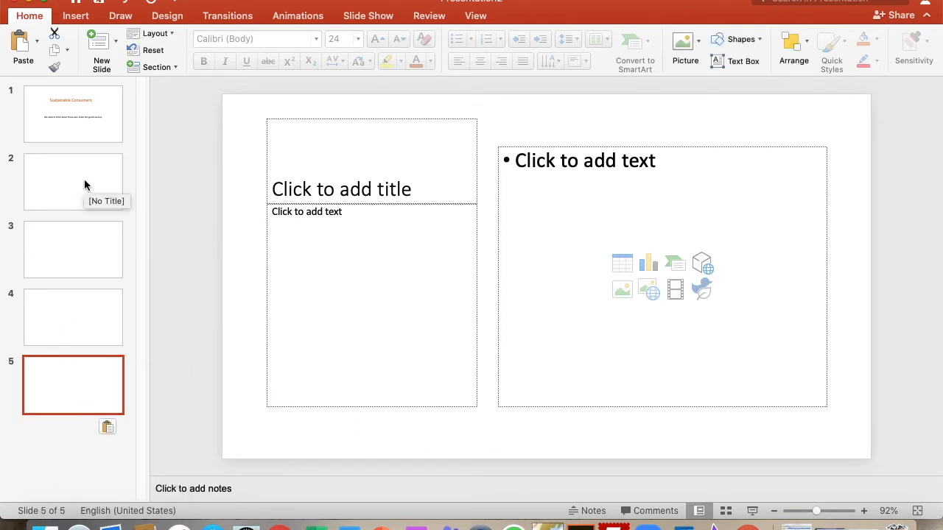
click(648, 263)
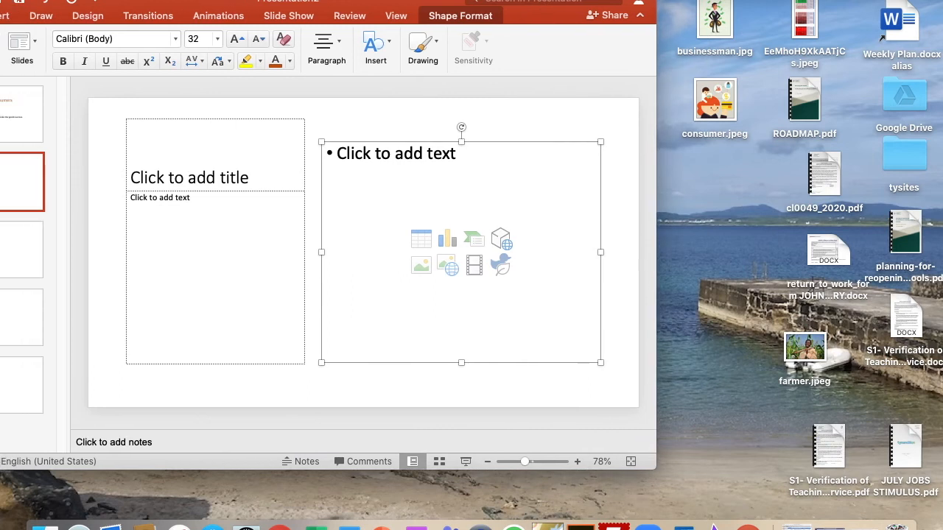
- Drag consumer.jpeg, businessman.jpg and farmer.jpeg onto slides 2, 3 and 4
drag(713, 99, 461, 250)
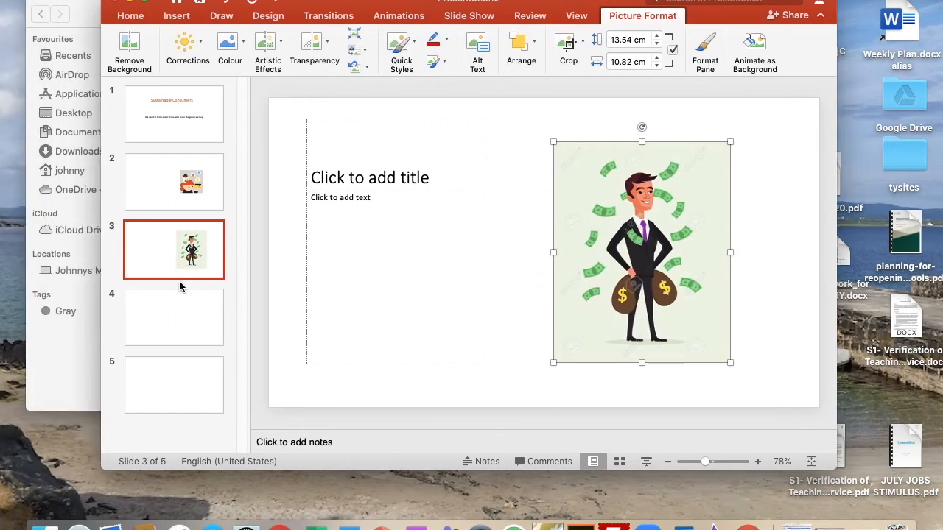
click(173, 317)
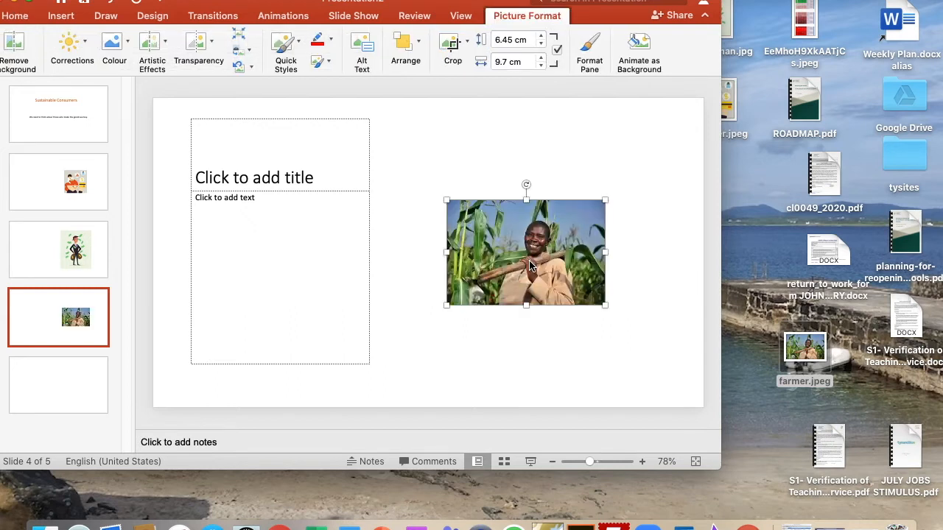
click(58, 182)
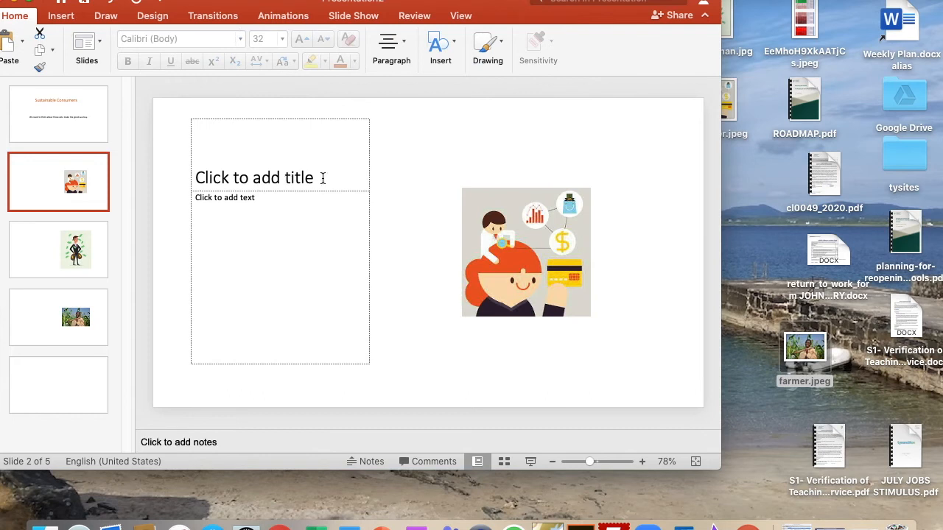
- Enter 'The Consumer' as slide 2's title and 'We are the ones who have to choose what to buy' as its caption
text(Consum)
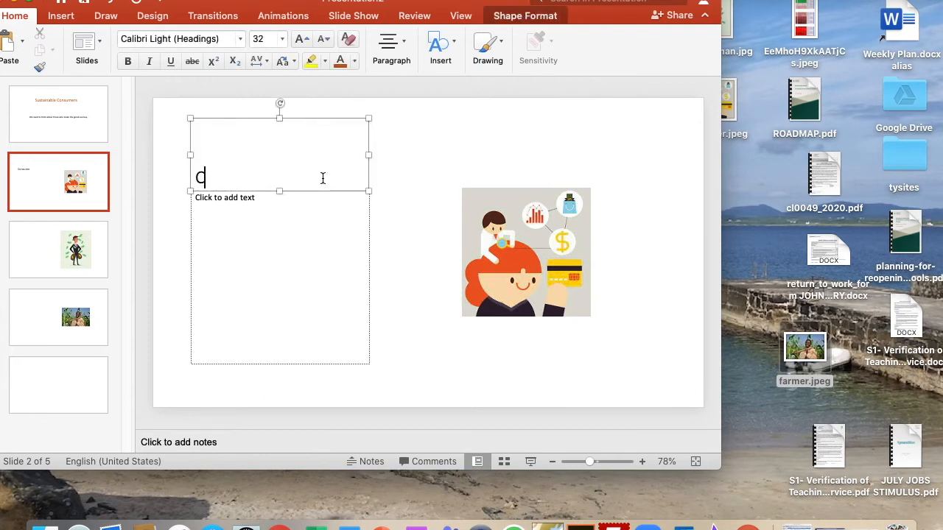
text(The Con)
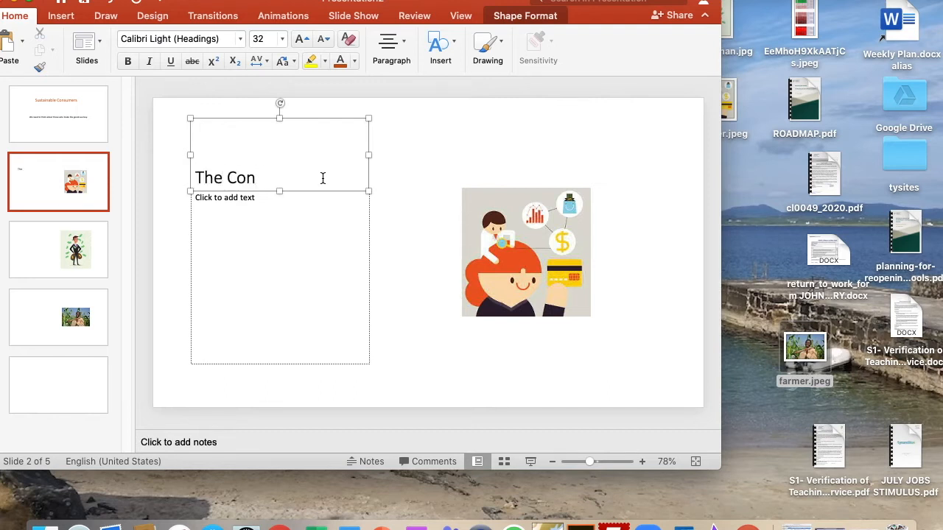
text(sumer)
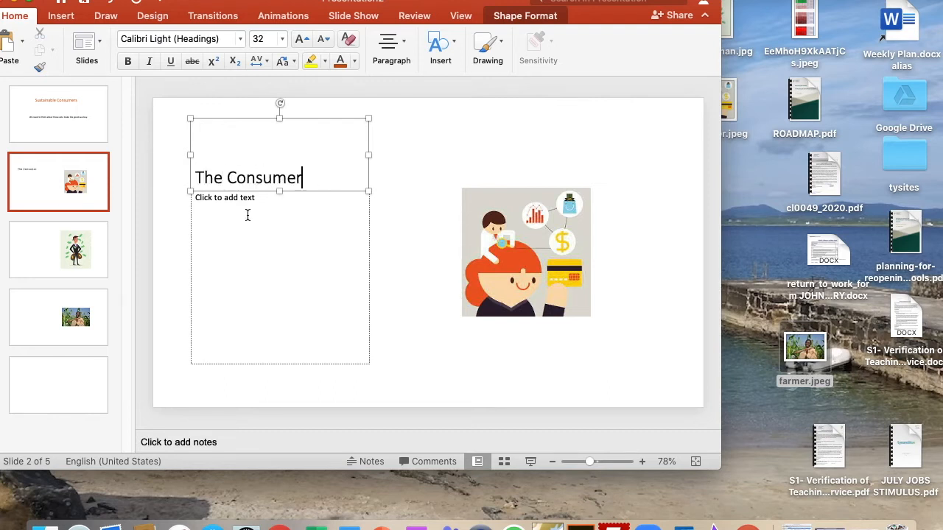
text(We are the ones wh)
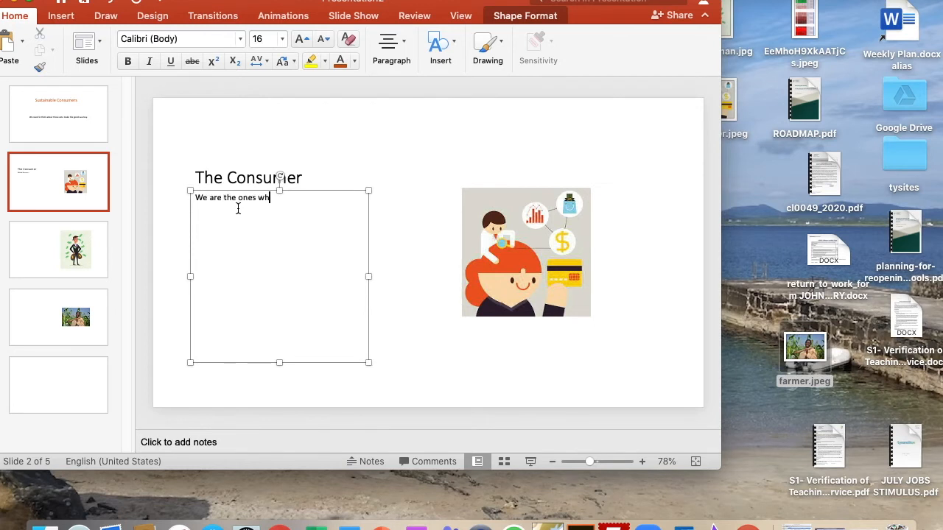
text(o have to)
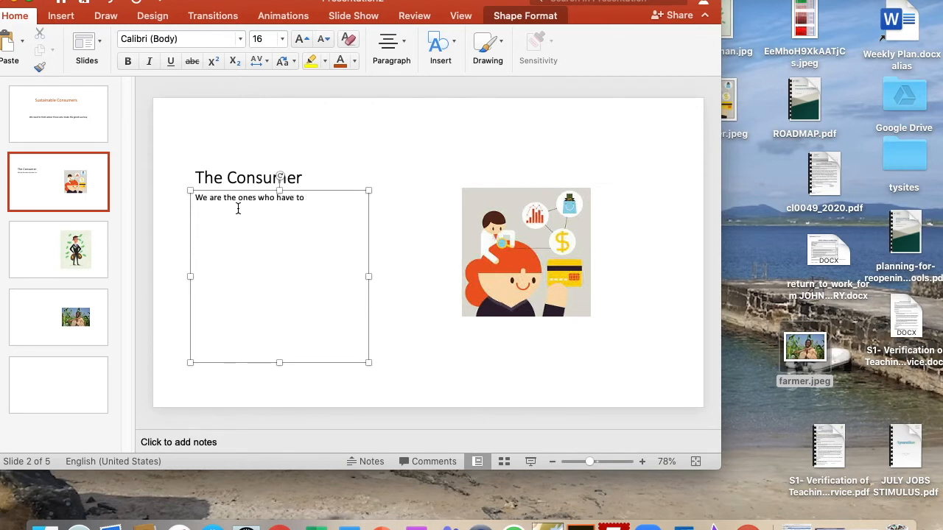
text(choo)
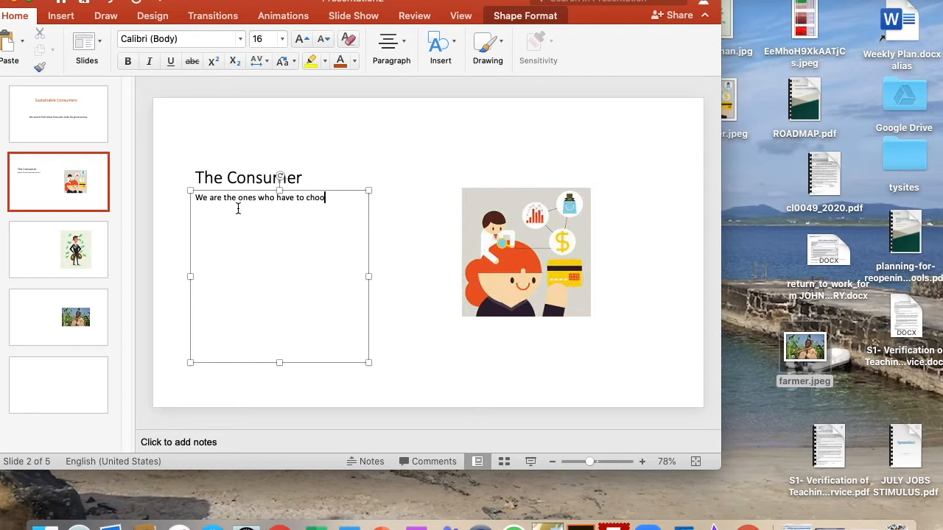
text(se what to)
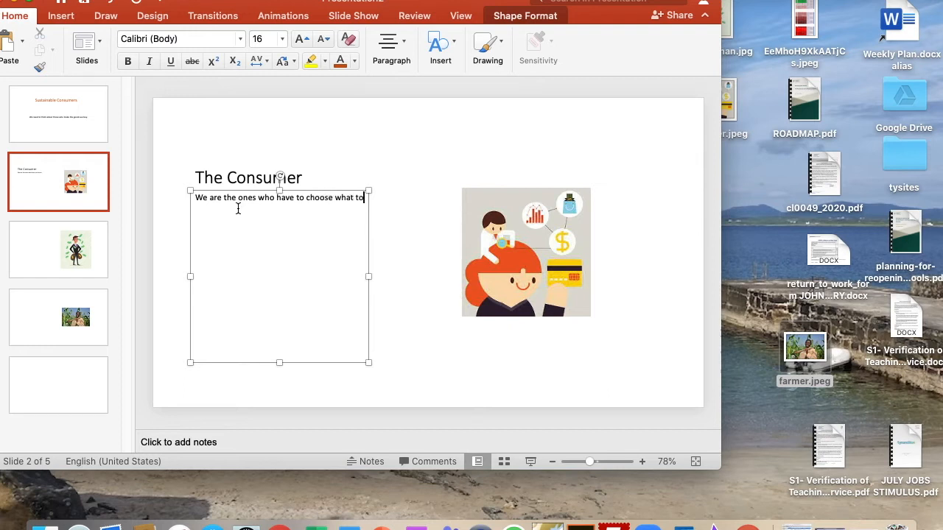
text(buy)
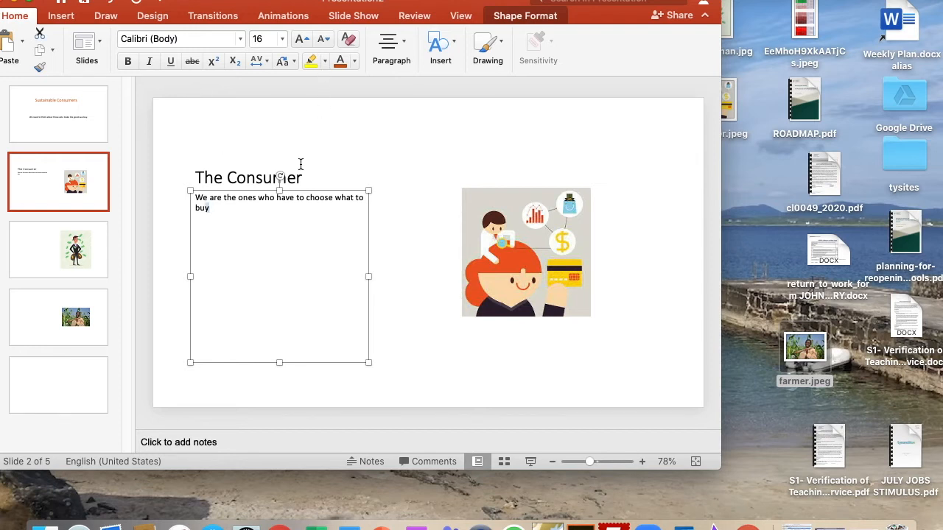
- Centre the slide 2 caption 'We are the ones who have to choose what to buy'
drag(305, 197, 217, 208)
text(25)
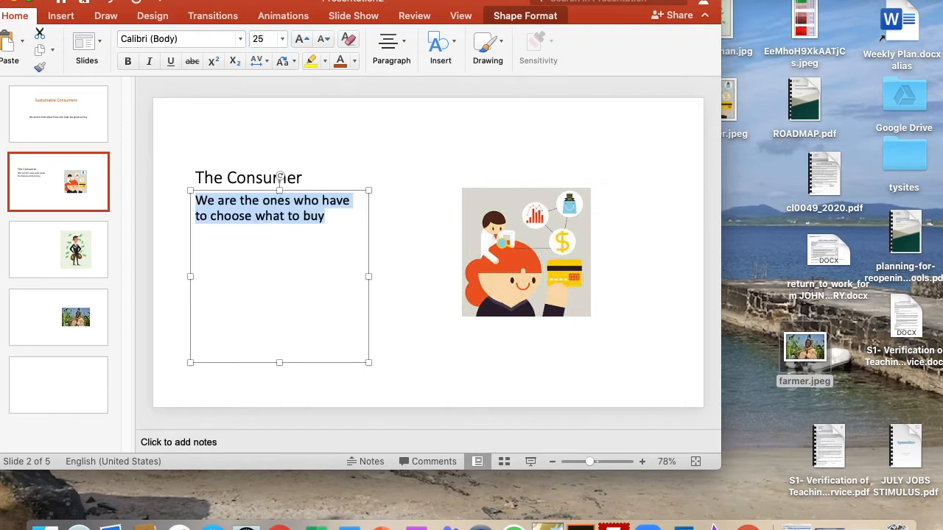
click(391, 49)
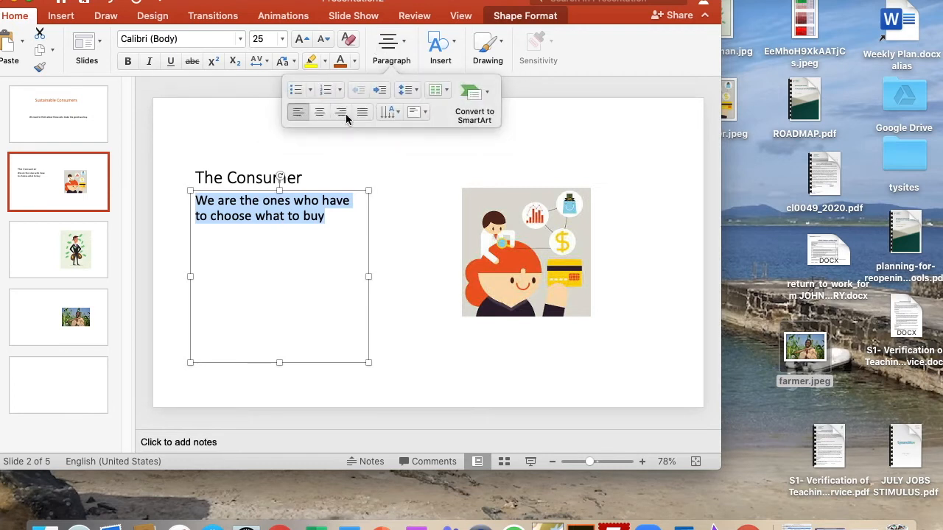
click(319, 112)
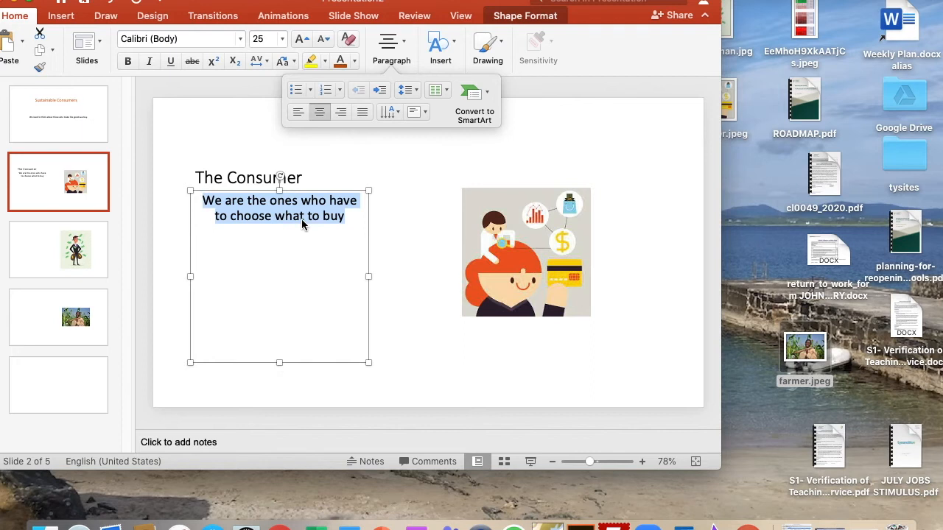
mouse_move(278, 190)
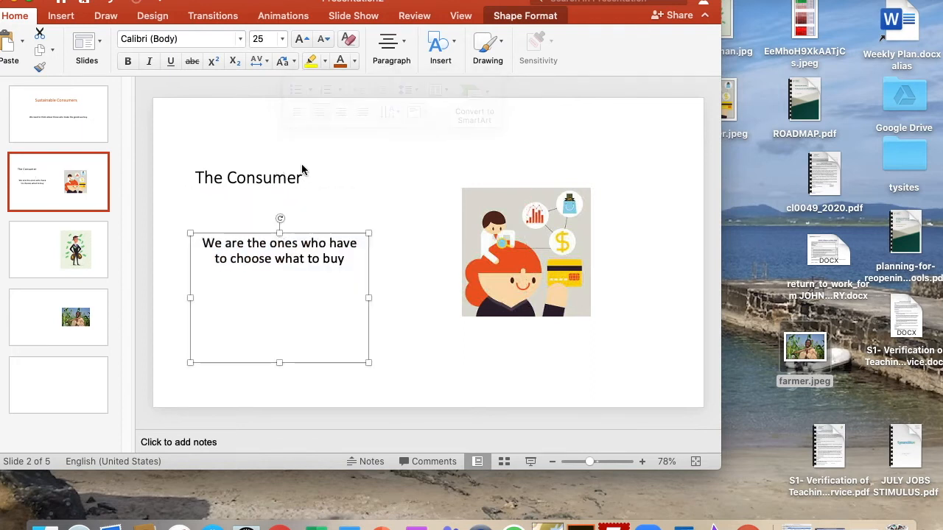
click(248, 178)
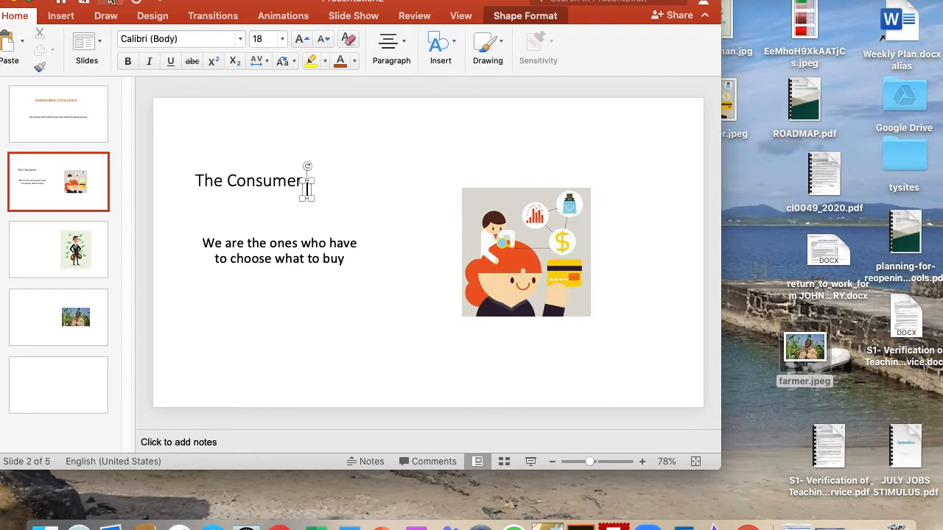
- Make 'The Consumer' title green at 50 pt
click(405, 354)
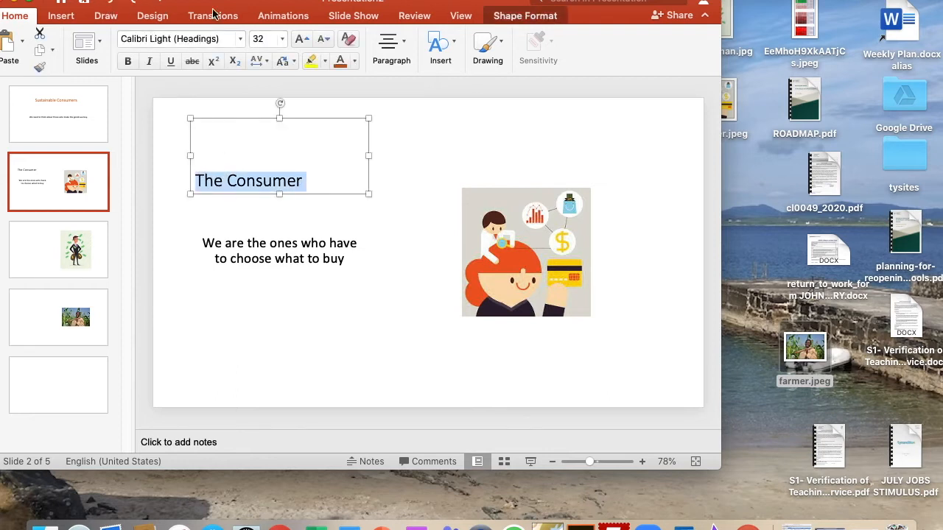
triple_click(261, 38)
text(50)
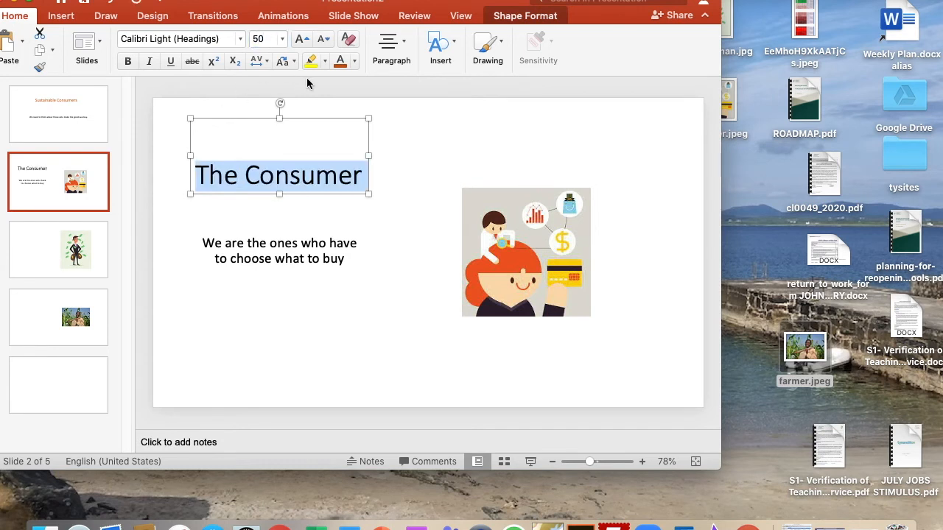
click(349, 61)
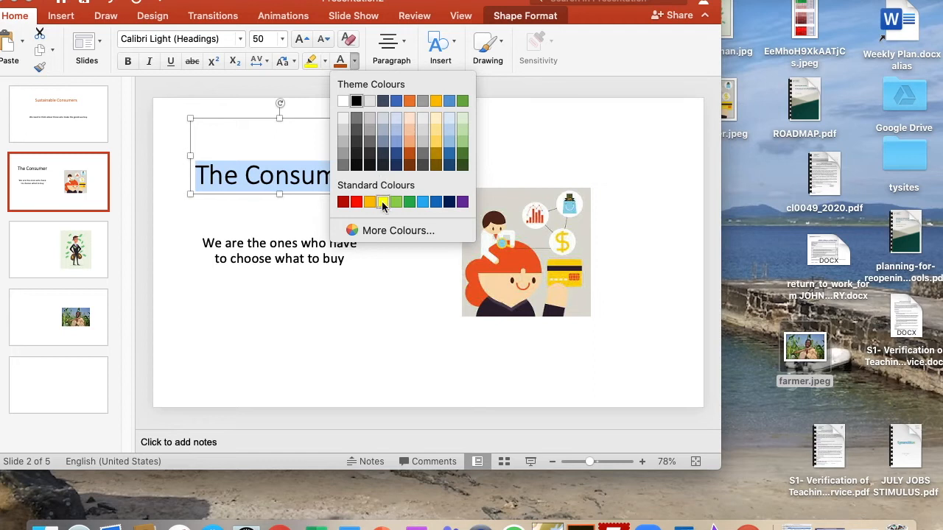
click(382, 201)
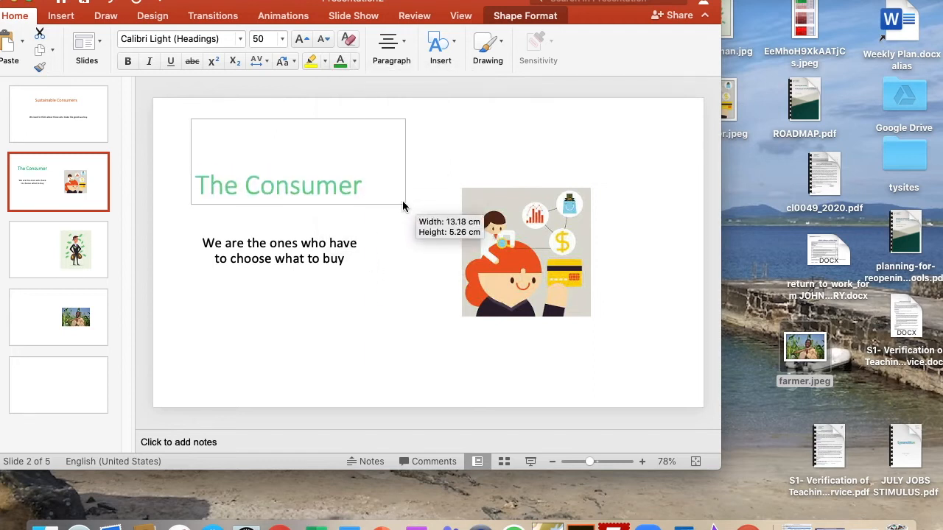
click(278, 182)
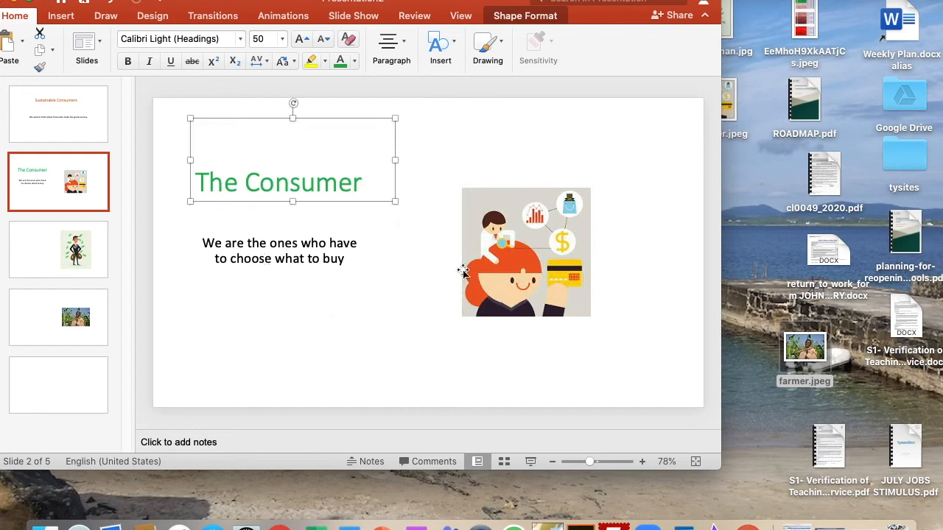
- Enlarge the consumer illustration on slide 2 from its corners
click(526, 252)
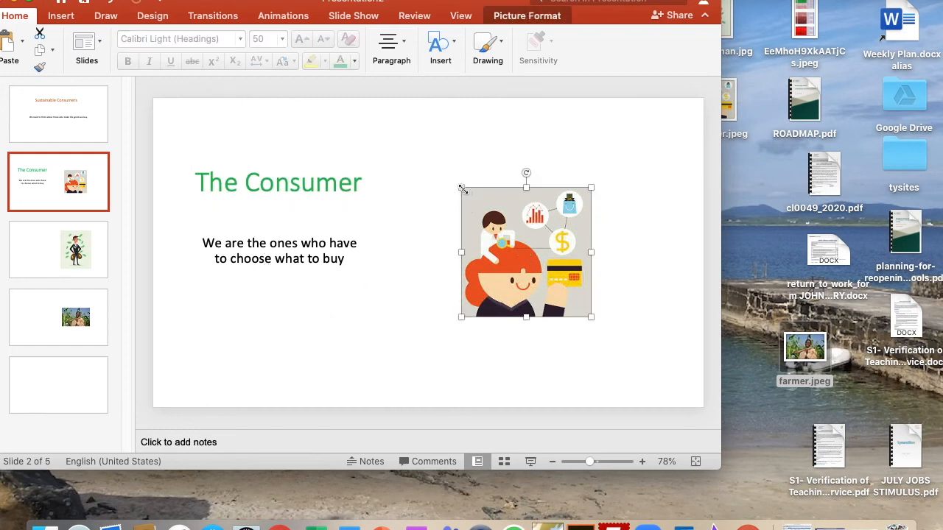
drag(526, 252, 501, 228)
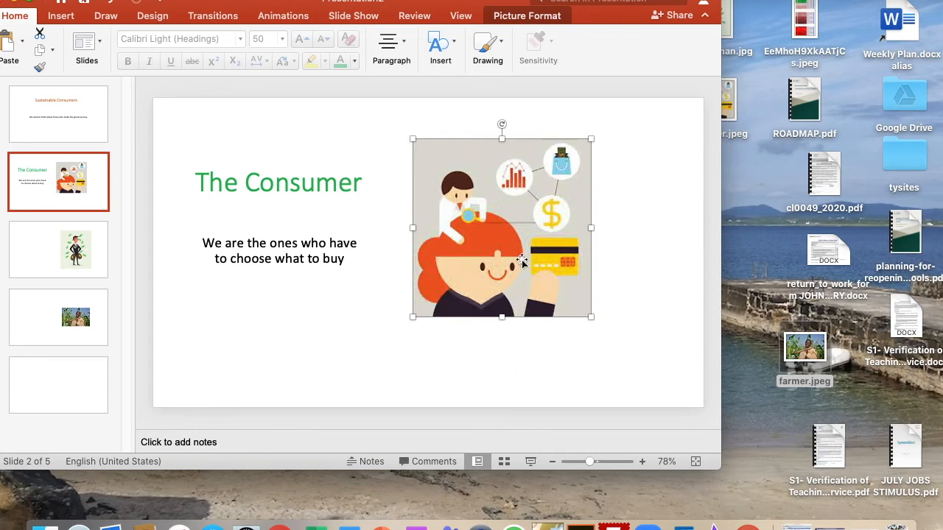
drag(591, 317, 630, 356)
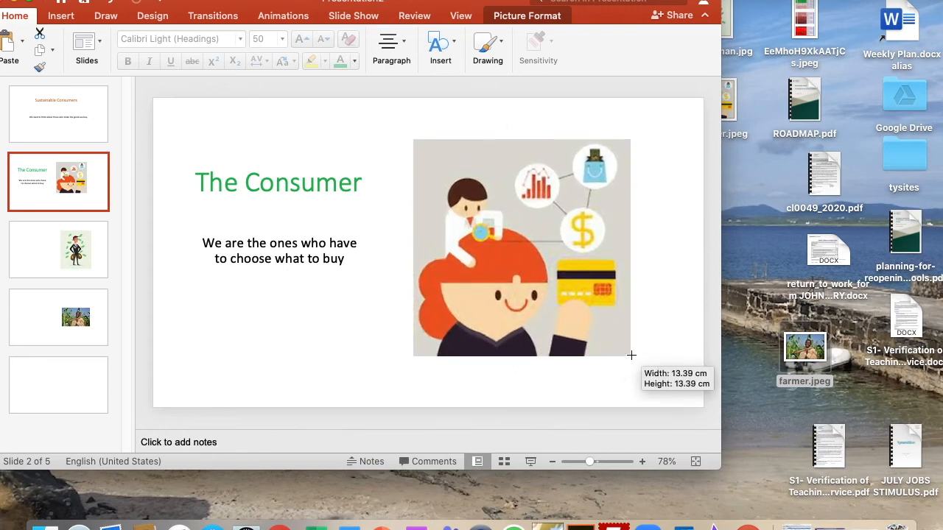
- Title slide 3 'The Businessman' in blue 50 pt text
click(58, 249)
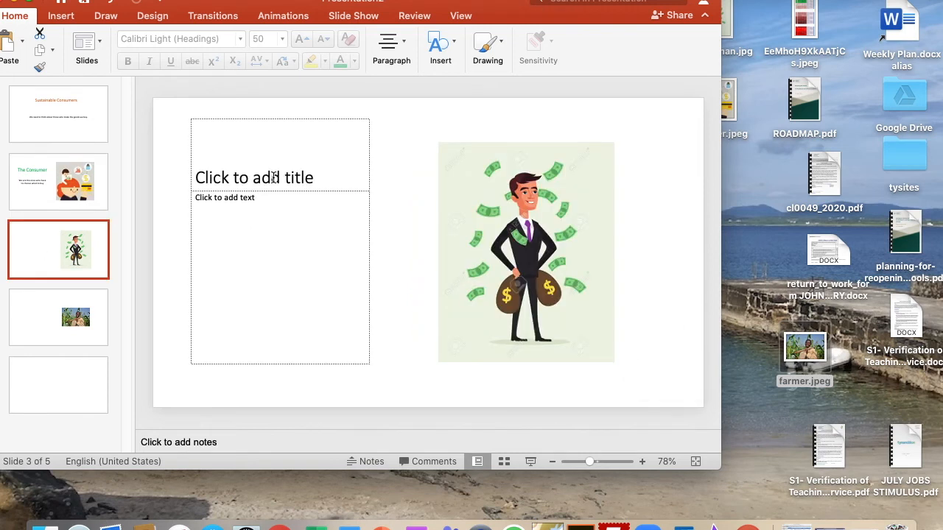
text(The)
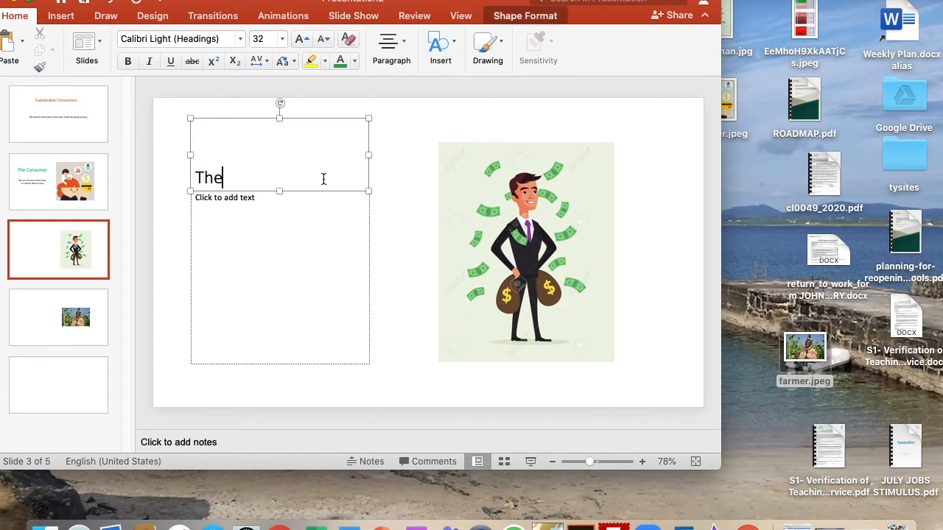
text(Business)
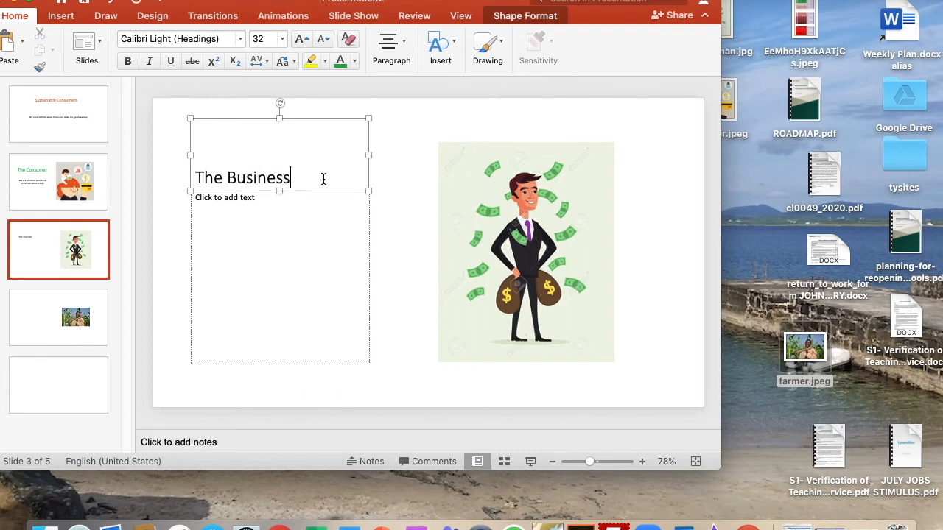
text(man)
click(269, 39)
text(50)
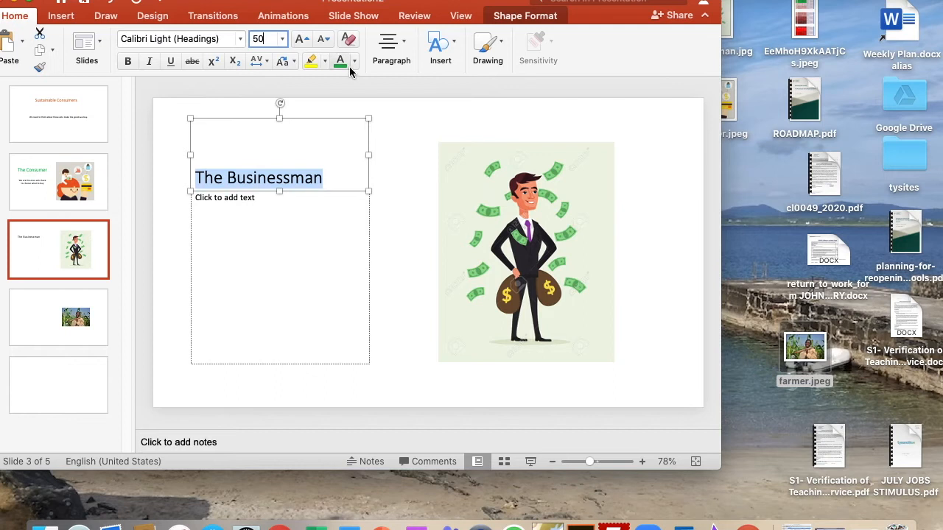
click(353, 61)
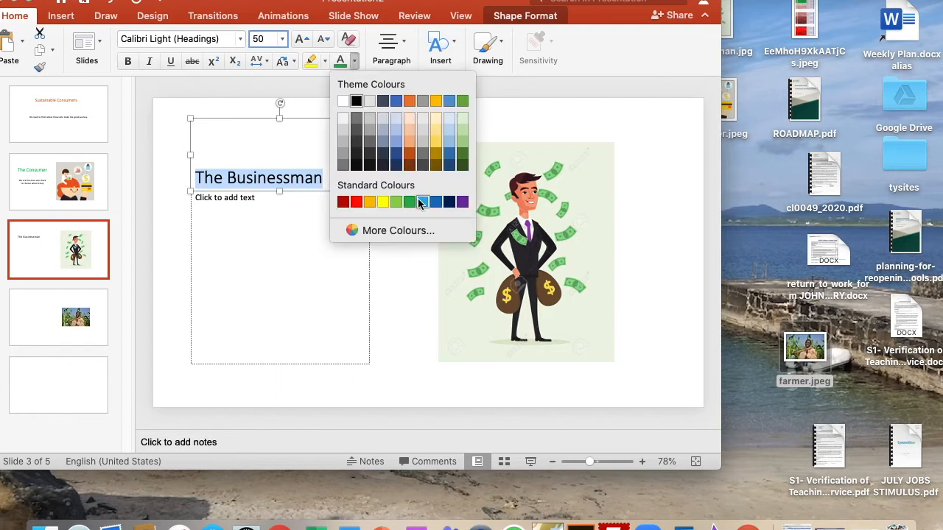
click(422, 201)
text(H)
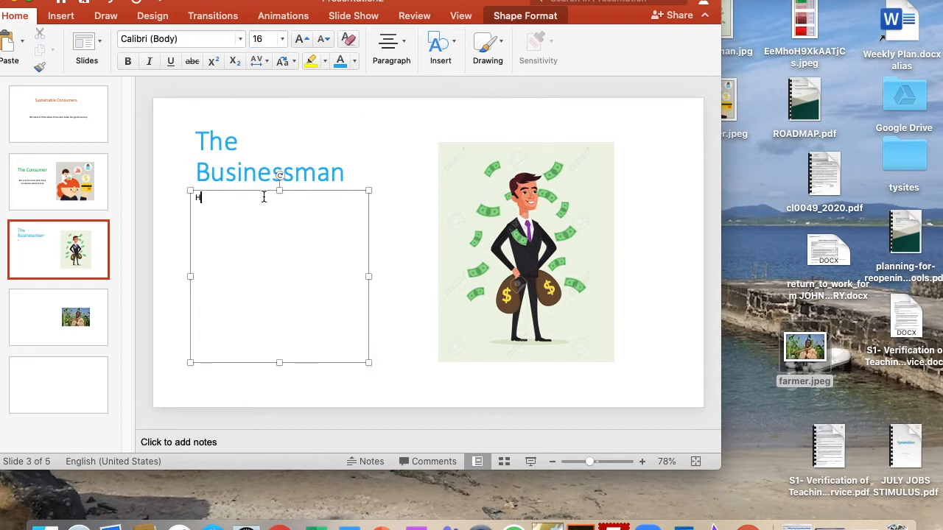
- Add the centred 25 pt body 'He gets rich buying and selling goods'
text(e gets)
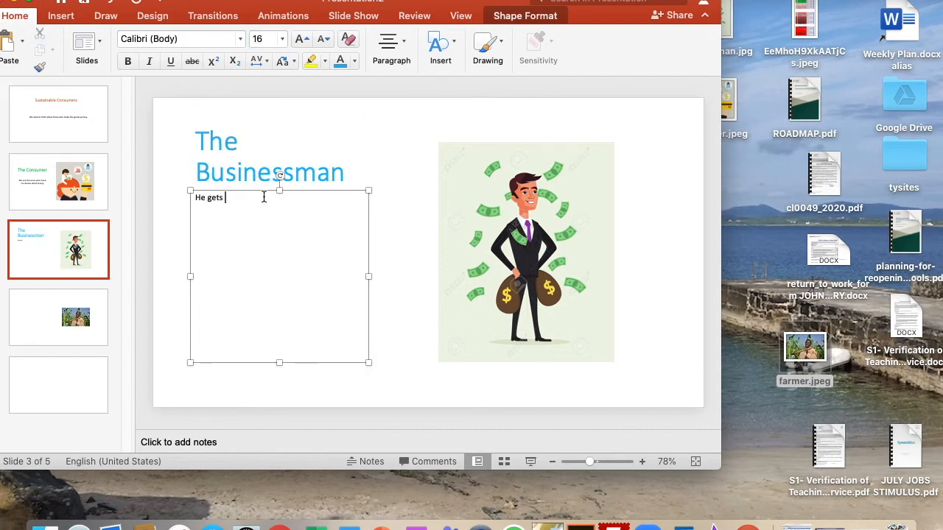
text(rich bu)
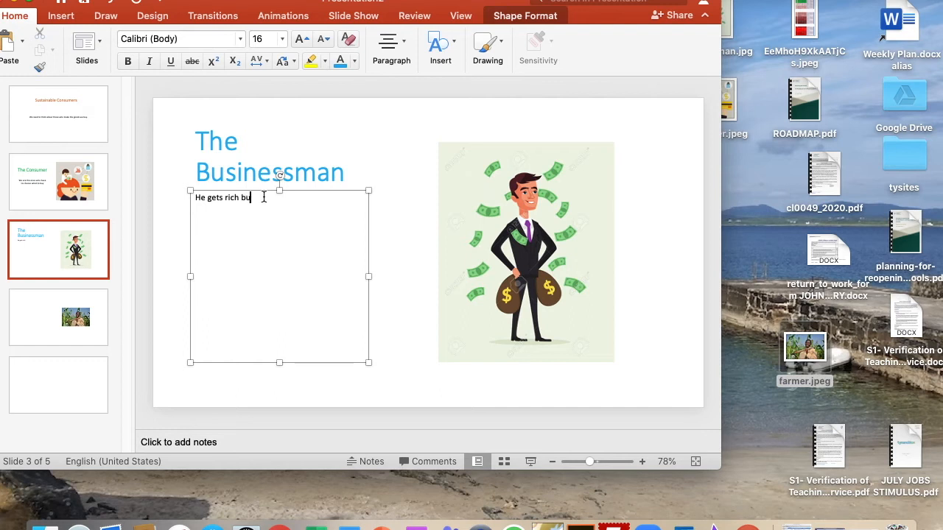
text(ying and sell)
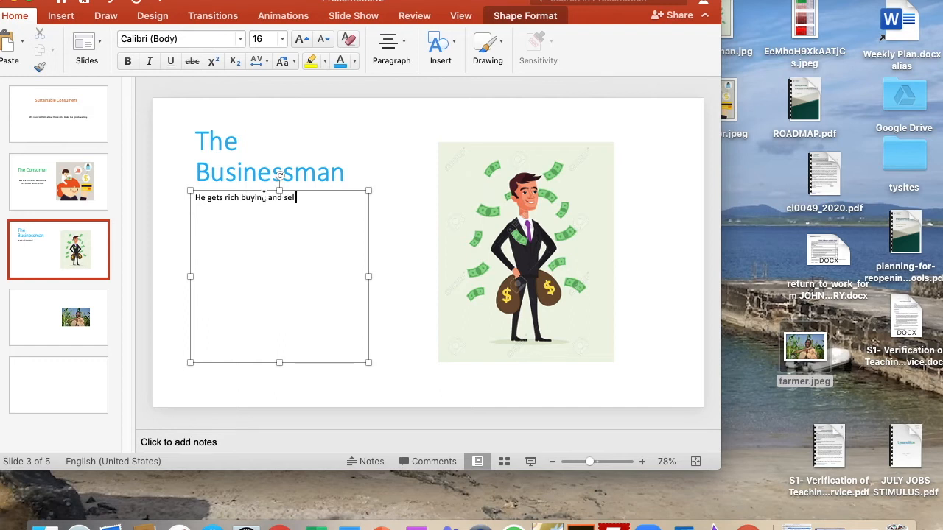
text(ing goods)
click(269, 38)
text(25)
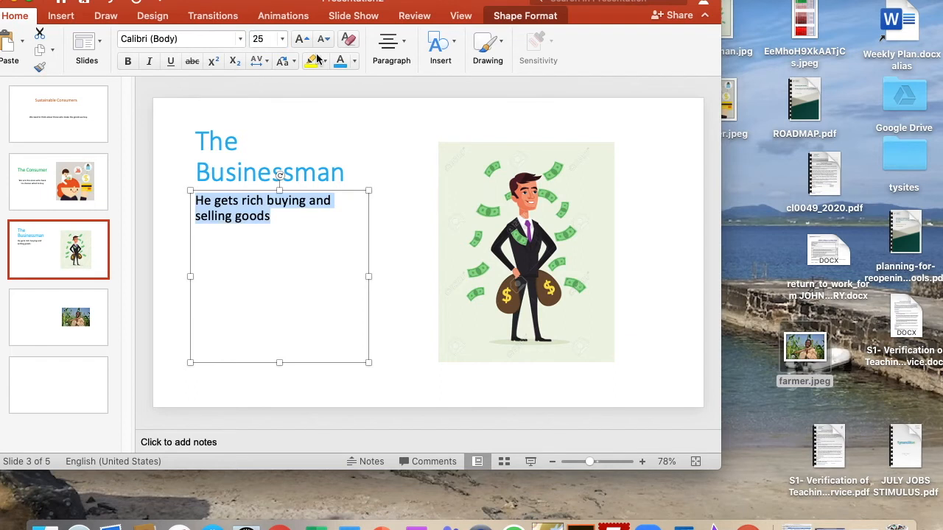
click(391, 49)
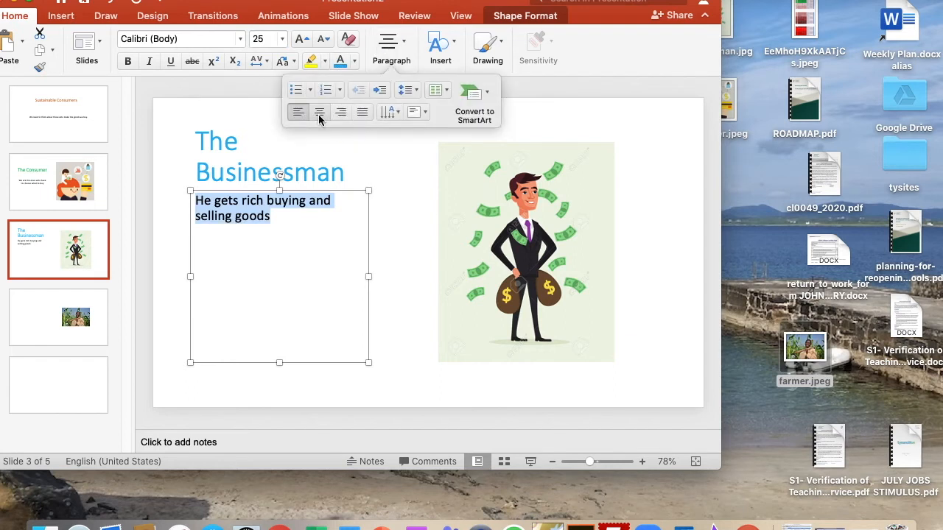
click(58, 318)
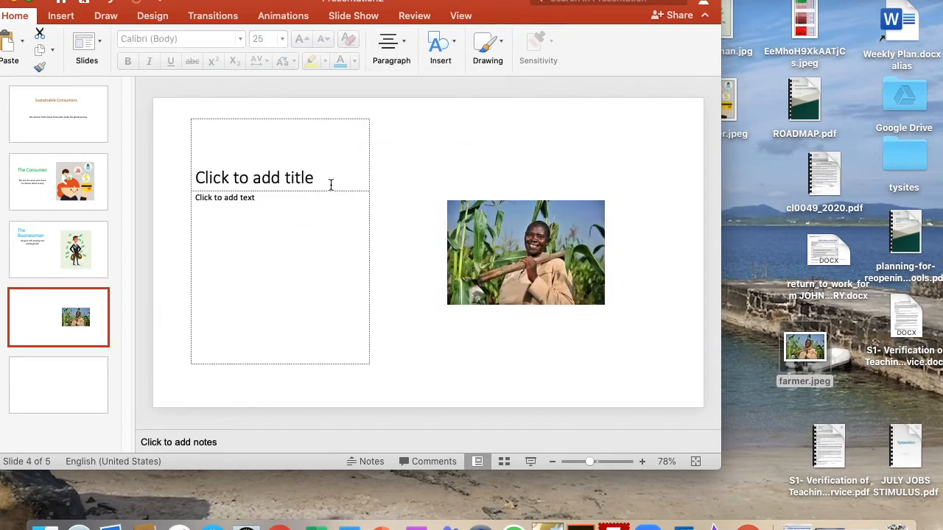
- Enter 'The Farmer' as slide 4's title and make it red at 50 pt
text(The)
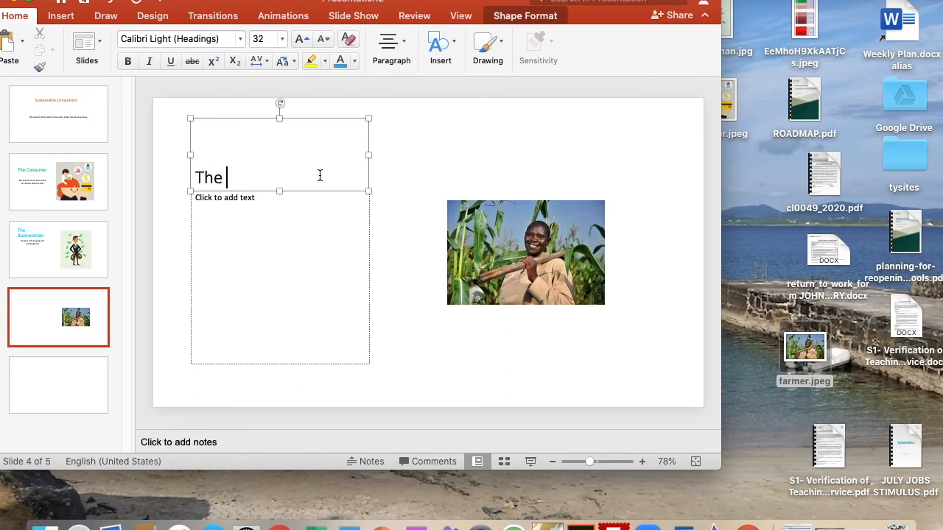
text(Farme)
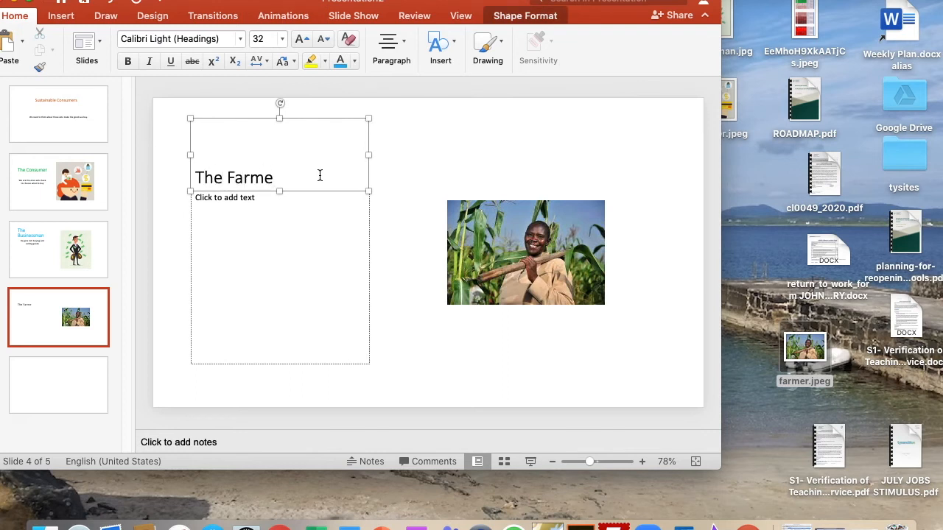
text(r)
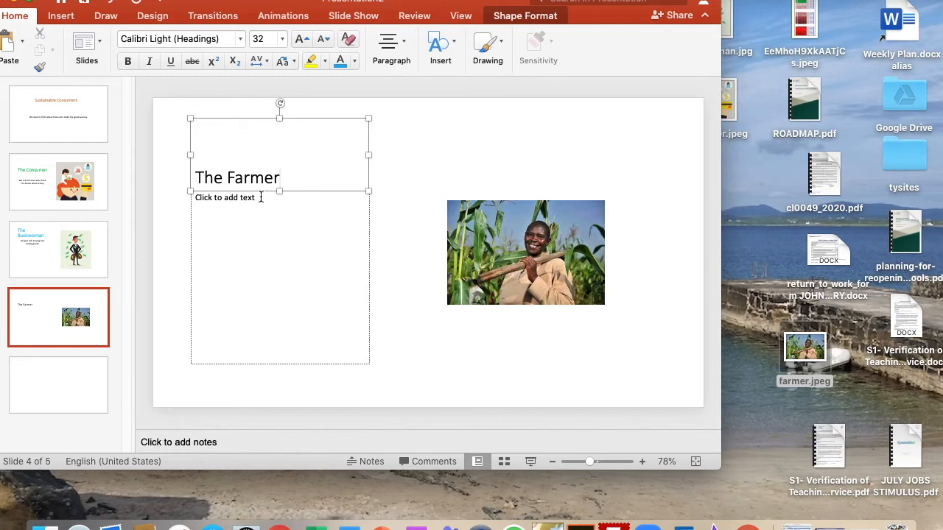
triple_click(237, 178)
text(50)
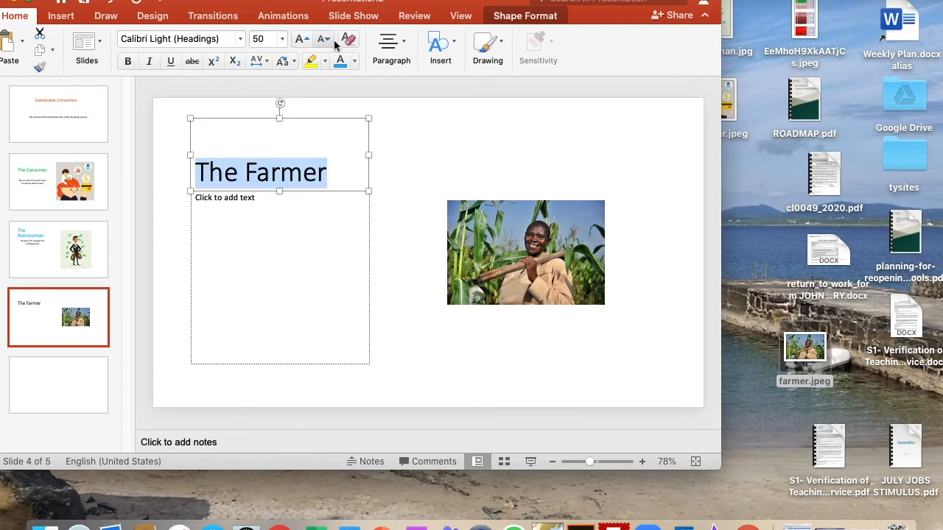
click(352, 61)
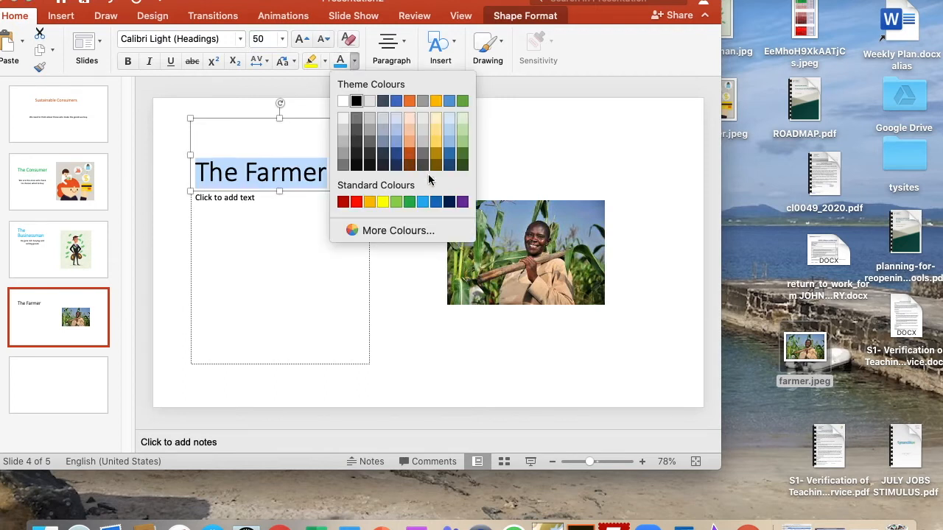
click(352, 202)
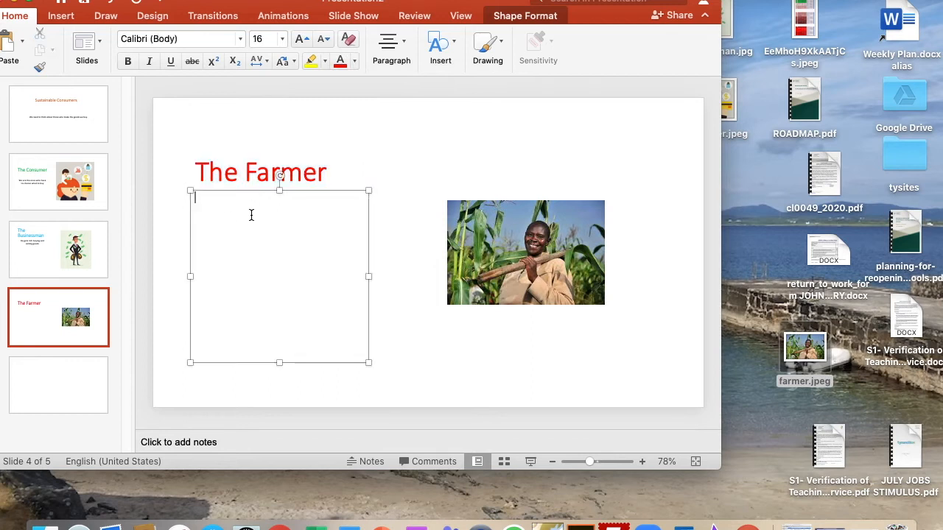
- Type the caption about the goods the Businessman sells to the Consumer
text(They make)
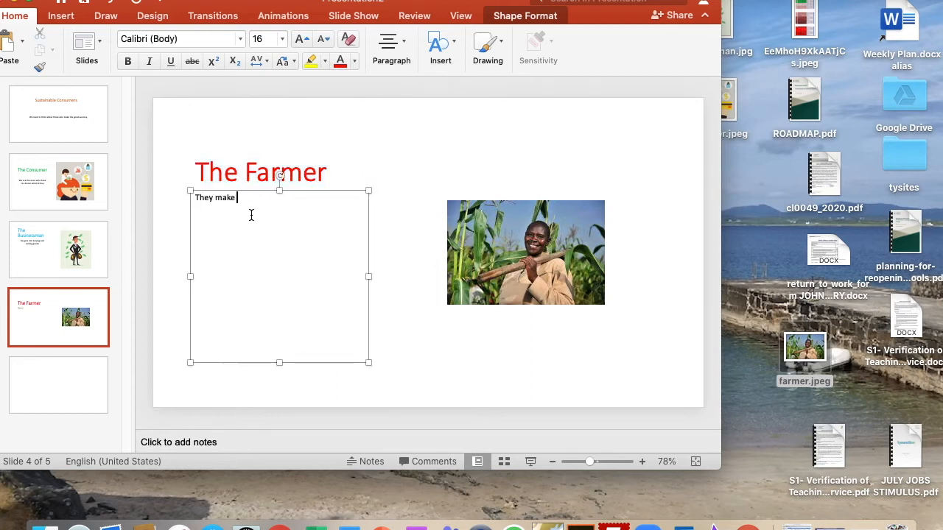
text(the goods)
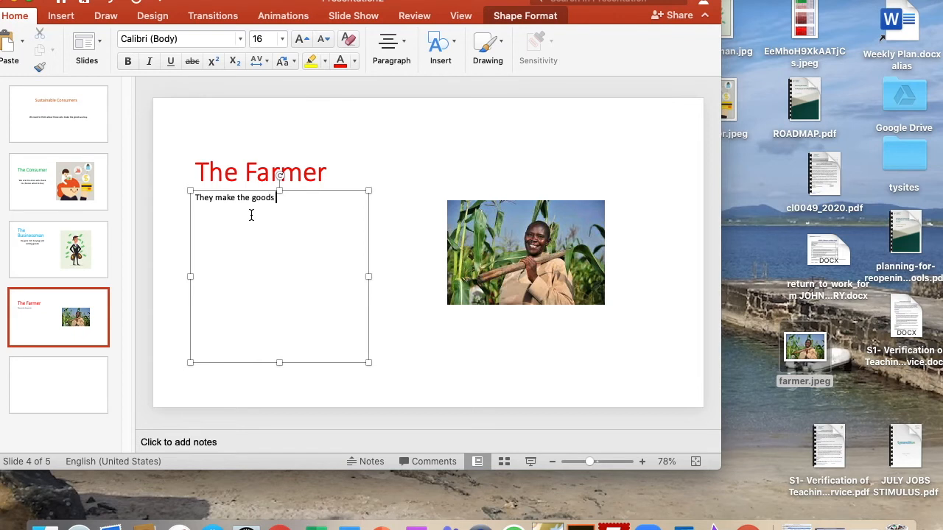
text(wh)
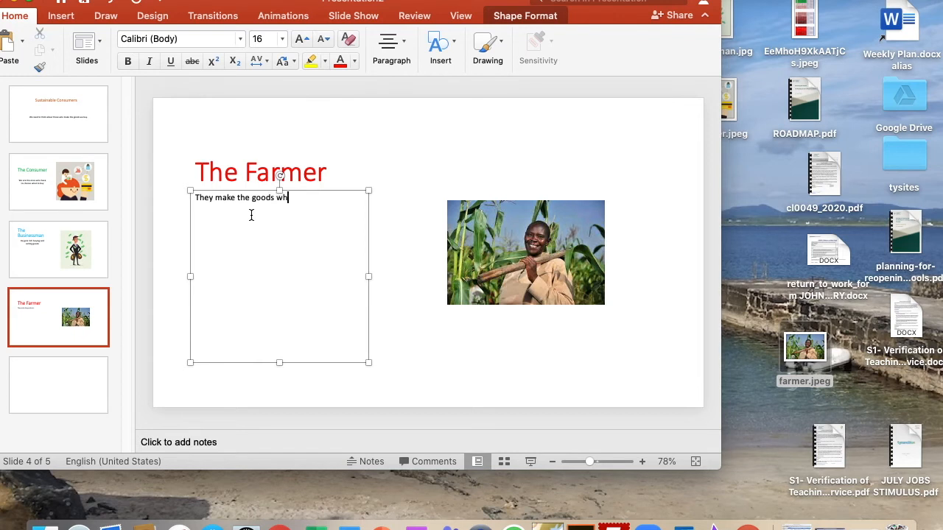
text(ich the B)
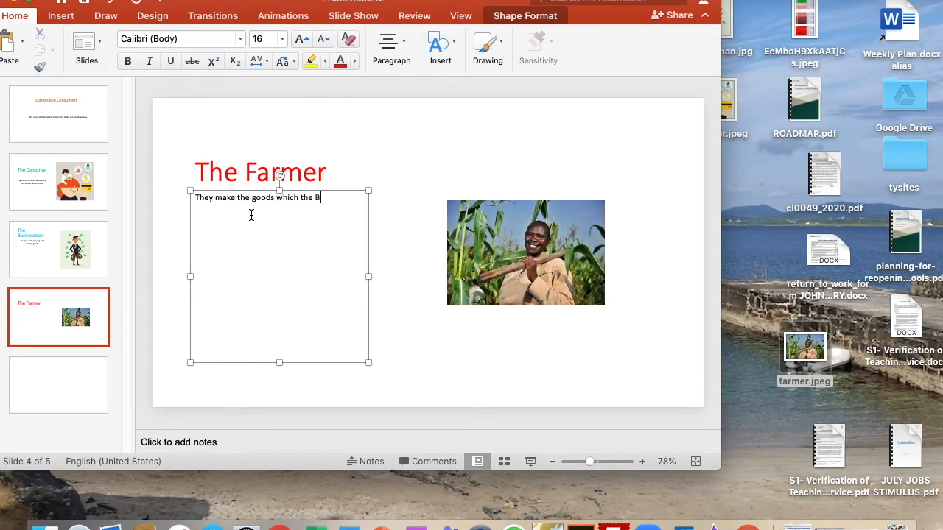
text(usinessman buy)
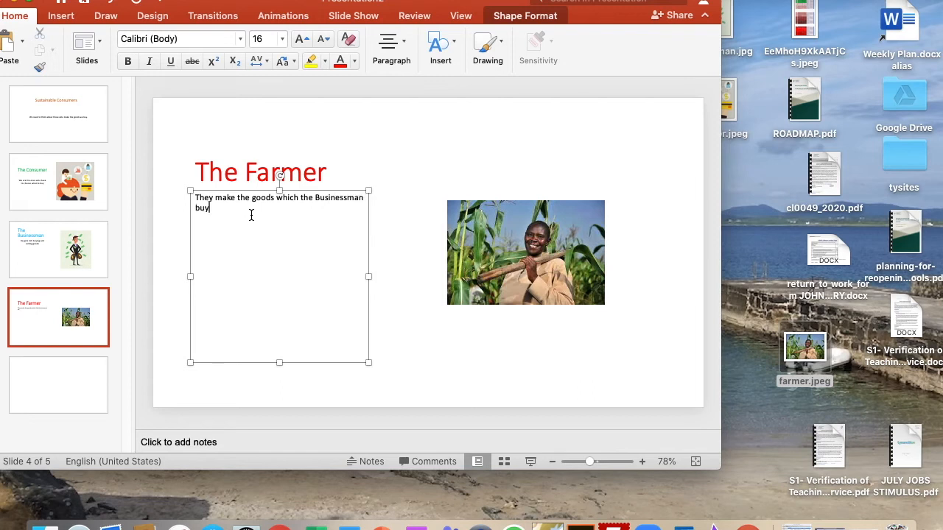
text(s to sell t)
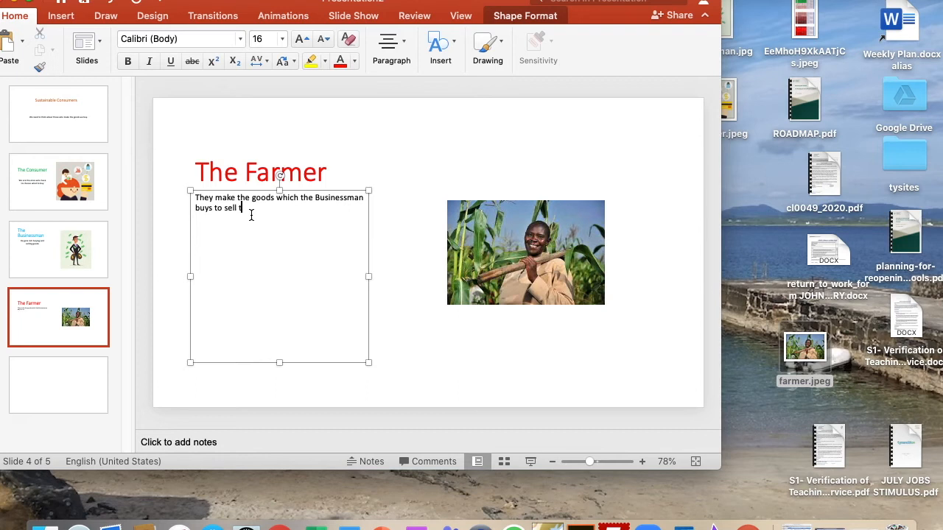
text(o the Con)
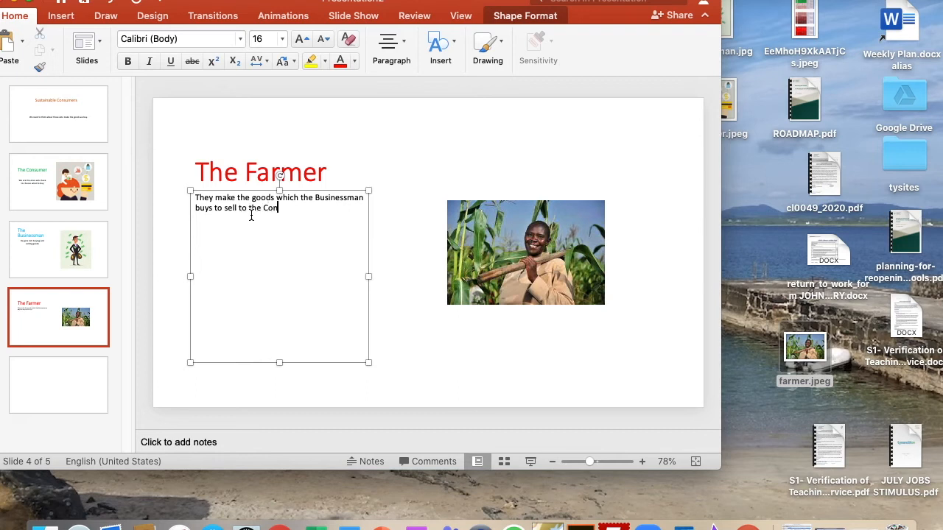
text(sumer)
click(269, 38)
text(25)
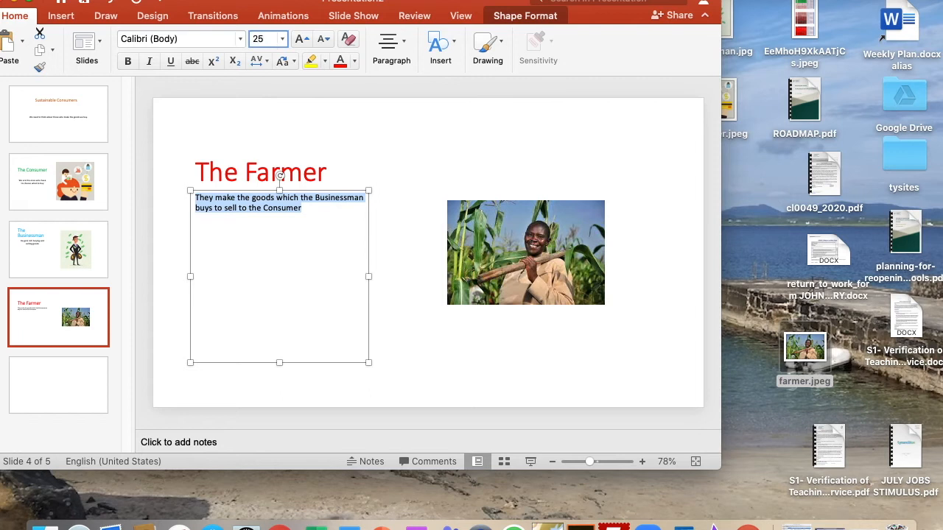
- Centre the caption, then select the farmer photo
click(391, 48)
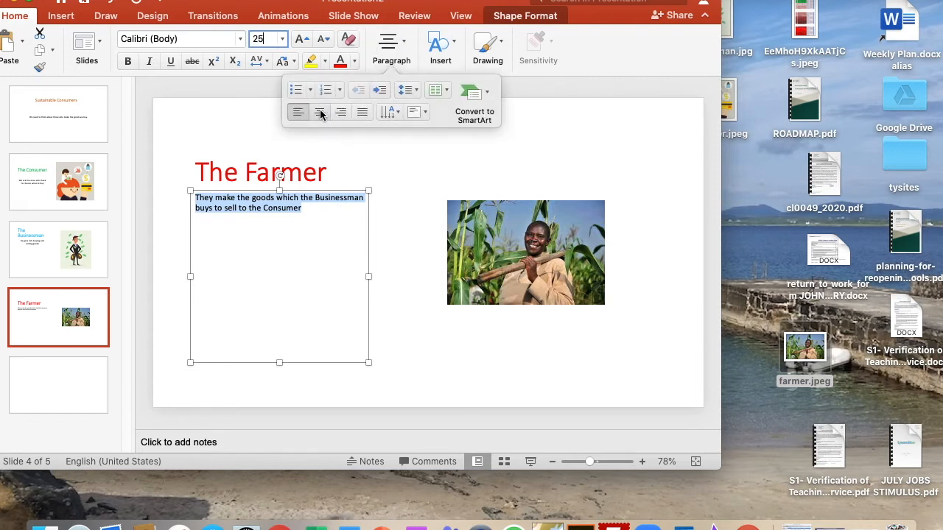
click(354, 61)
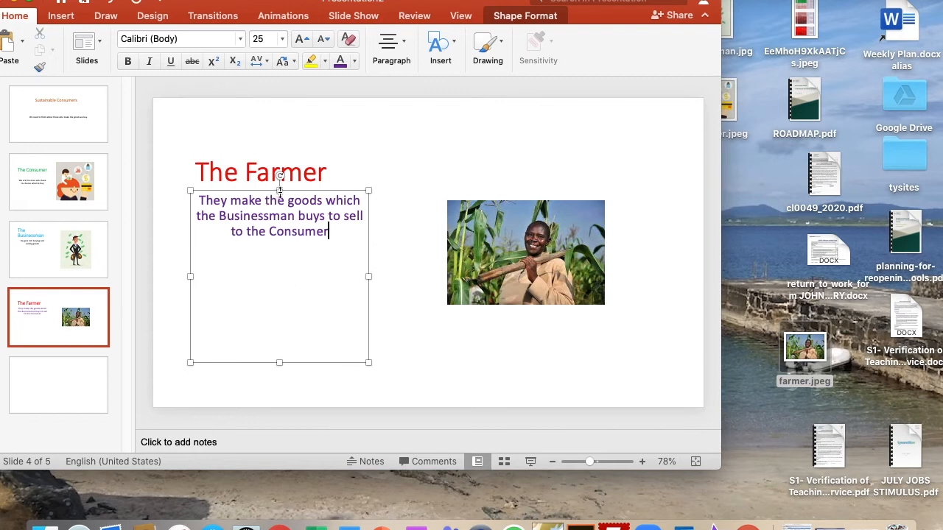
click(526, 252)
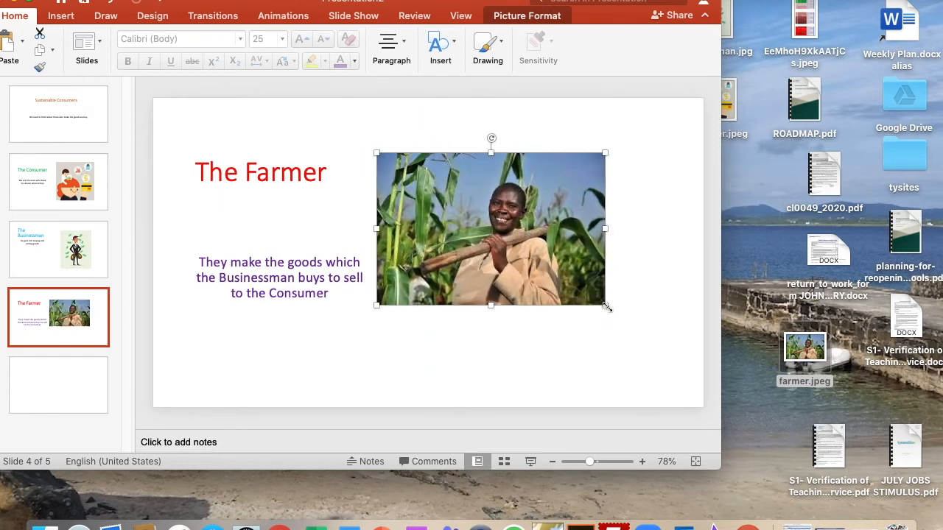
- Drag the farmer photo's corner to enlarge it, then go to slide 5
drag(605, 305, 655, 338)
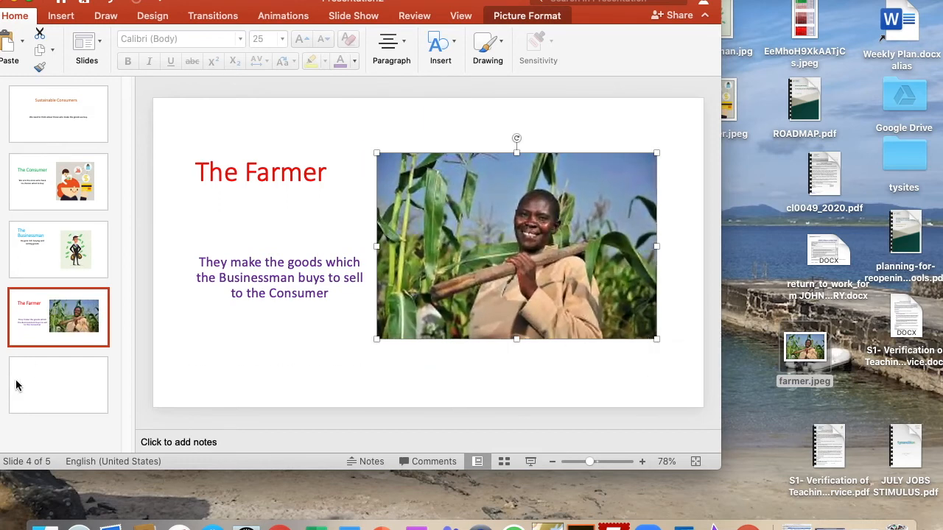
click(58, 385)
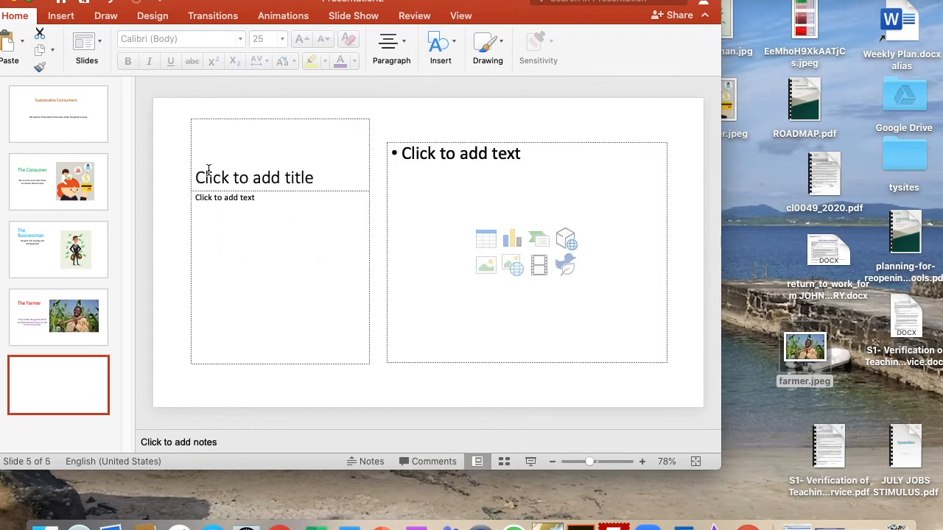
mouse_move(173, 270)
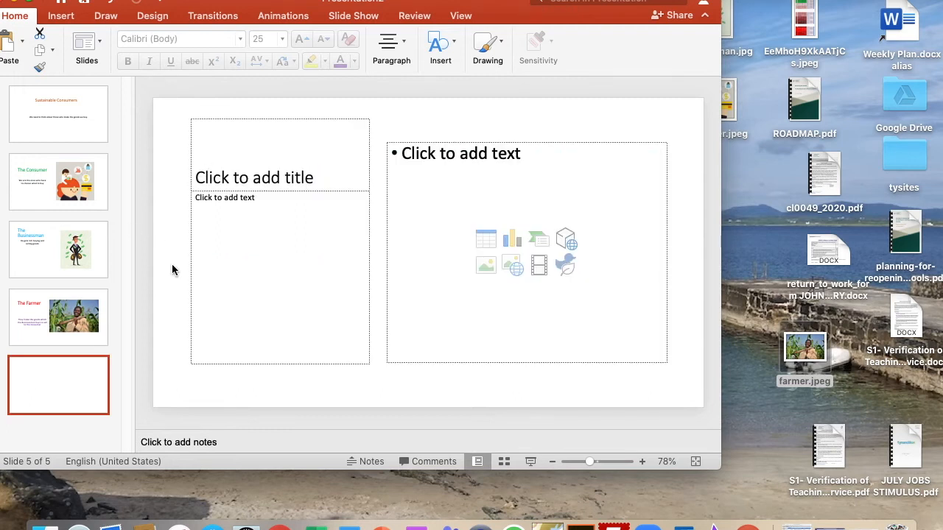
mouse_move(2, 174)
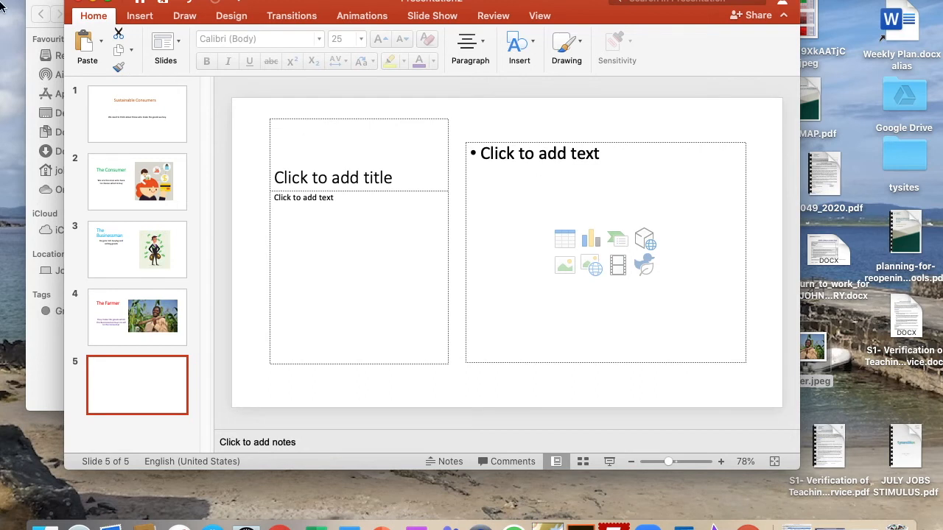
mouse_move(285, 4)
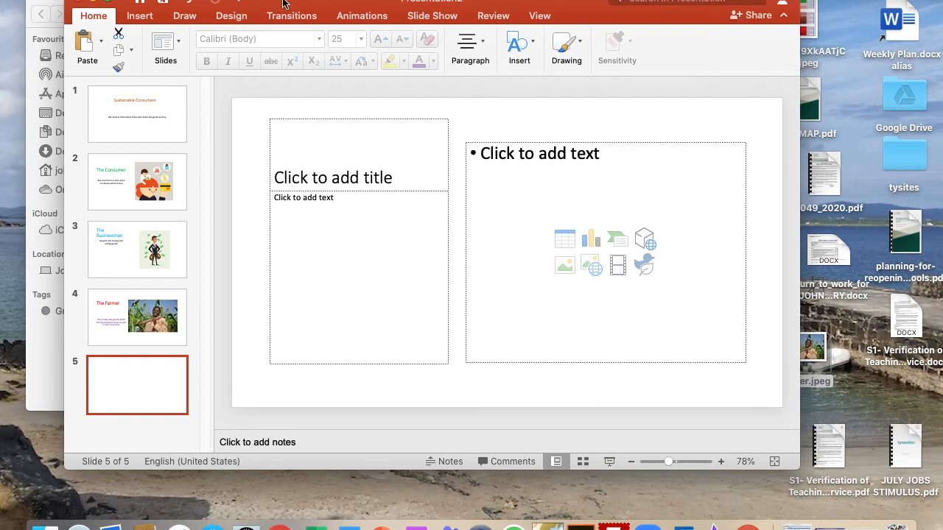
mouse_move(108, 184)
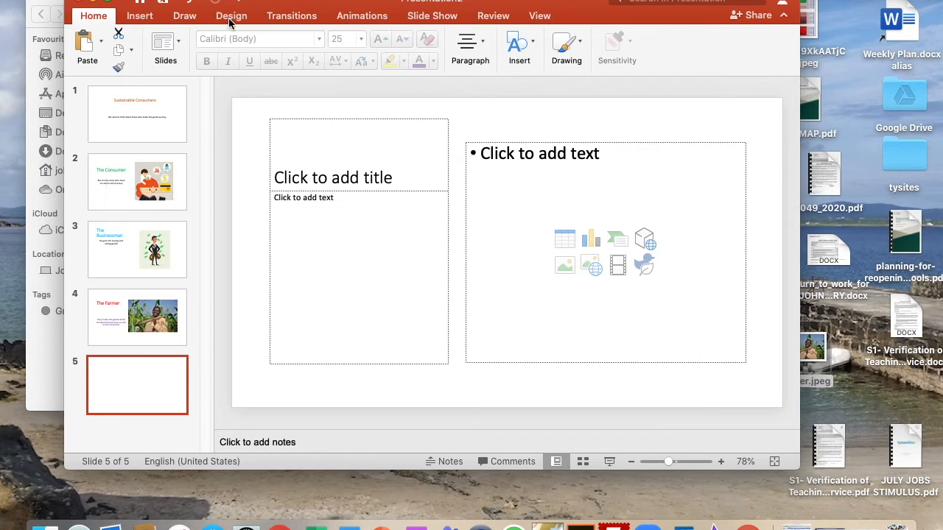
- On the Design tab, select the title slide and expand the Variants background styles
click(231, 16)
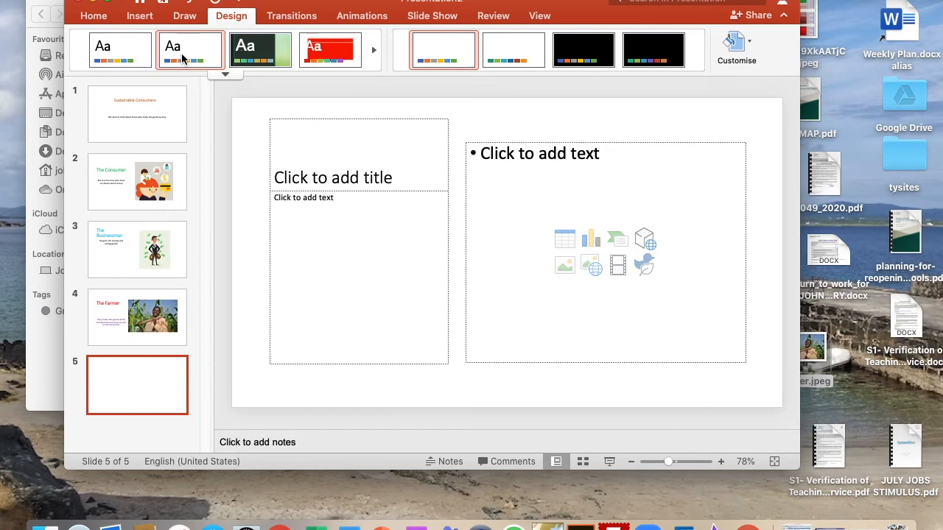
click(137, 114)
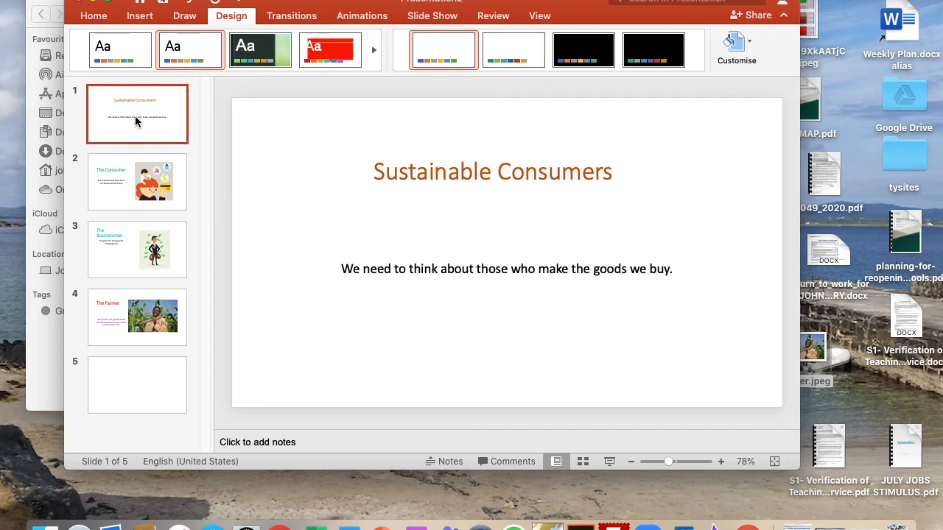
right_click(137, 114)
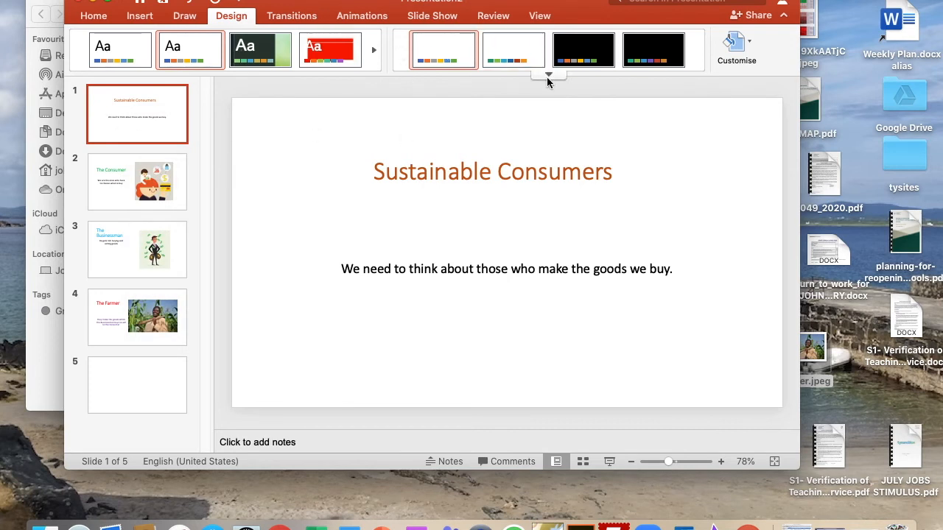
click(548, 75)
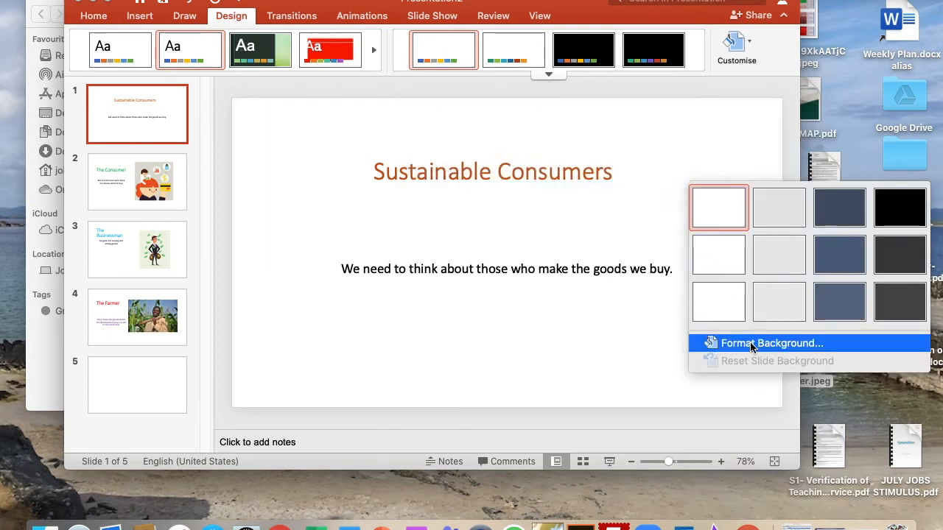
- Give the background a solid green fill and apply it to all slides
click(770, 343)
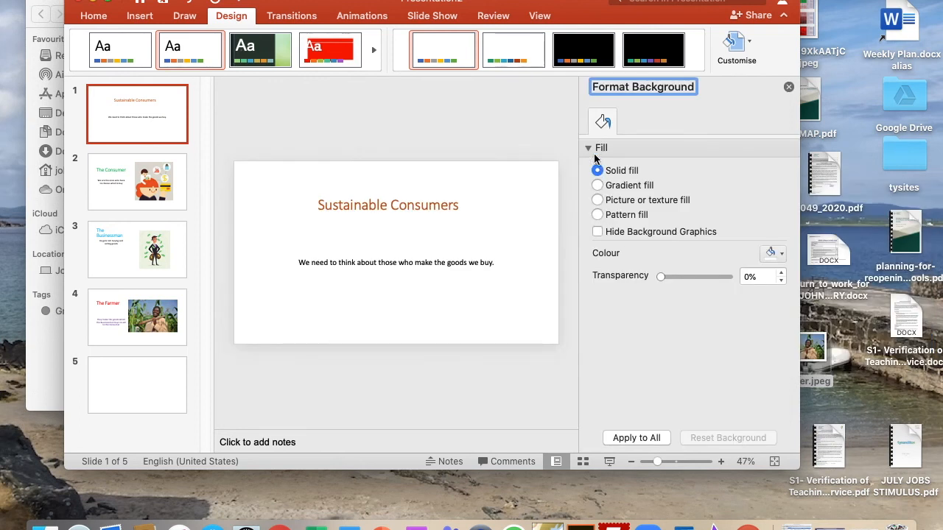
click(779, 253)
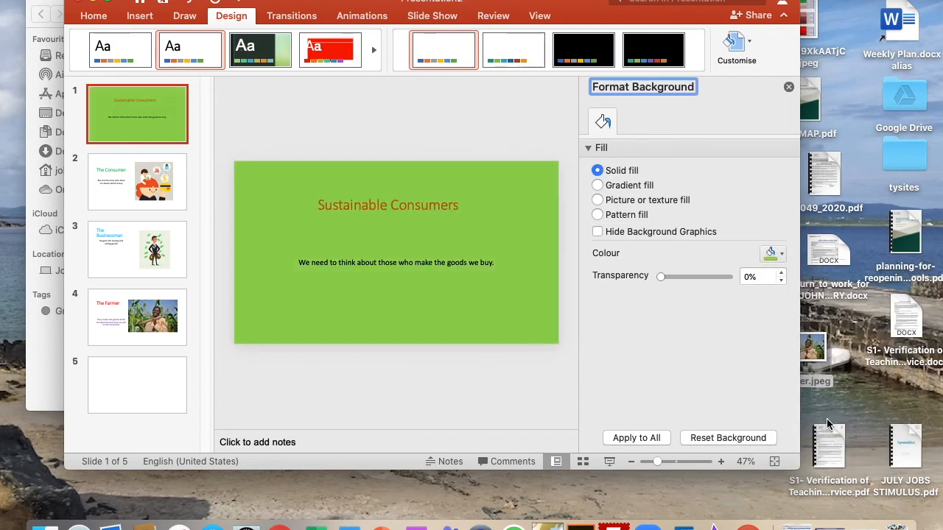
click(635, 437)
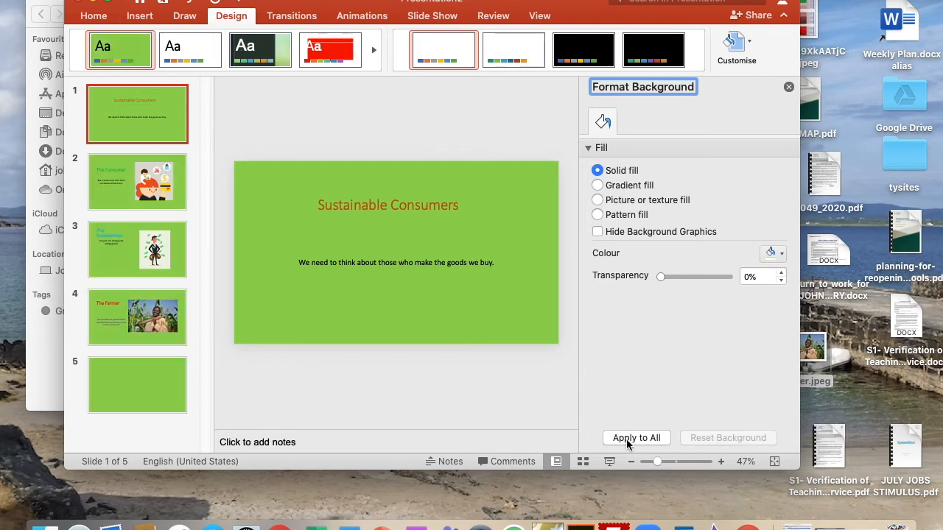
mouse_move(599, 193)
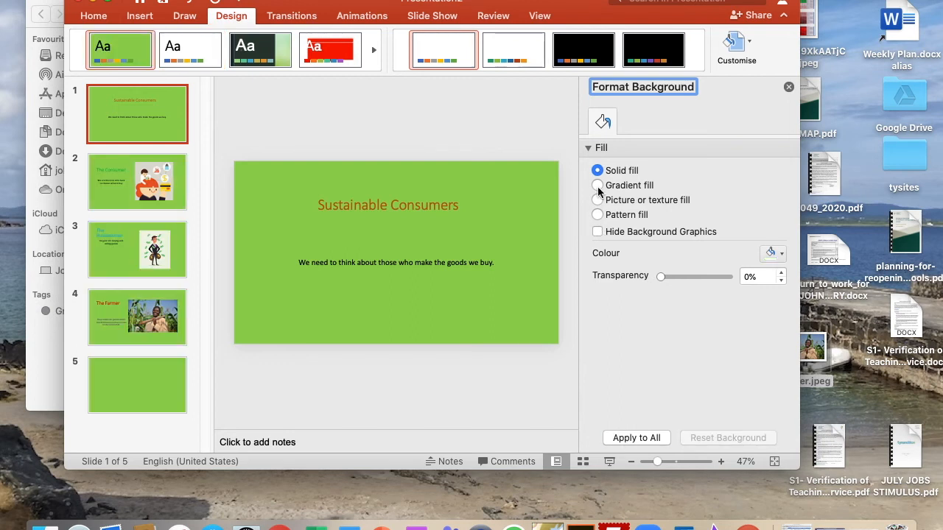
- Switch the title slide to a gradient fill, adjusting the green-to-blue stops
click(596, 185)
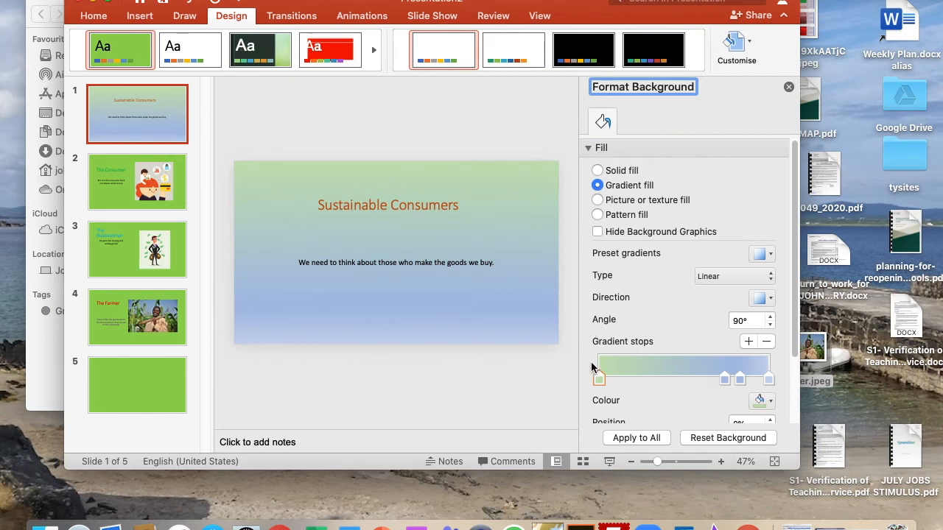
drag(599, 379, 687, 378)
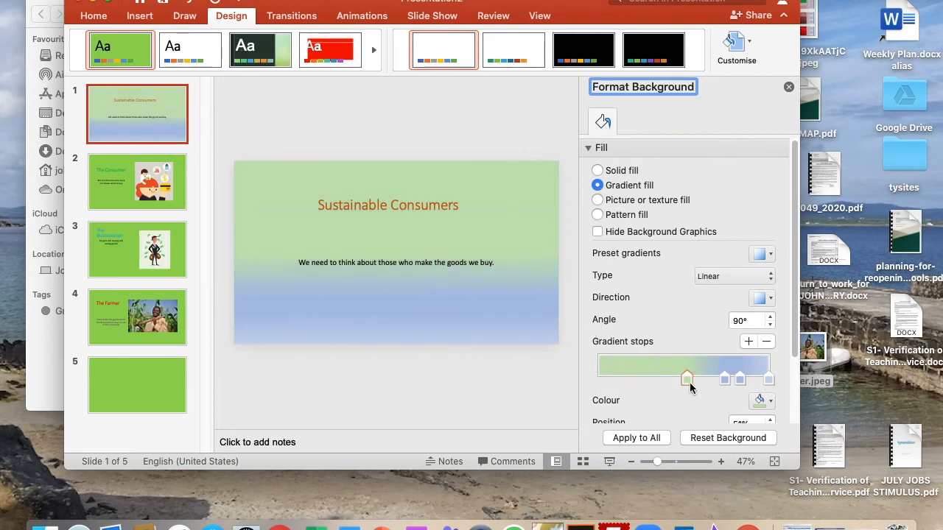
drag(687, 377, 665, 378)
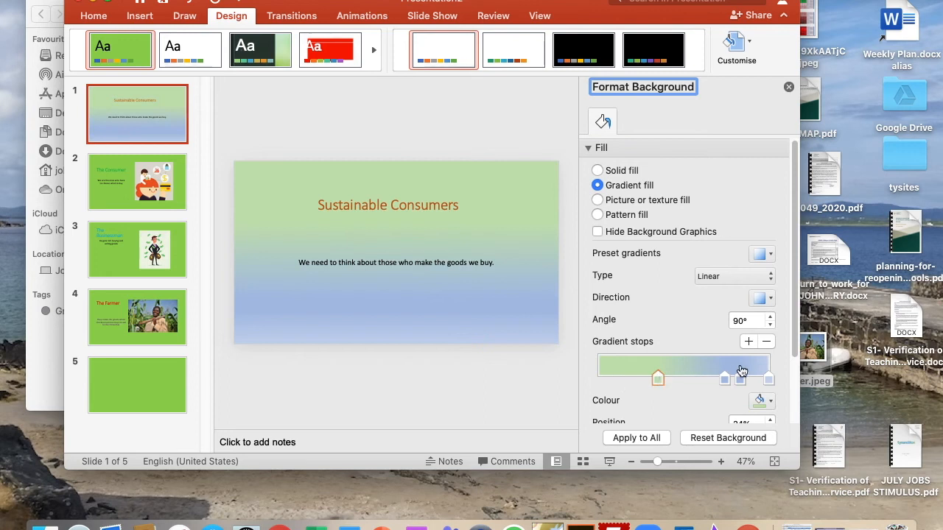
mouse_move(388, 188)
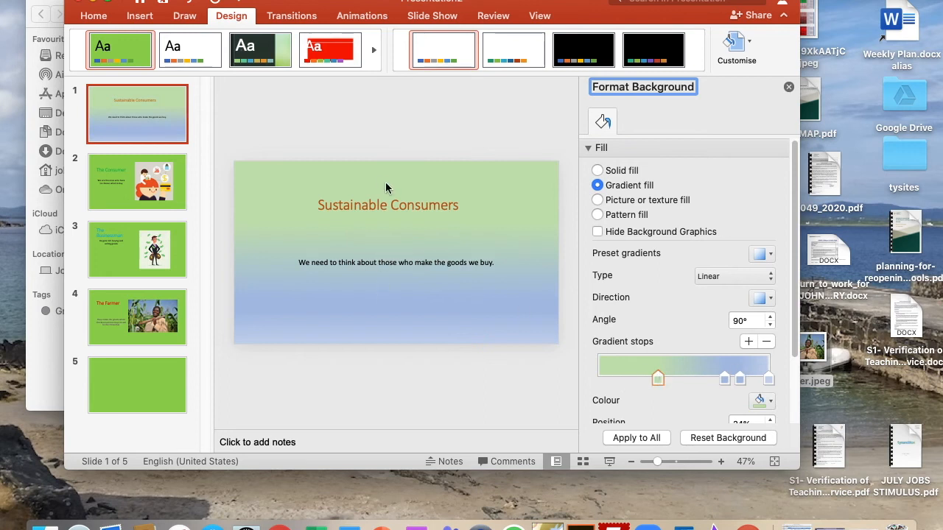
mouse_move(396, 264)
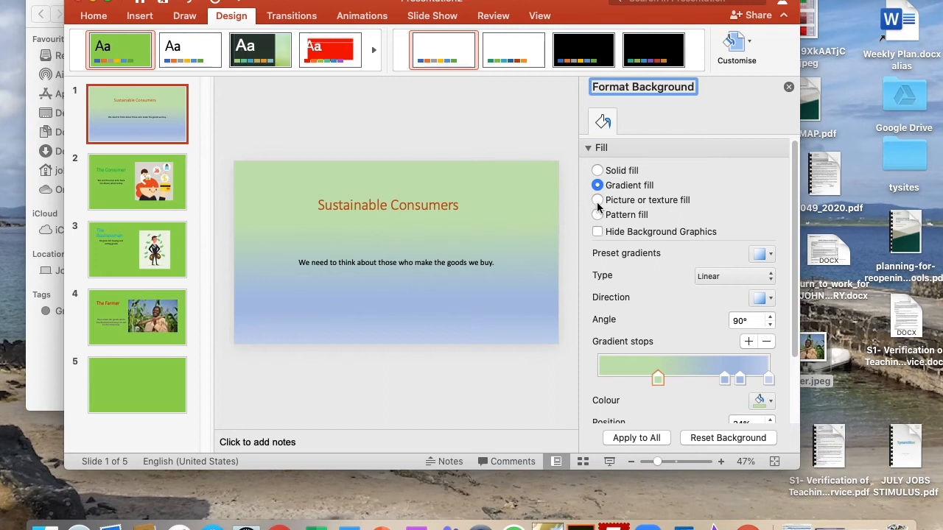
- Try picture and striped pattern fills, then apply the gradient fill to all slides
click(597, 199)
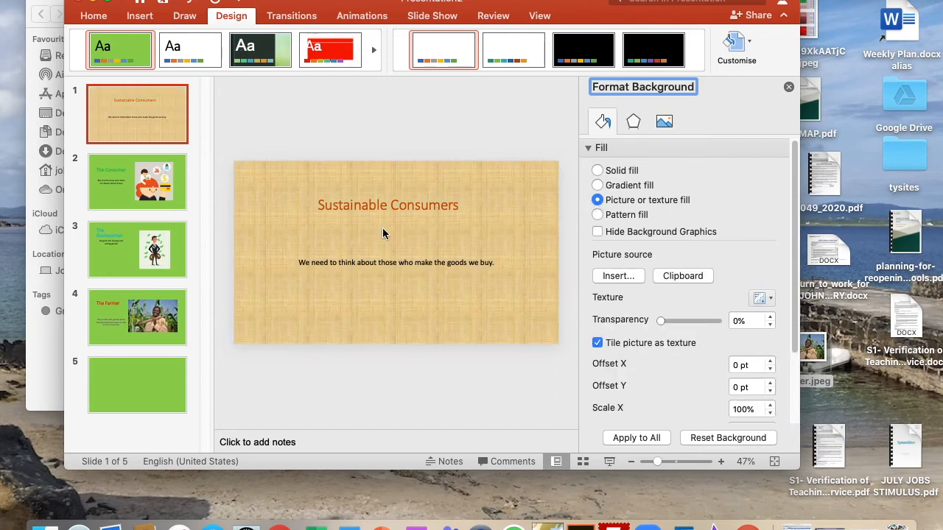
mouse_move(644, 283)
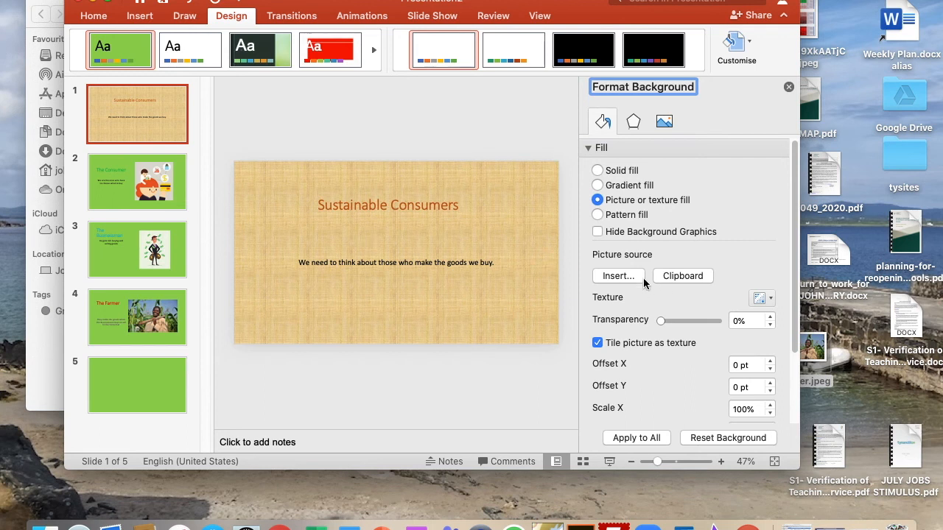
mouse_move(623, 281)
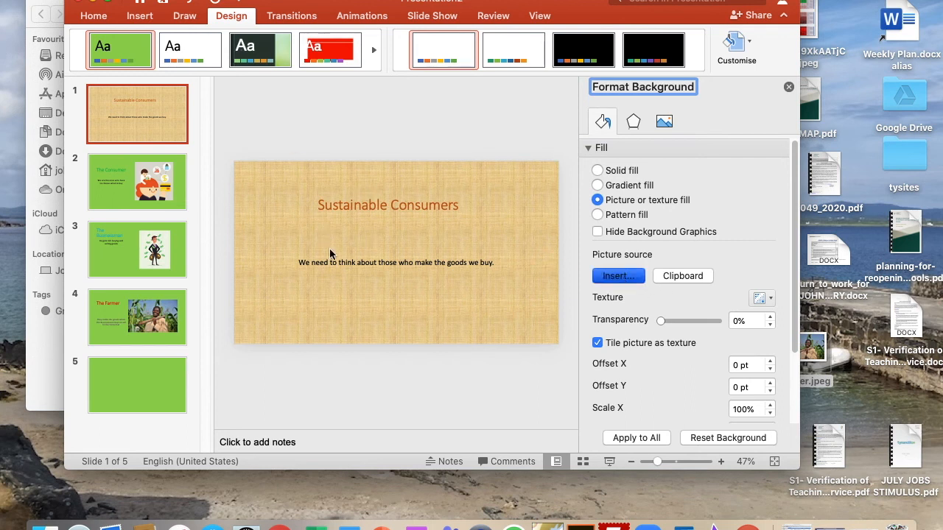
click(617, 276)
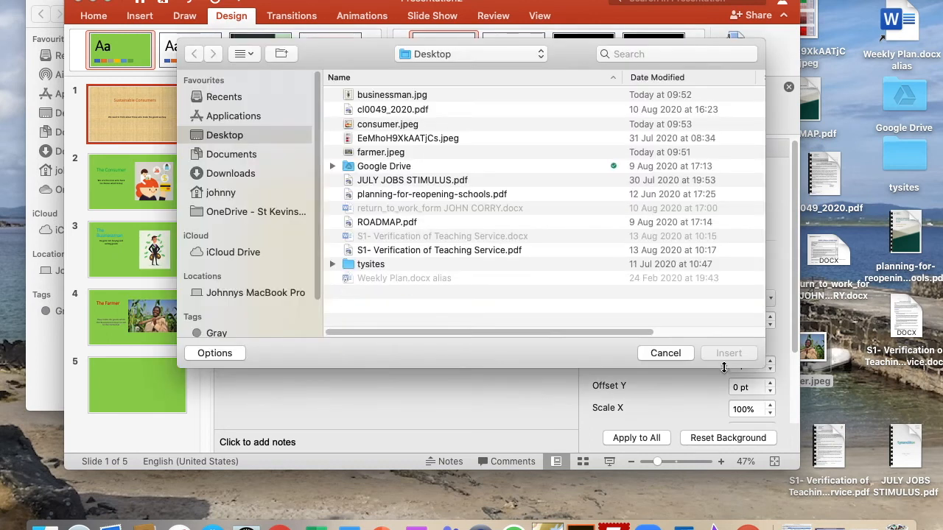
click(665, 353)
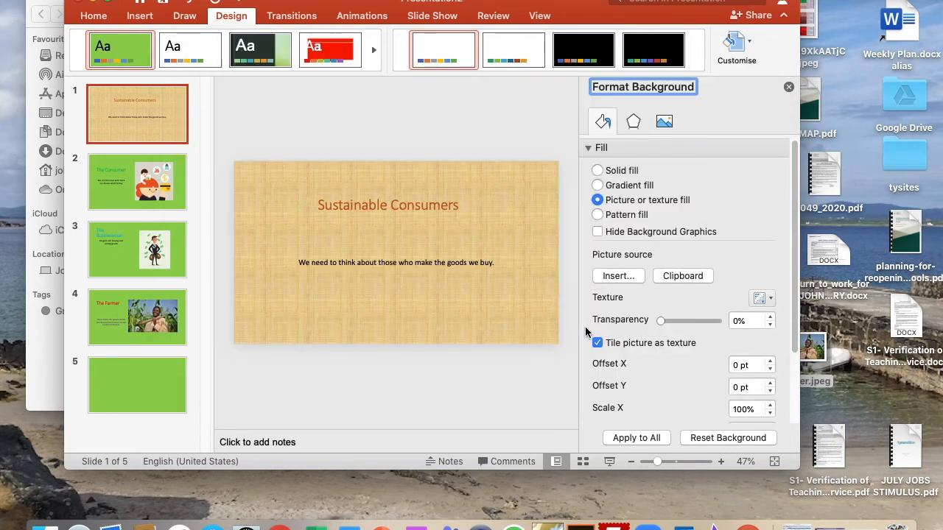
click(597, 215)
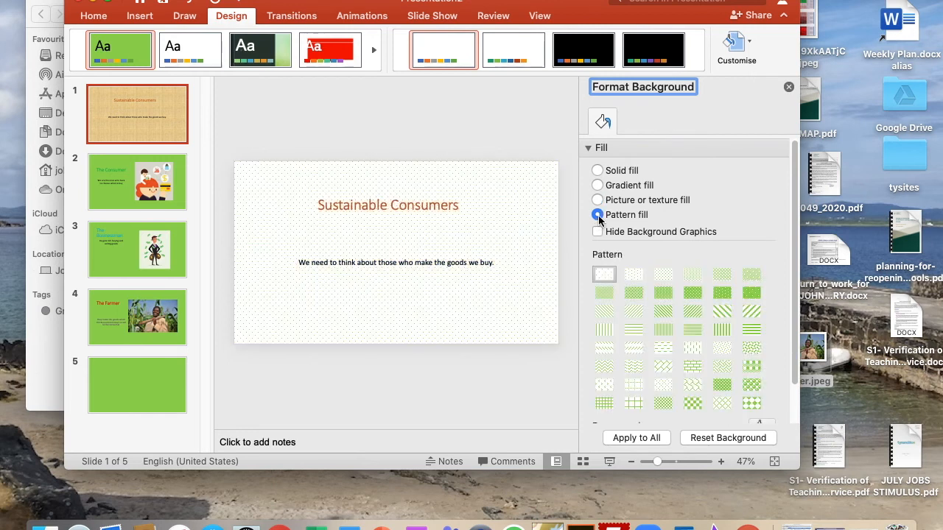
click(721, 329)
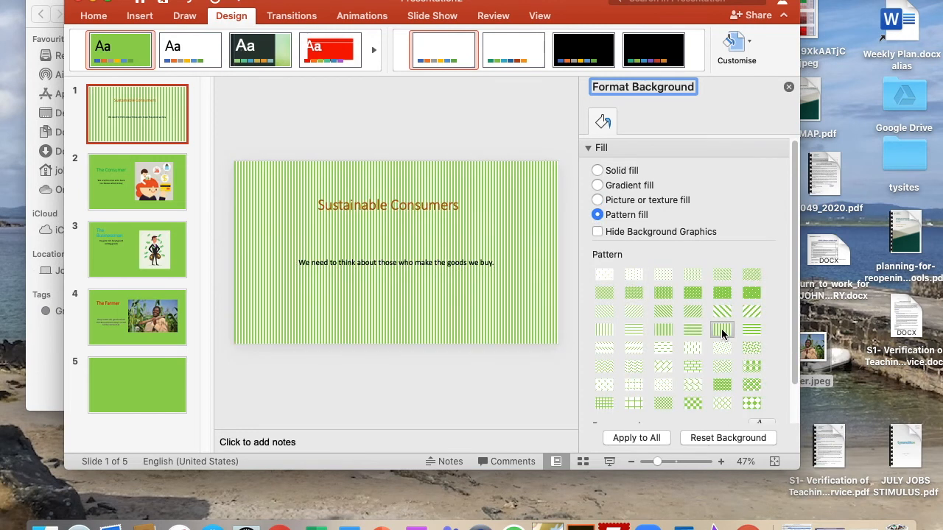
mouse_move(598, 190)
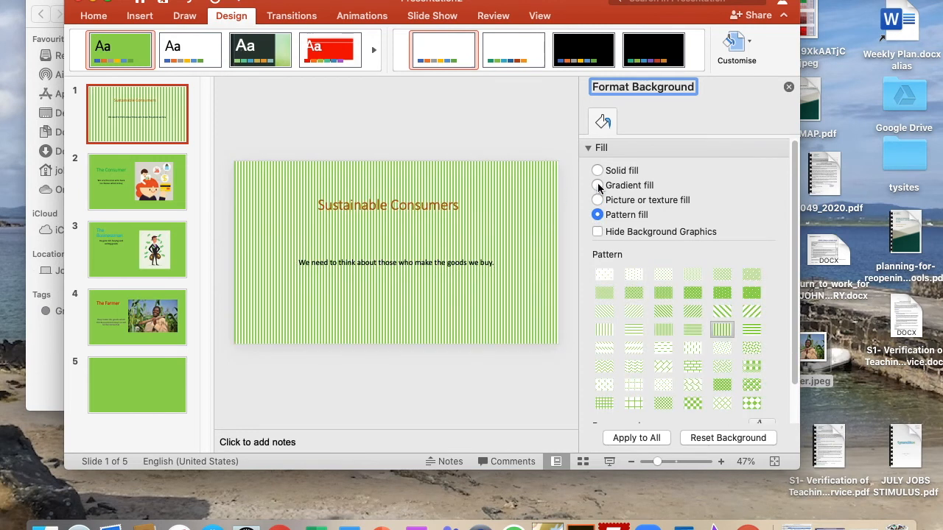
click(597, 185)
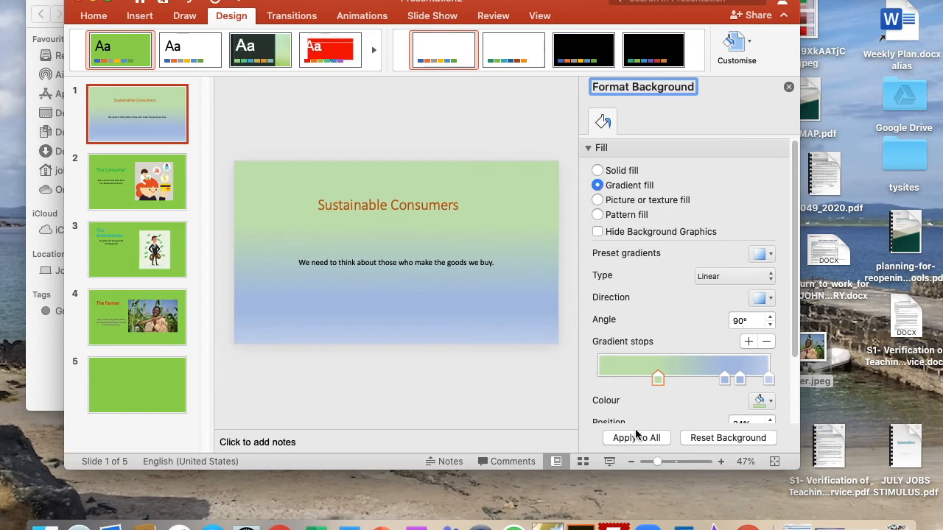
click(635, 437)
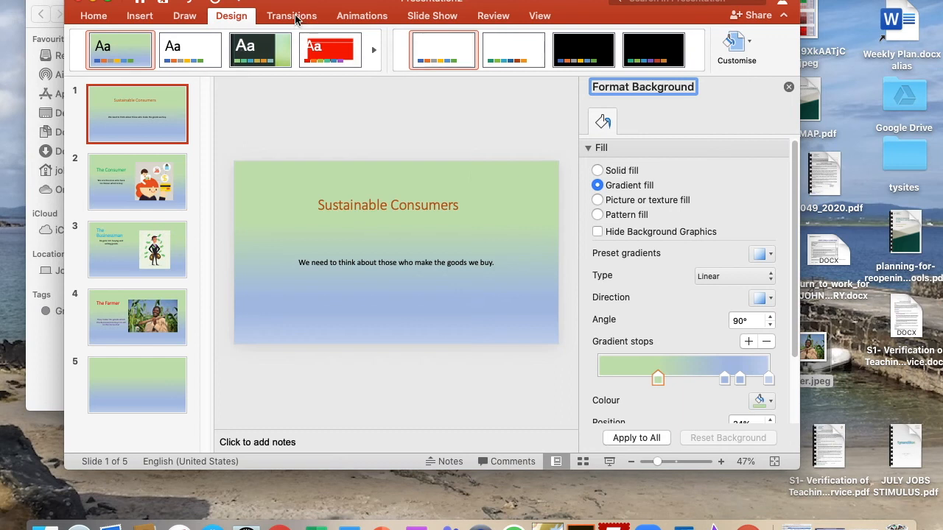
- Apply the Fade transition to slide 1, then to all five slides
click(291, 15)
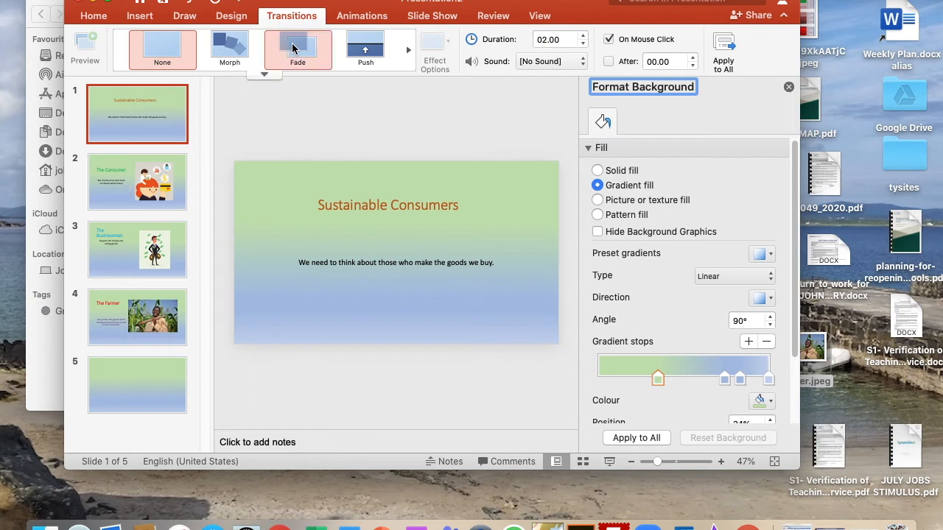
click(297, 48)
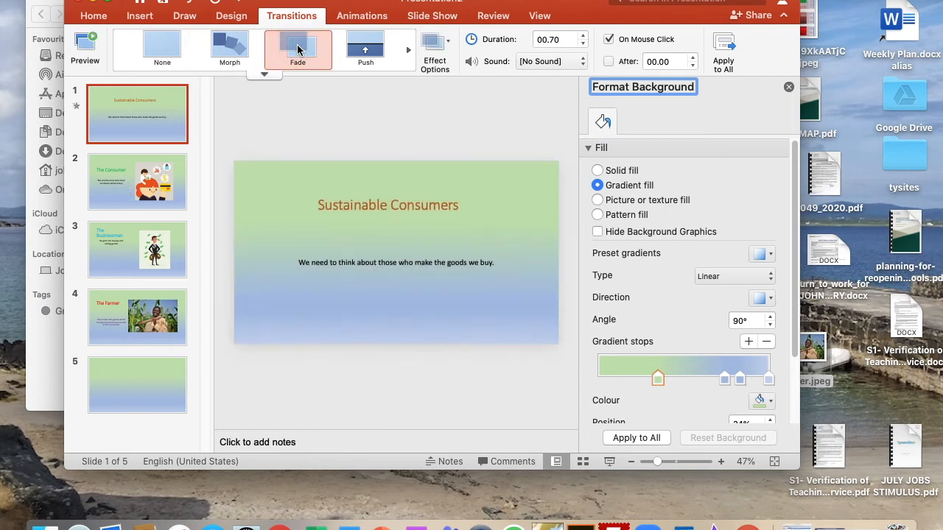
mouse_move(116, 103)
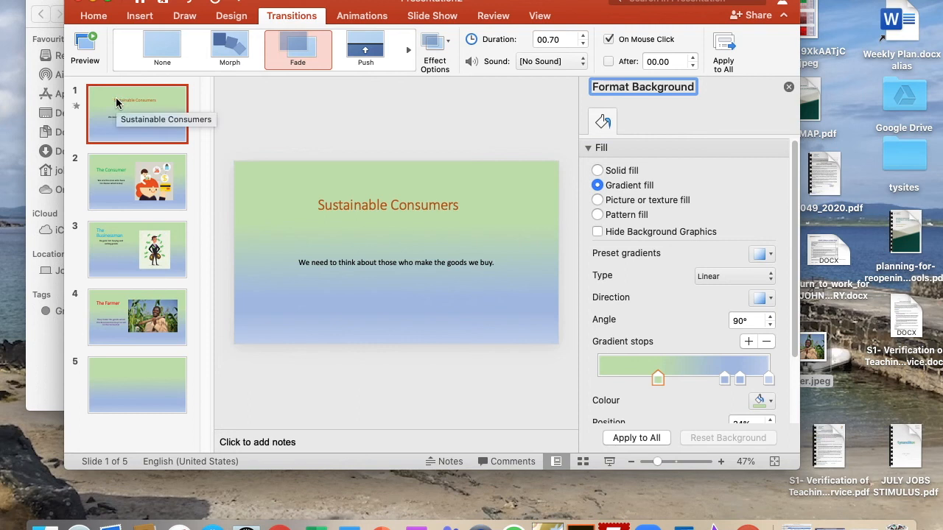
mouse_move(118, 103)
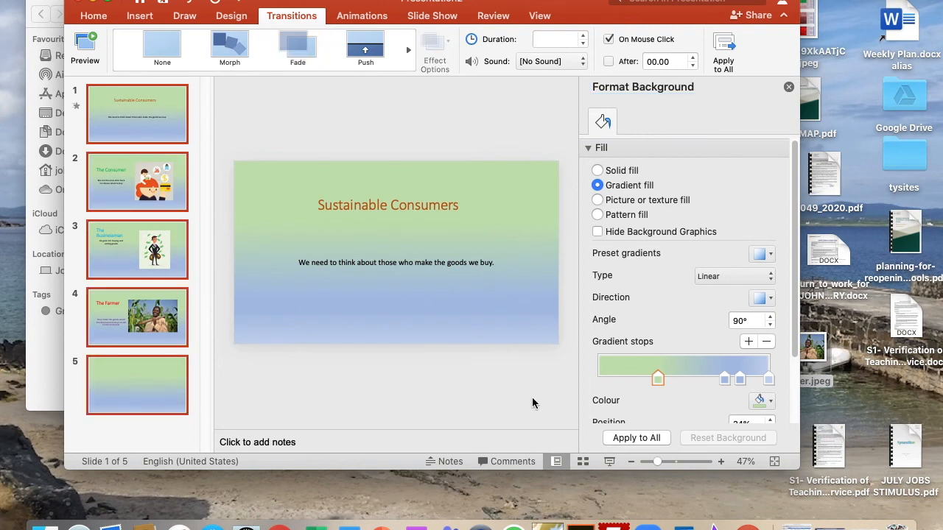
mouse_move(208, 247)
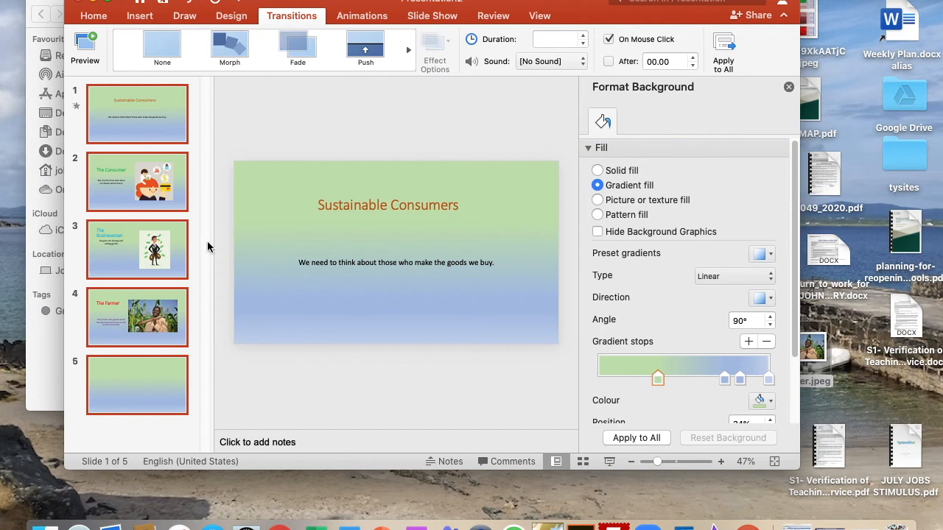
mouse_move(523, 328)
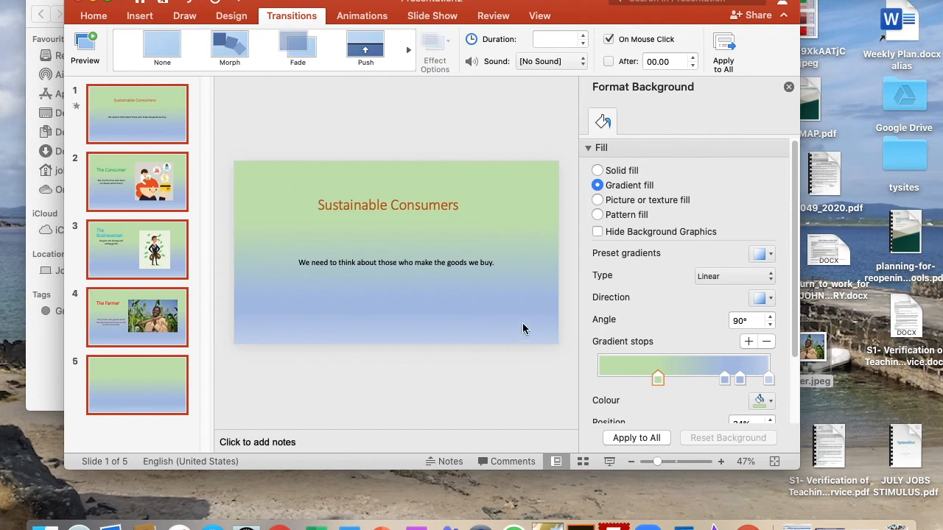
click(297, 49)
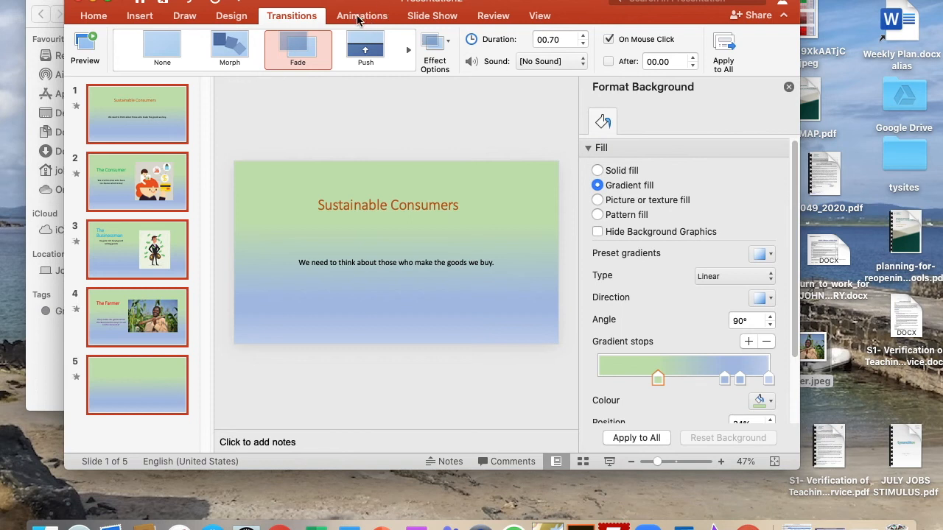
- Add entrance animations to slide 2's title and illustration, then select its body text
click(362, 16)
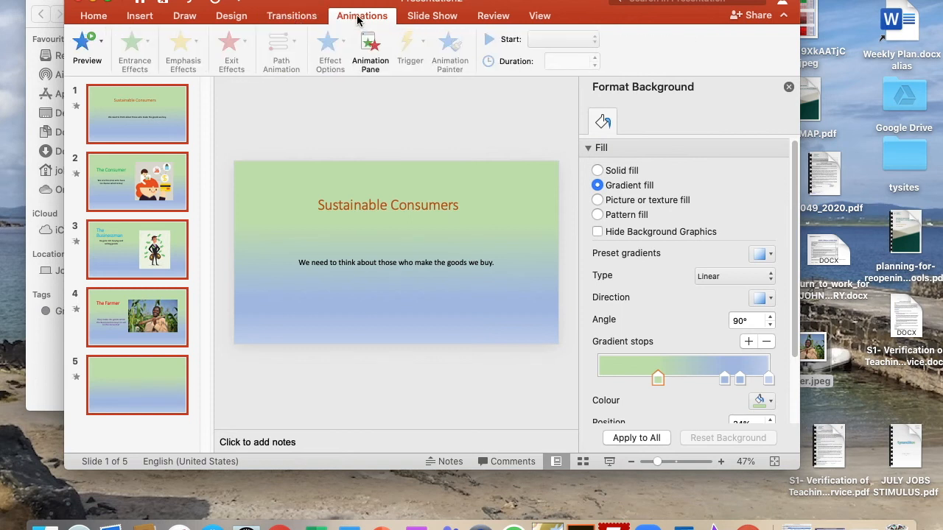
click(137, 182)
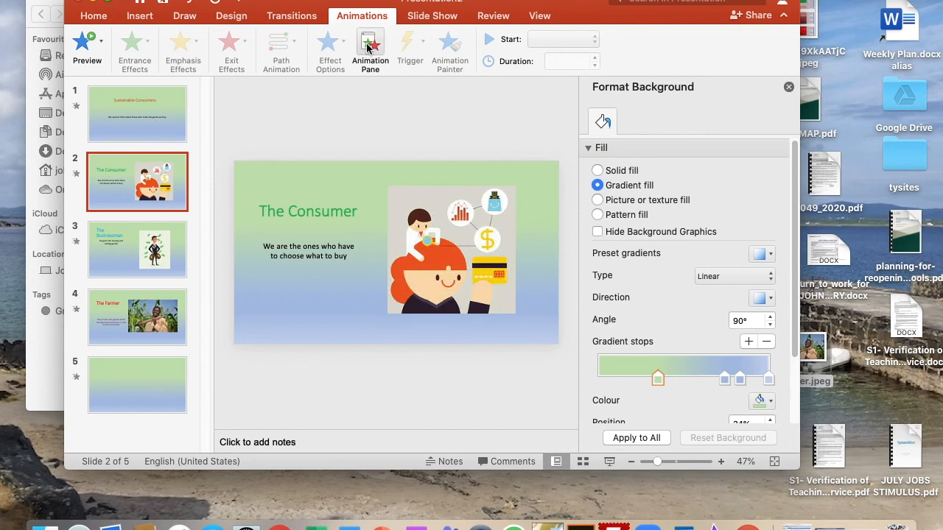
click(308, 251)
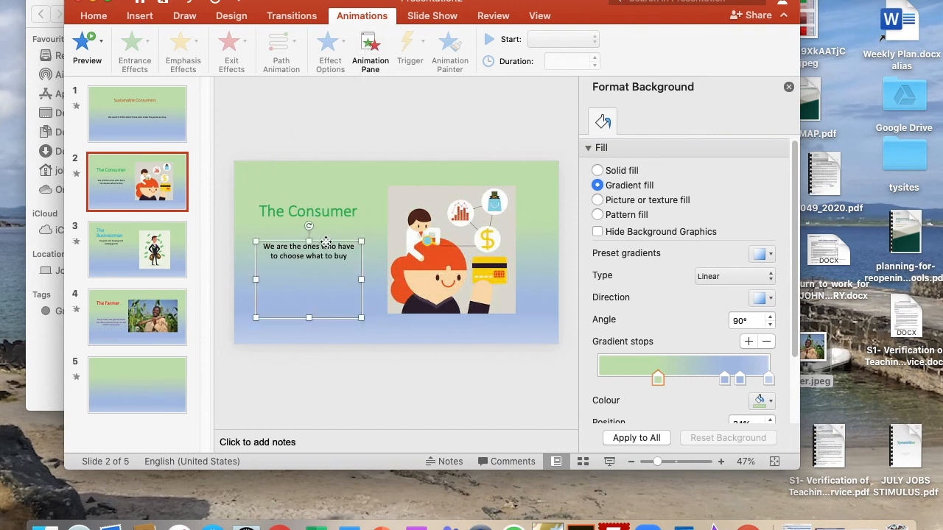
click(308, 212)
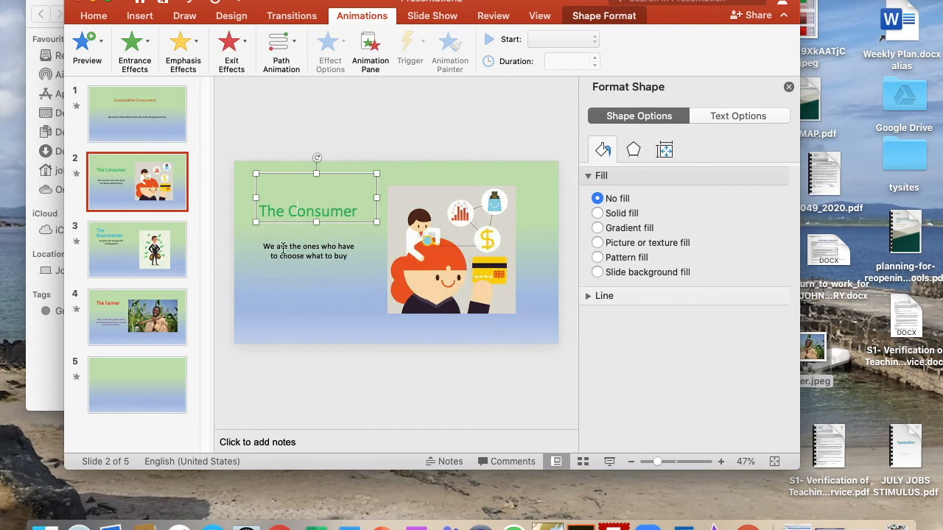
click(294, 211)
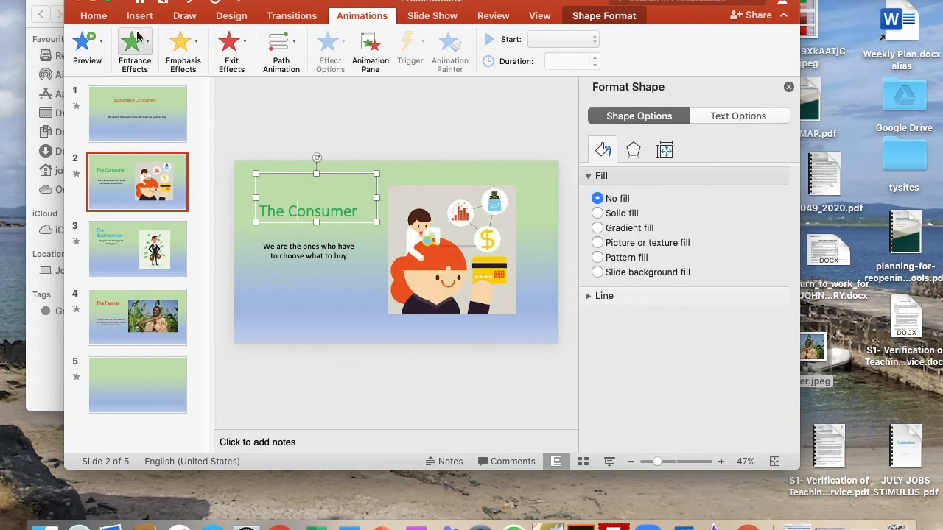
click(134, 45)
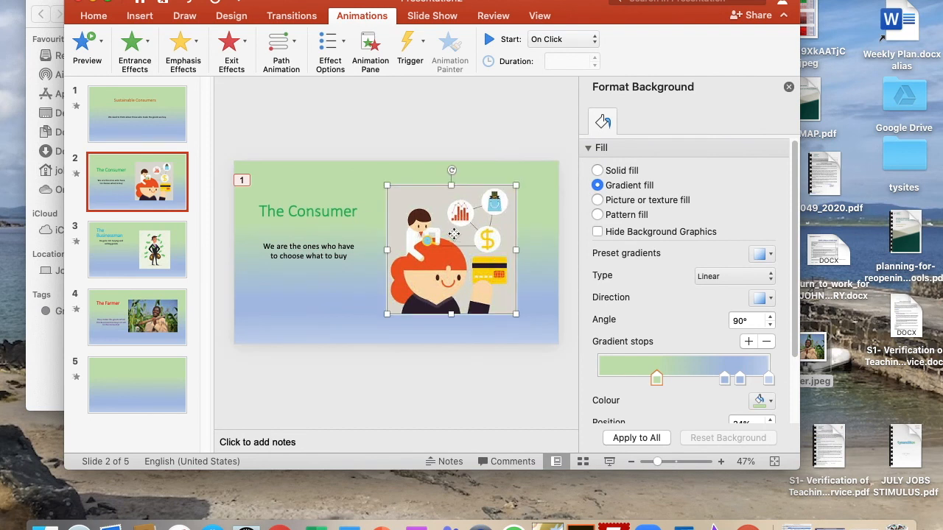
click(134, 41)
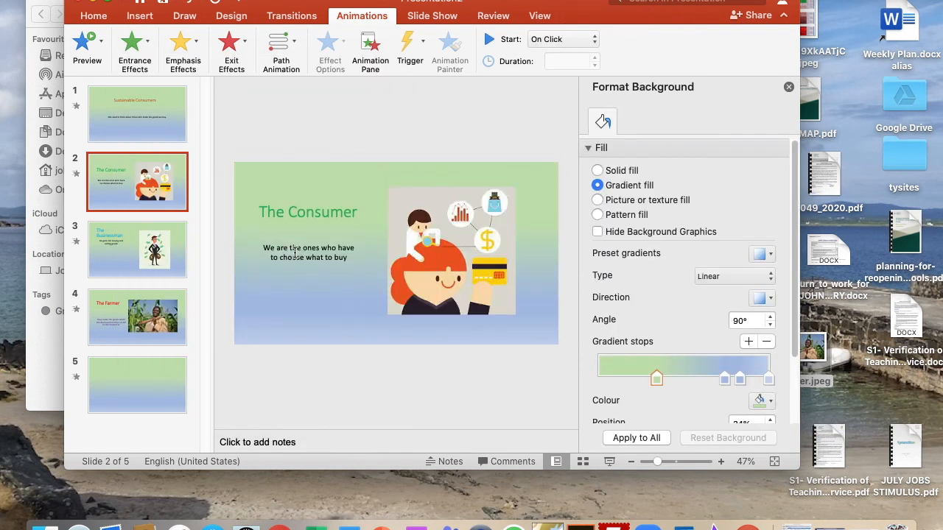
click(134, 44)
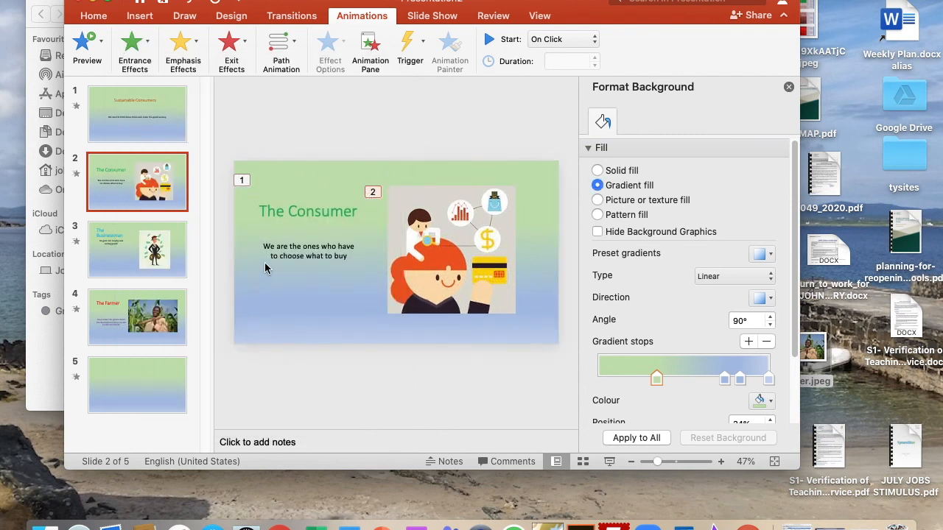
click(307, 251)
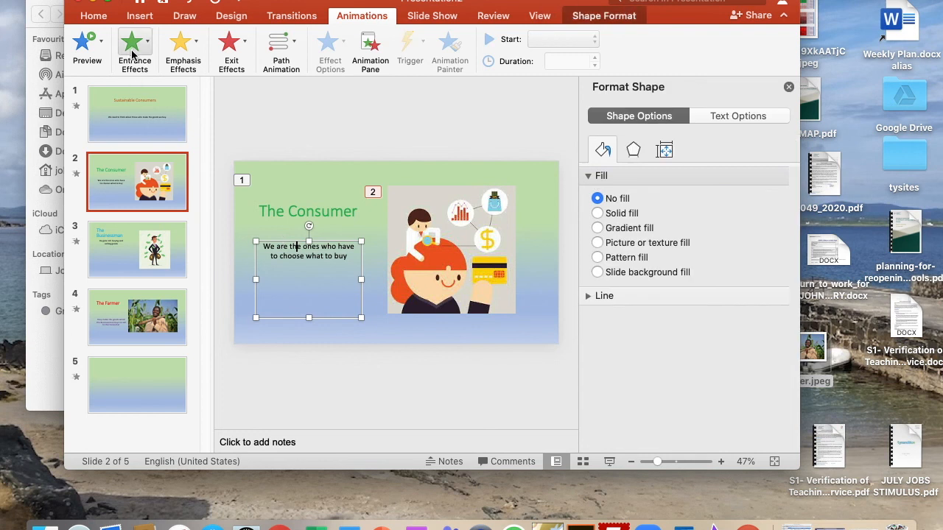
mouse_move(142, 116)
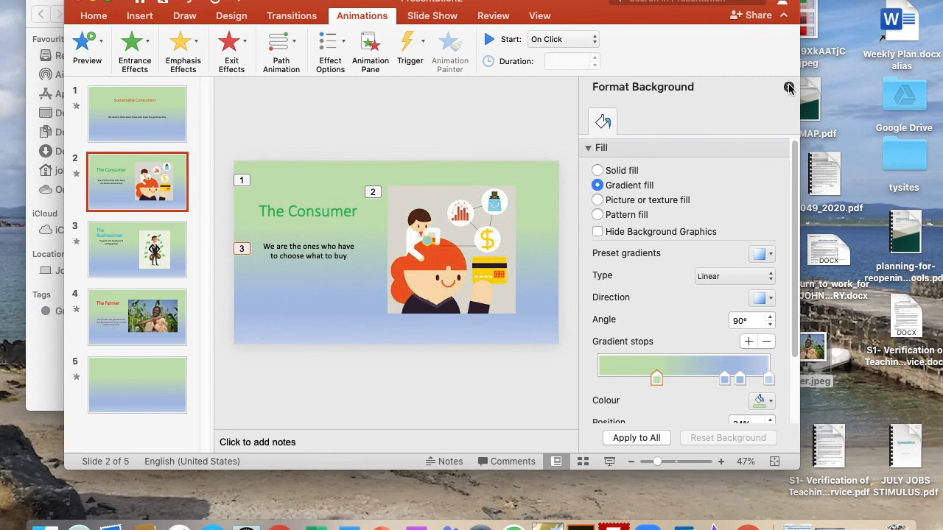
- Close the Format Background pane and play the slideshow from the start
click(788, 87)
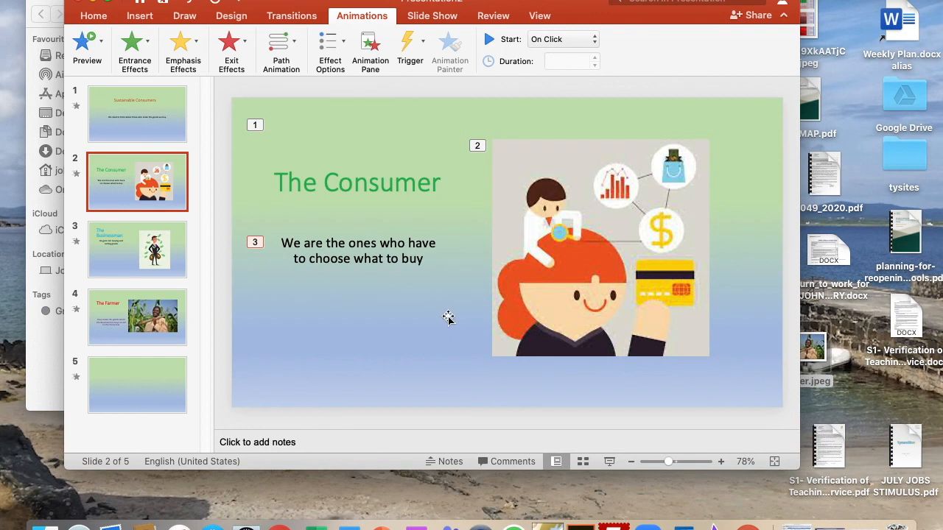
click(432, 15)
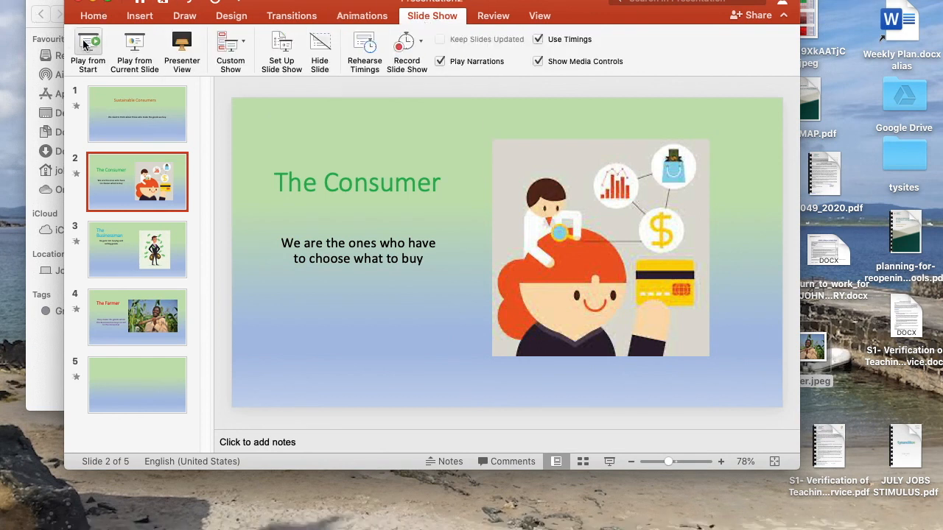
click(137, 385)
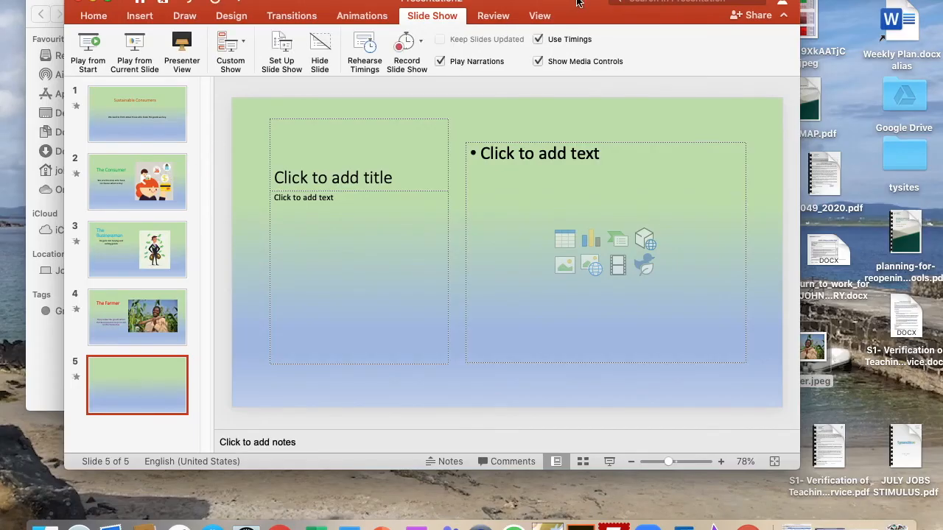